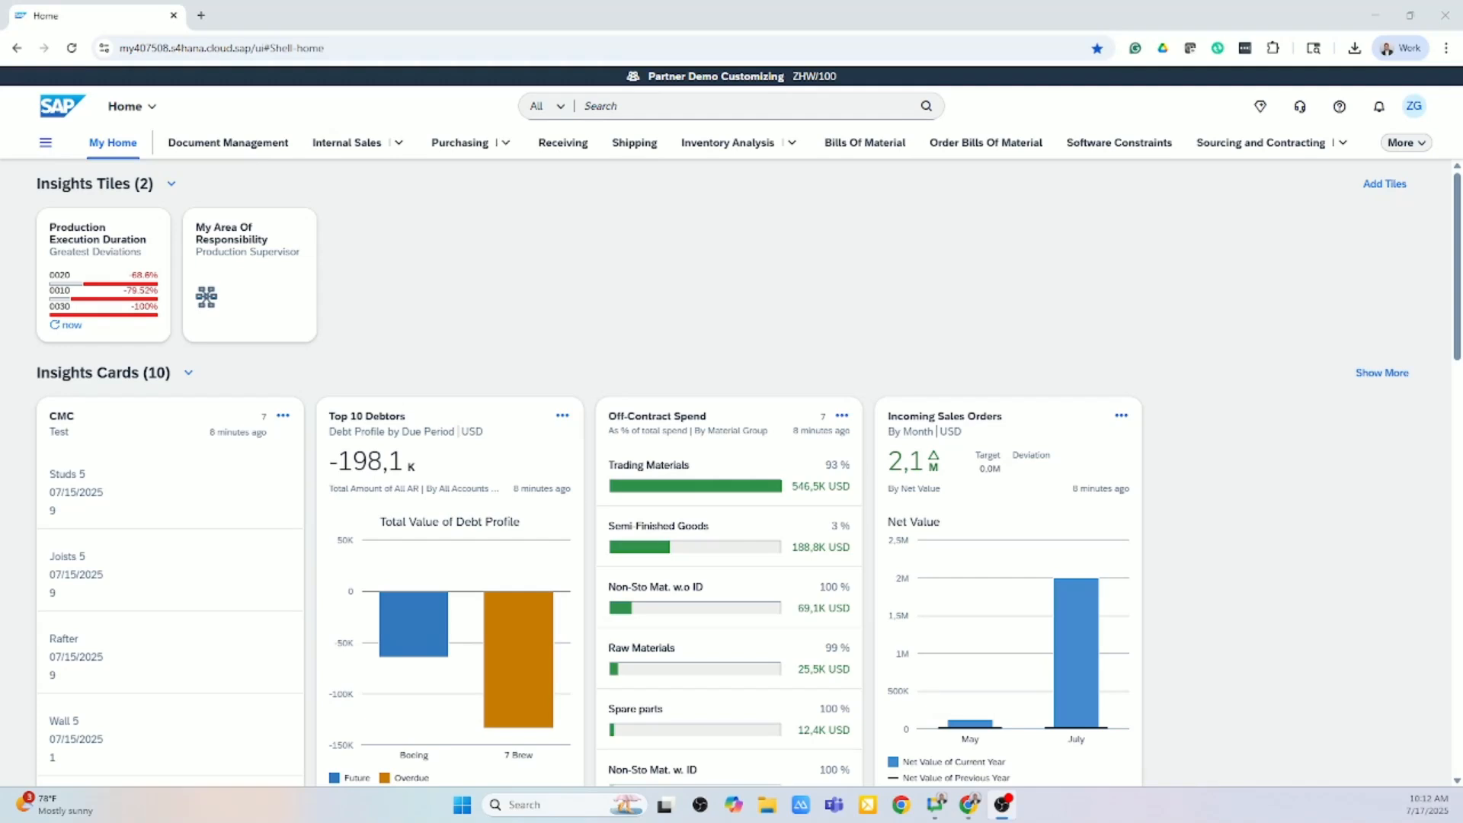
{"action": "mouse_move", "coordinate": [628, 320]}
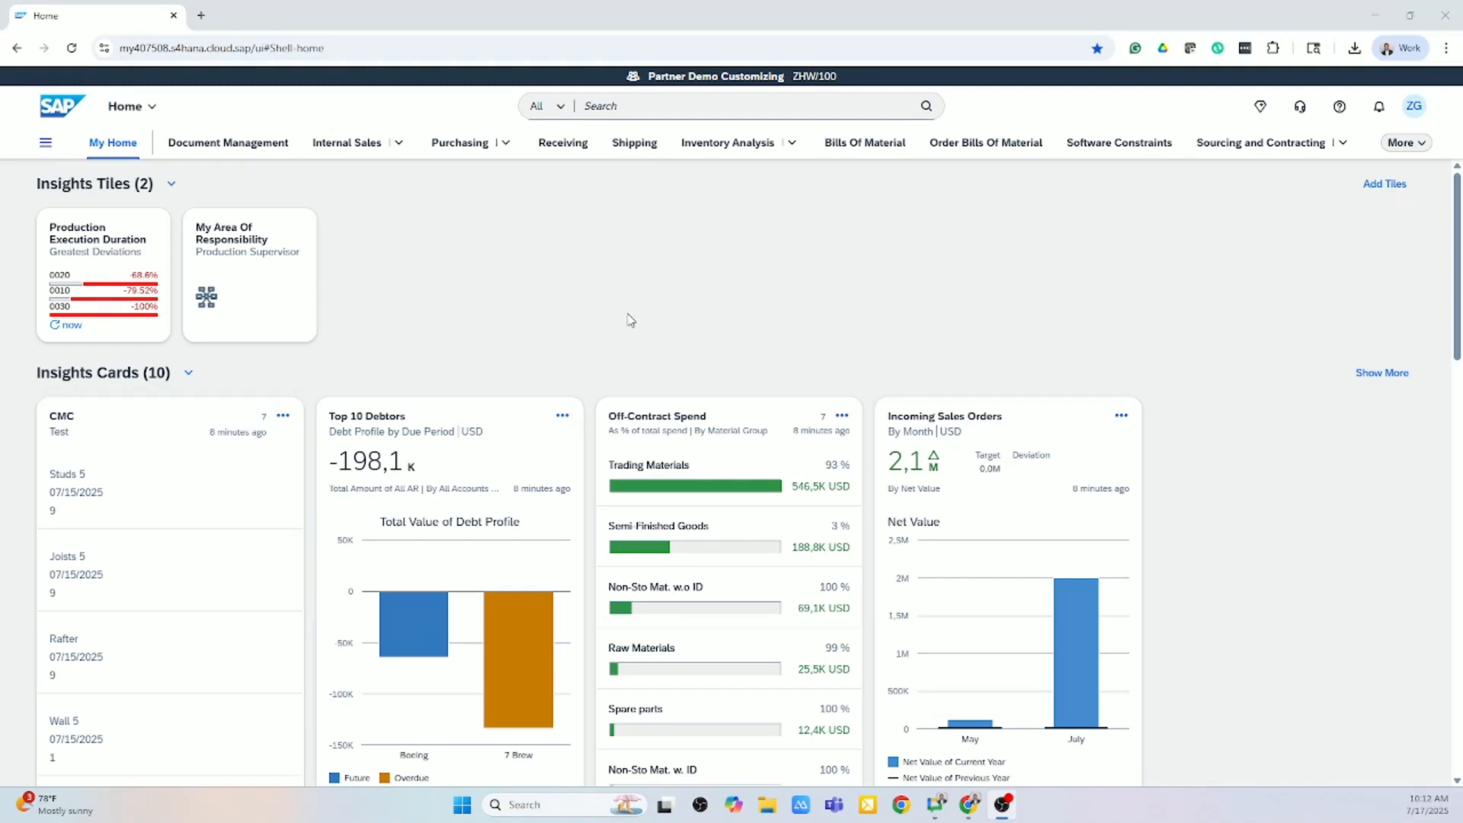
{"action": "mouse_move", "coordinate": [744, 426]}
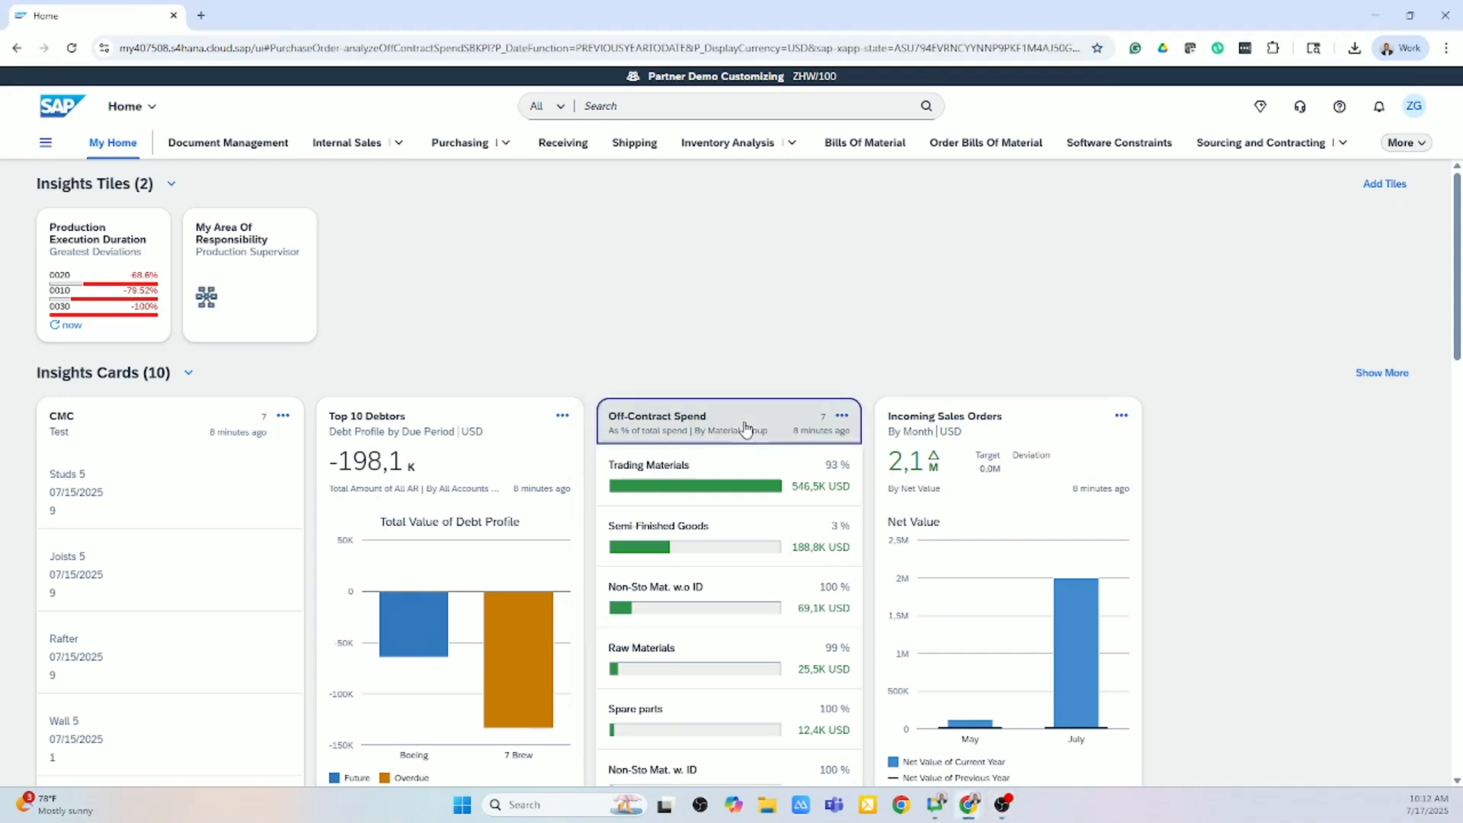
Step: Show the detailed Off-Contract Spend analysis as a table by material group and year
{"action": "left_click", "coordinate": [728, 421]}
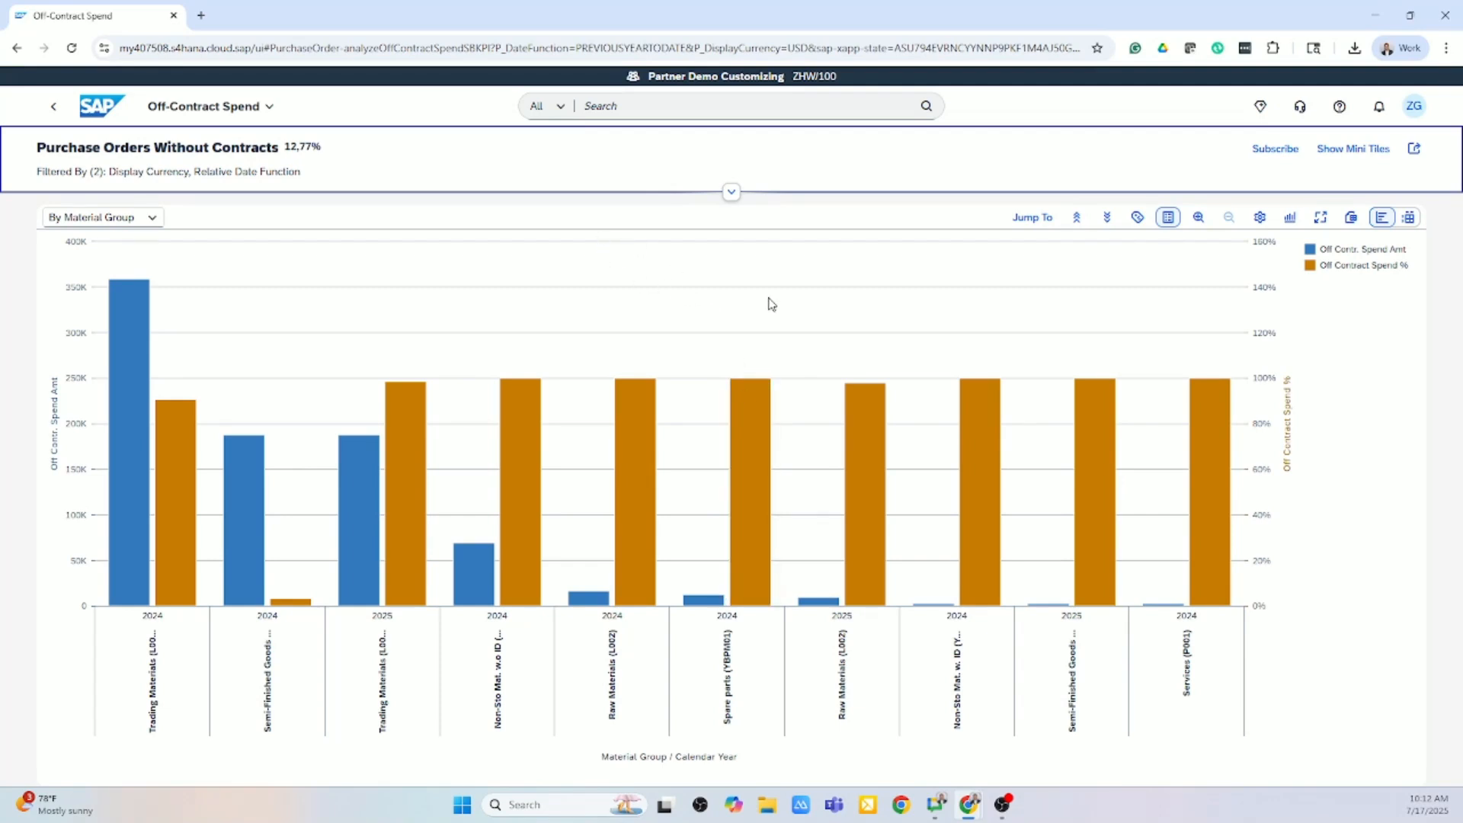
{"action": "mouse_move", "coordinate": [1067, 282]}
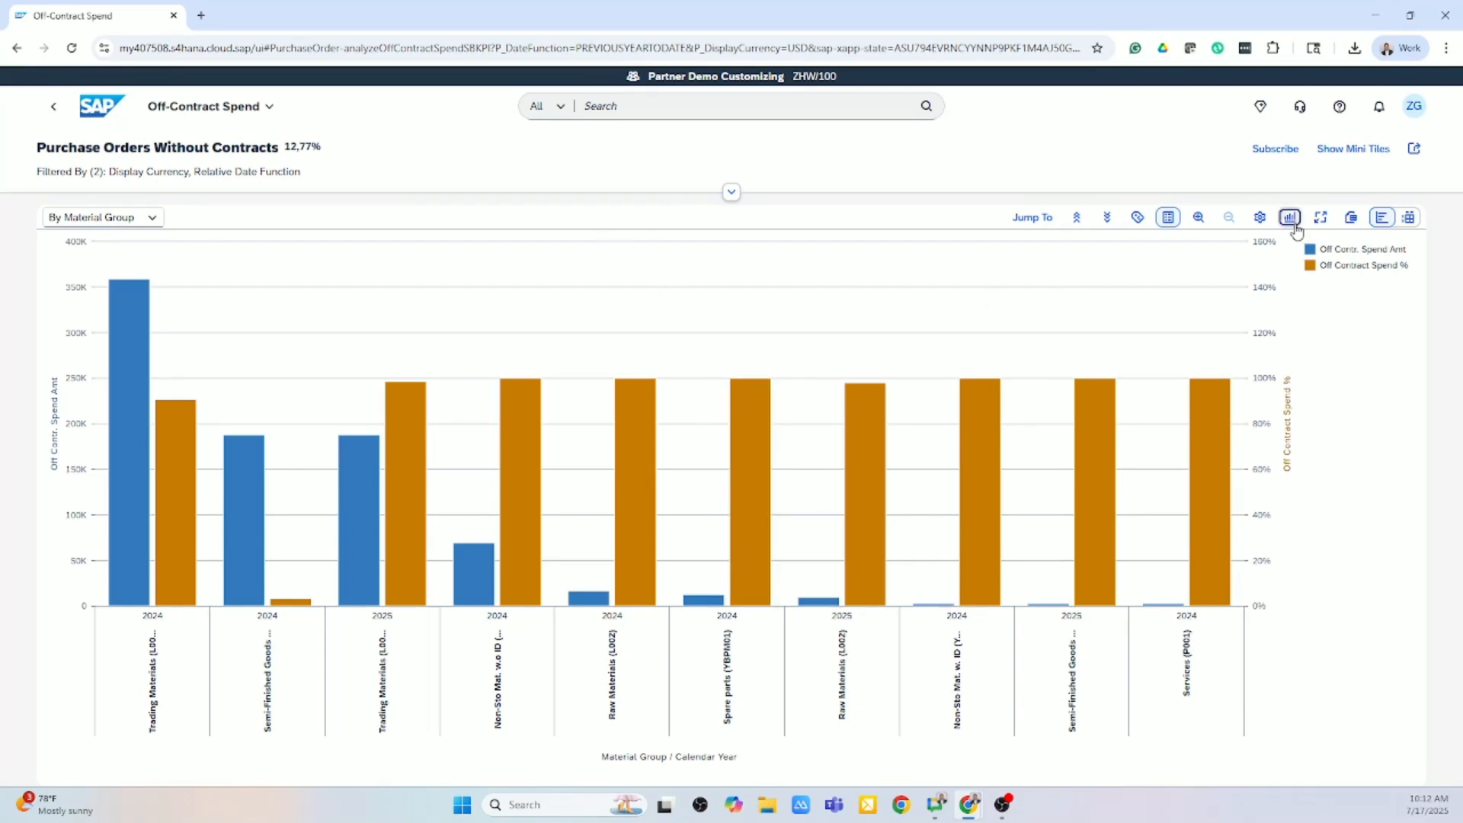
{"action": "left_click", "coordinate": [1291, 216]}
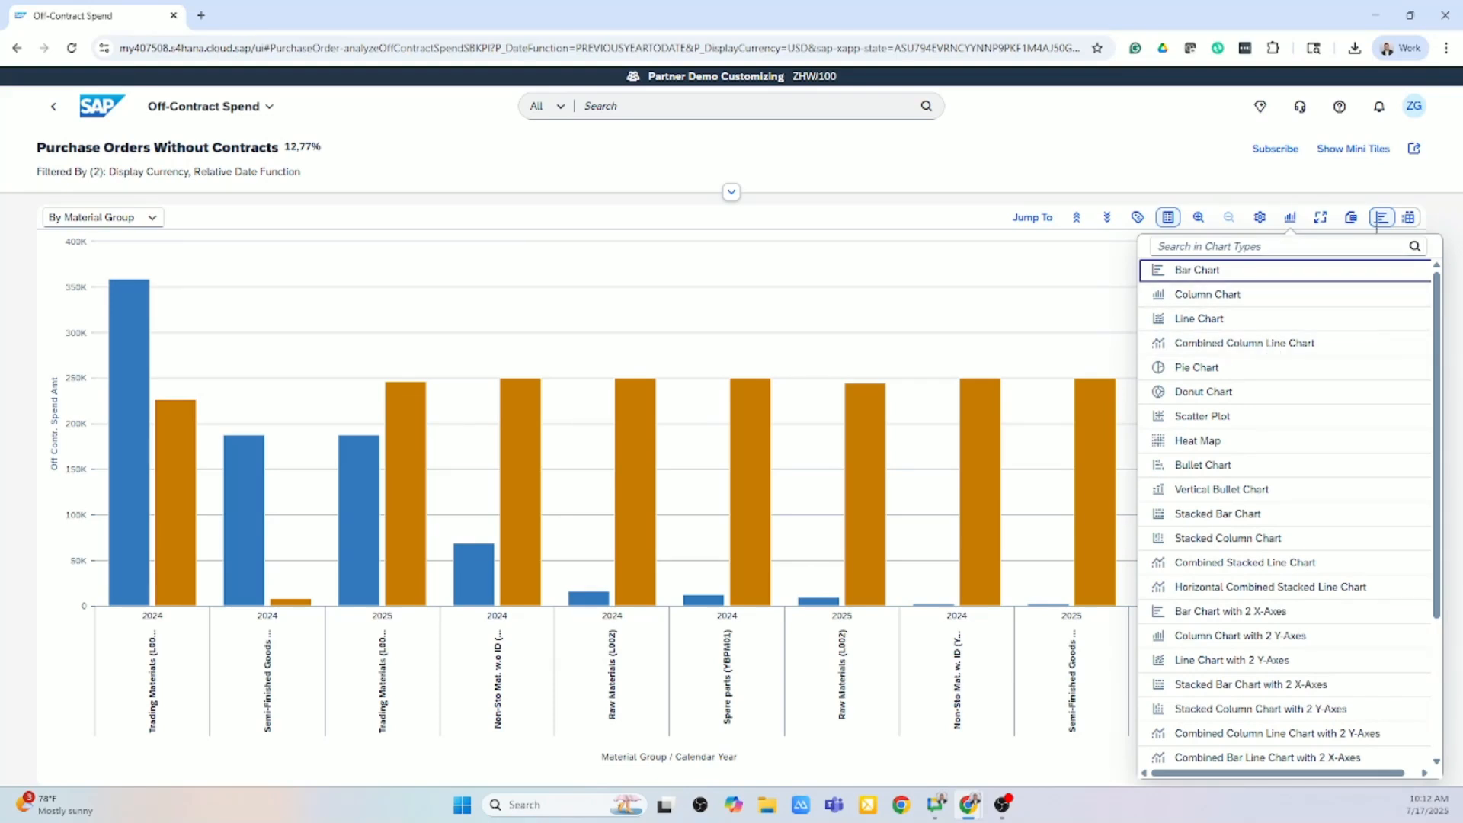
{"action": "left_click", "coordinate": [1382, 216]}
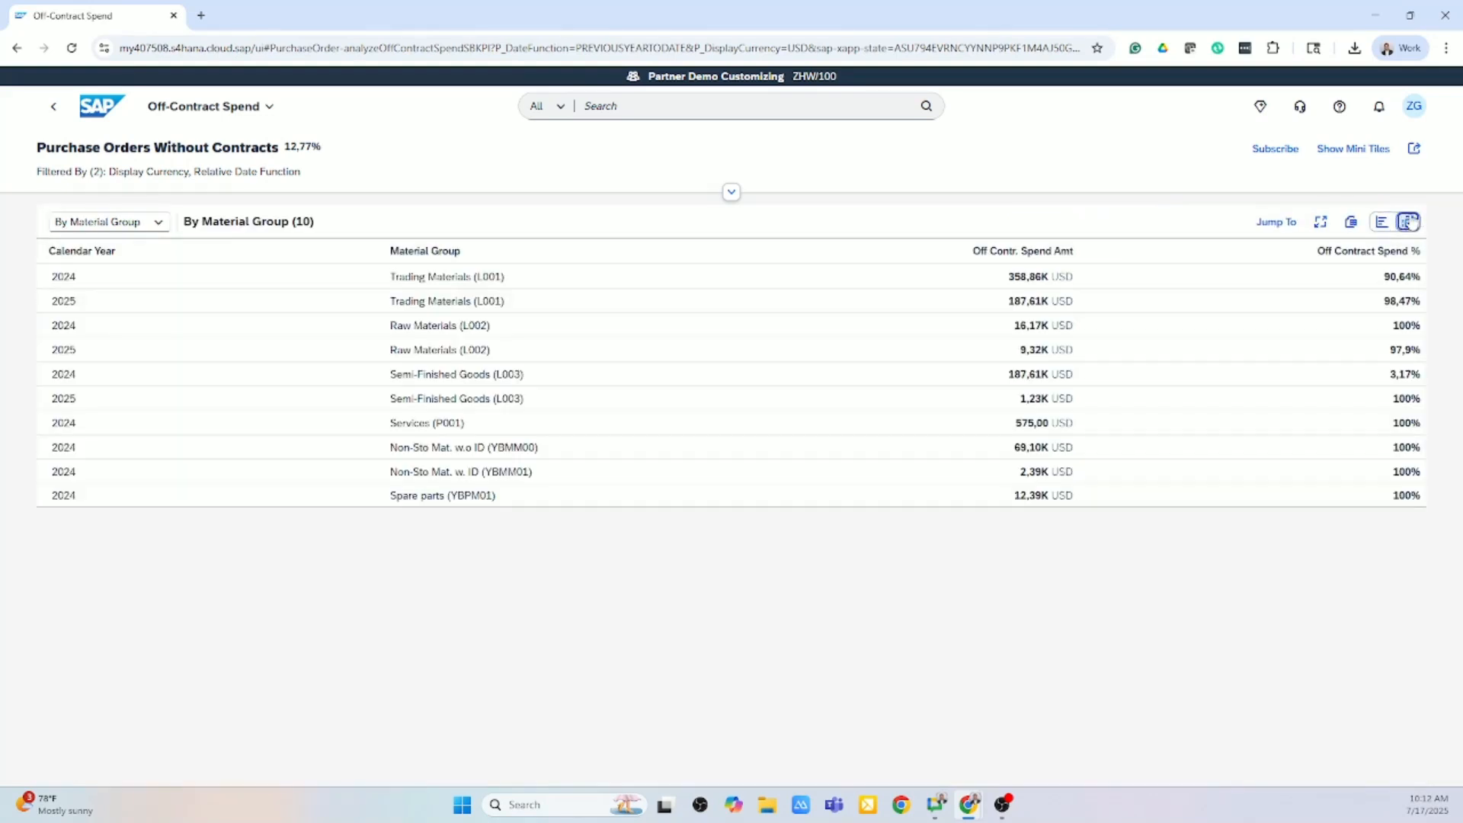
{"action": "mouse_move", "coordinate": [1351, 221]}
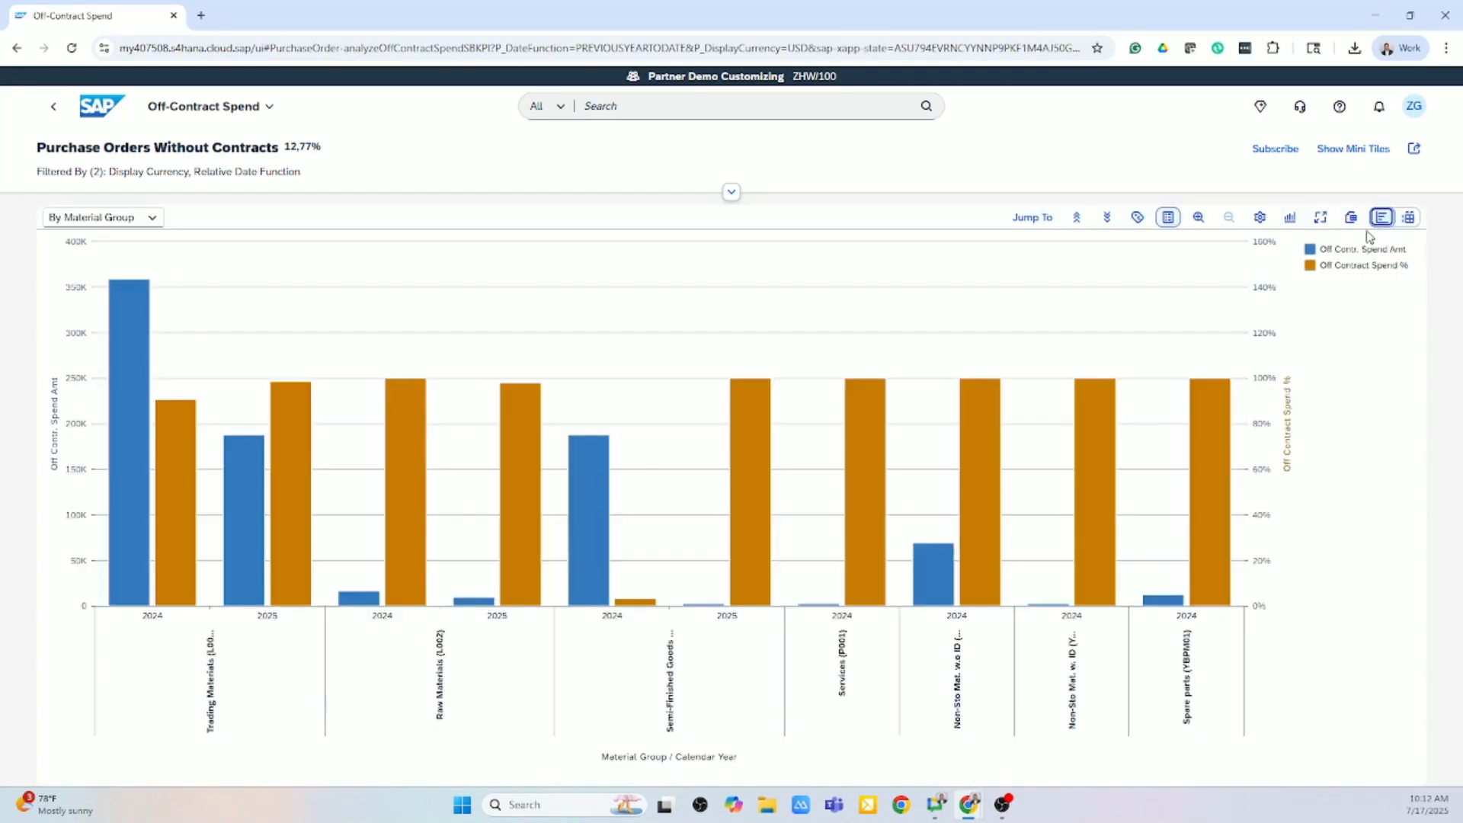
{"action": "mouse_move", "coordinate": [701, 364]}
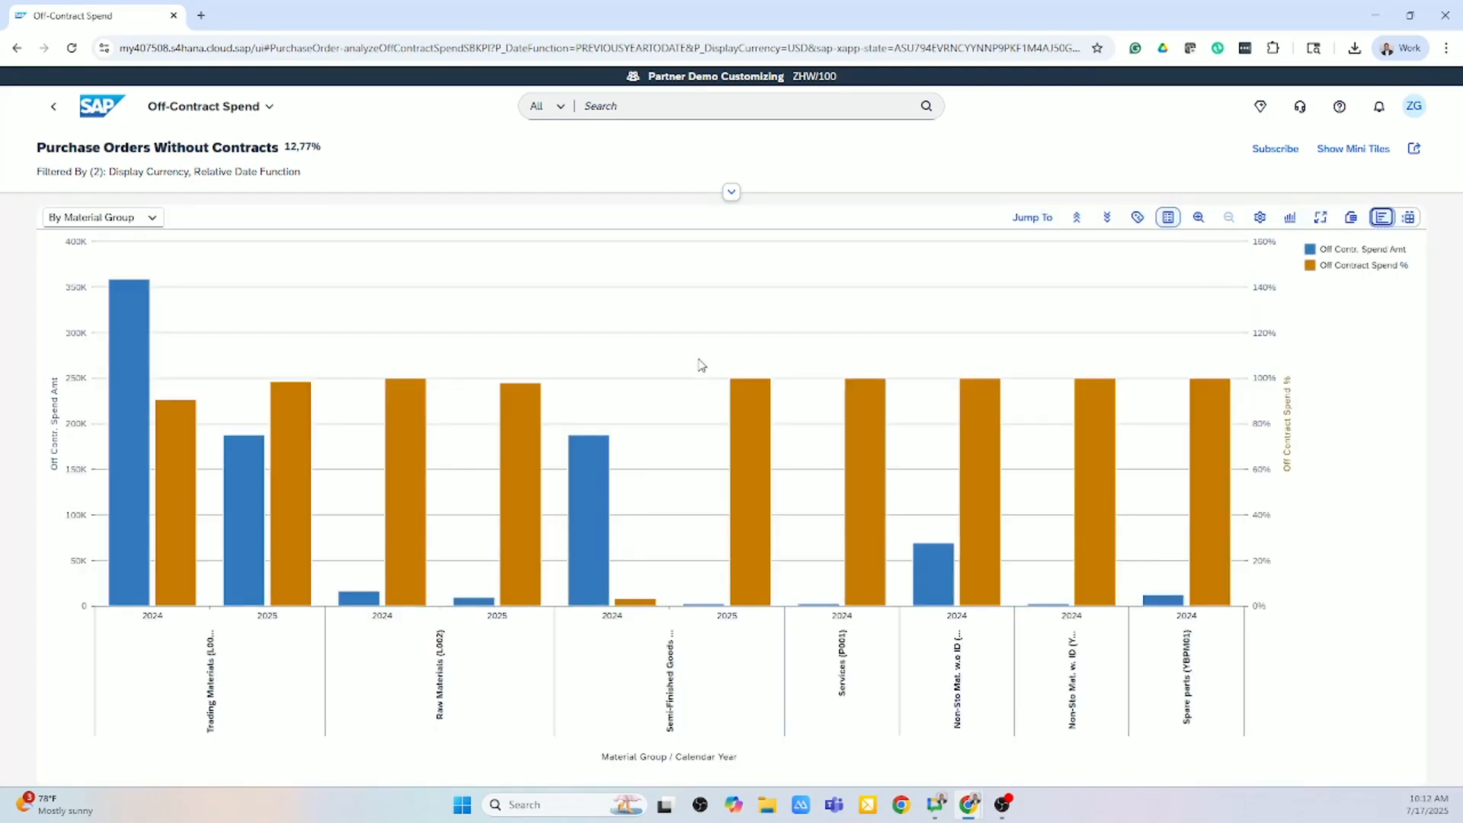
{"action": "mouse_move", "coordinate": [170, 305]}
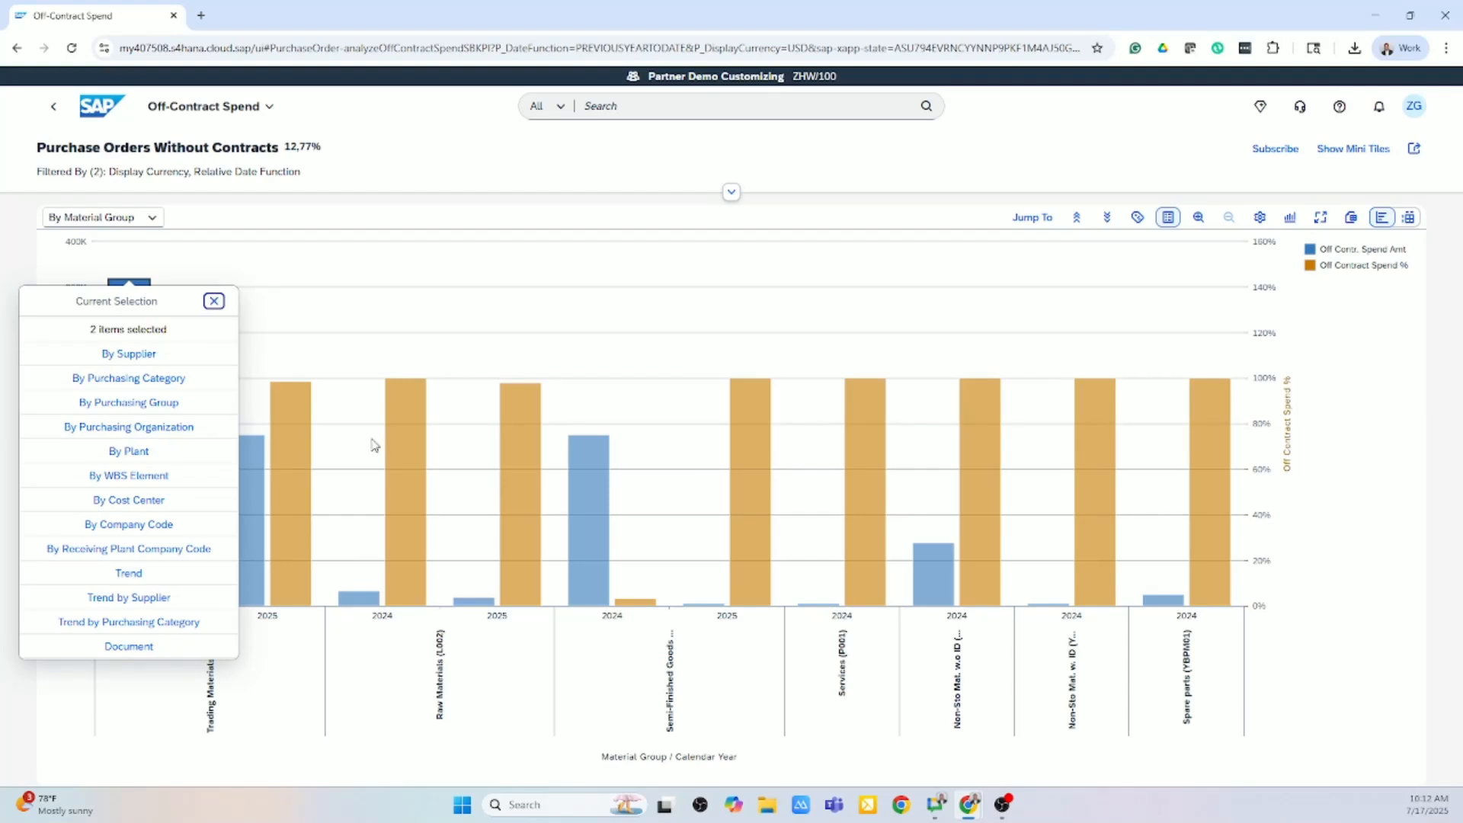
Step: Drill the selected spend bars down by supplier and jump to the related Purchase Order app
{"action": "left_click", "coordinate": [128, 354]}
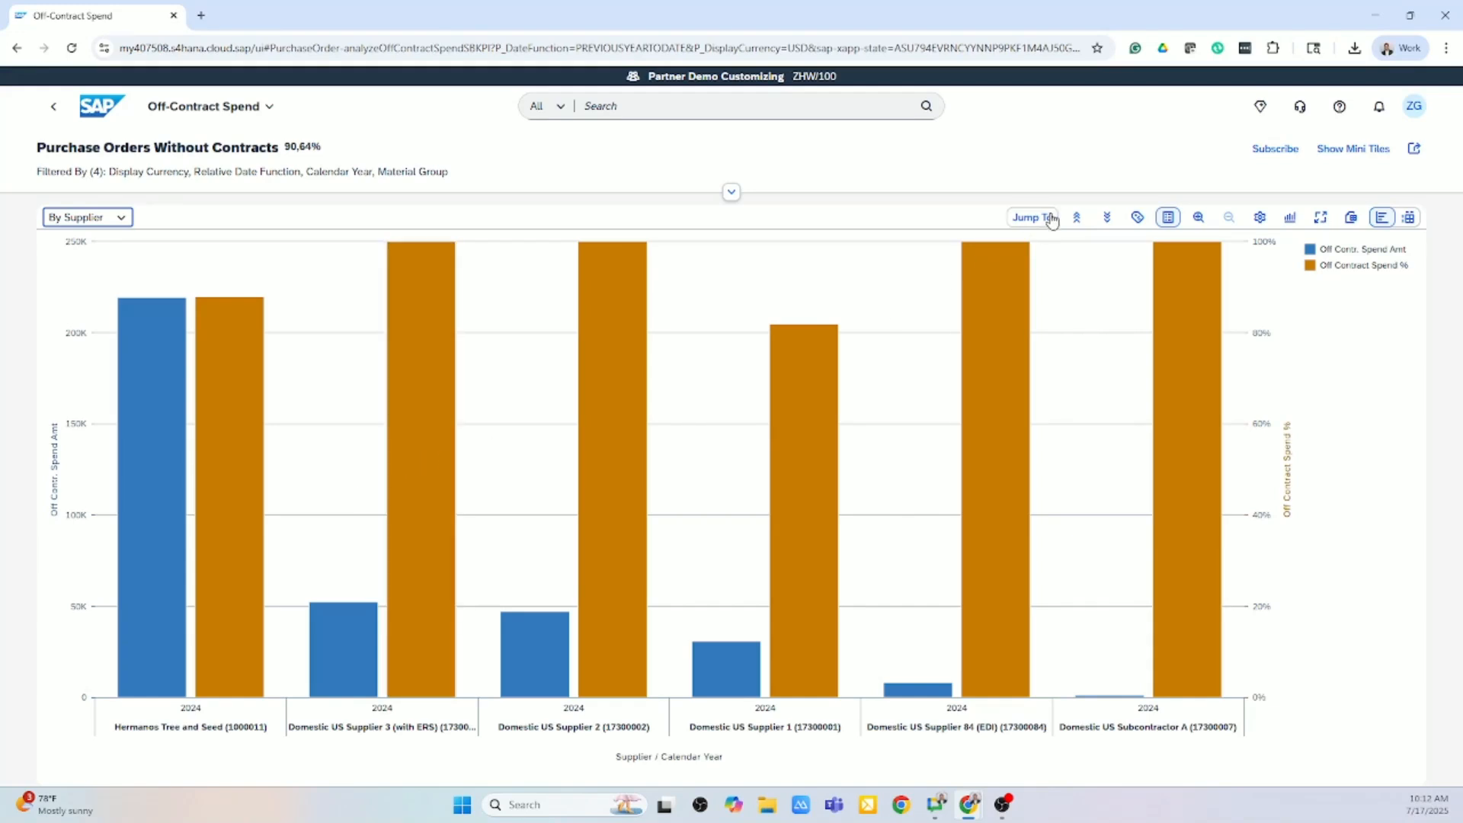
{"action": "left_click", "coordinate": [1032, 218]}
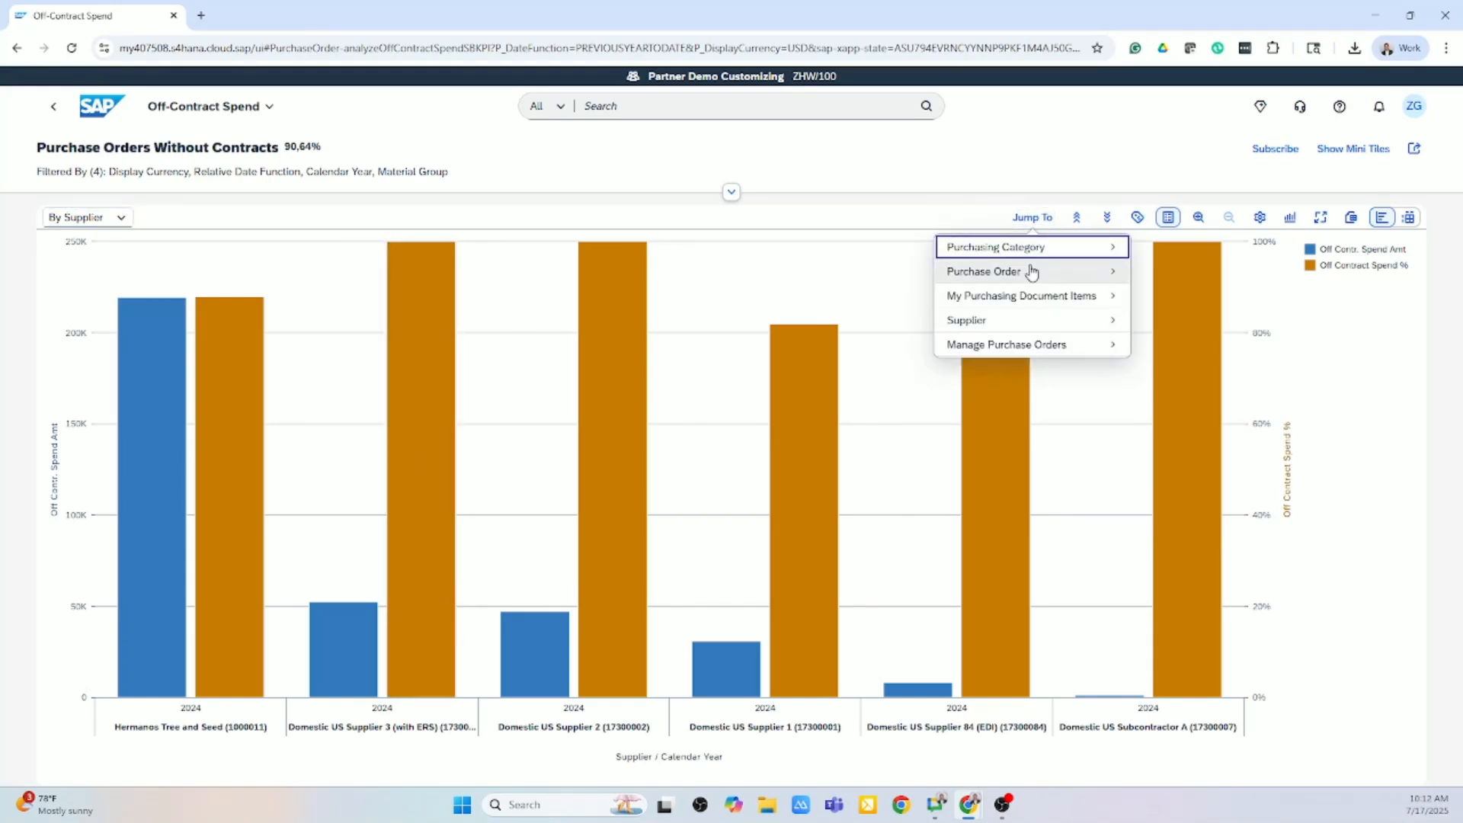
{"action": "left_click", "coordinate": [981, 271]}
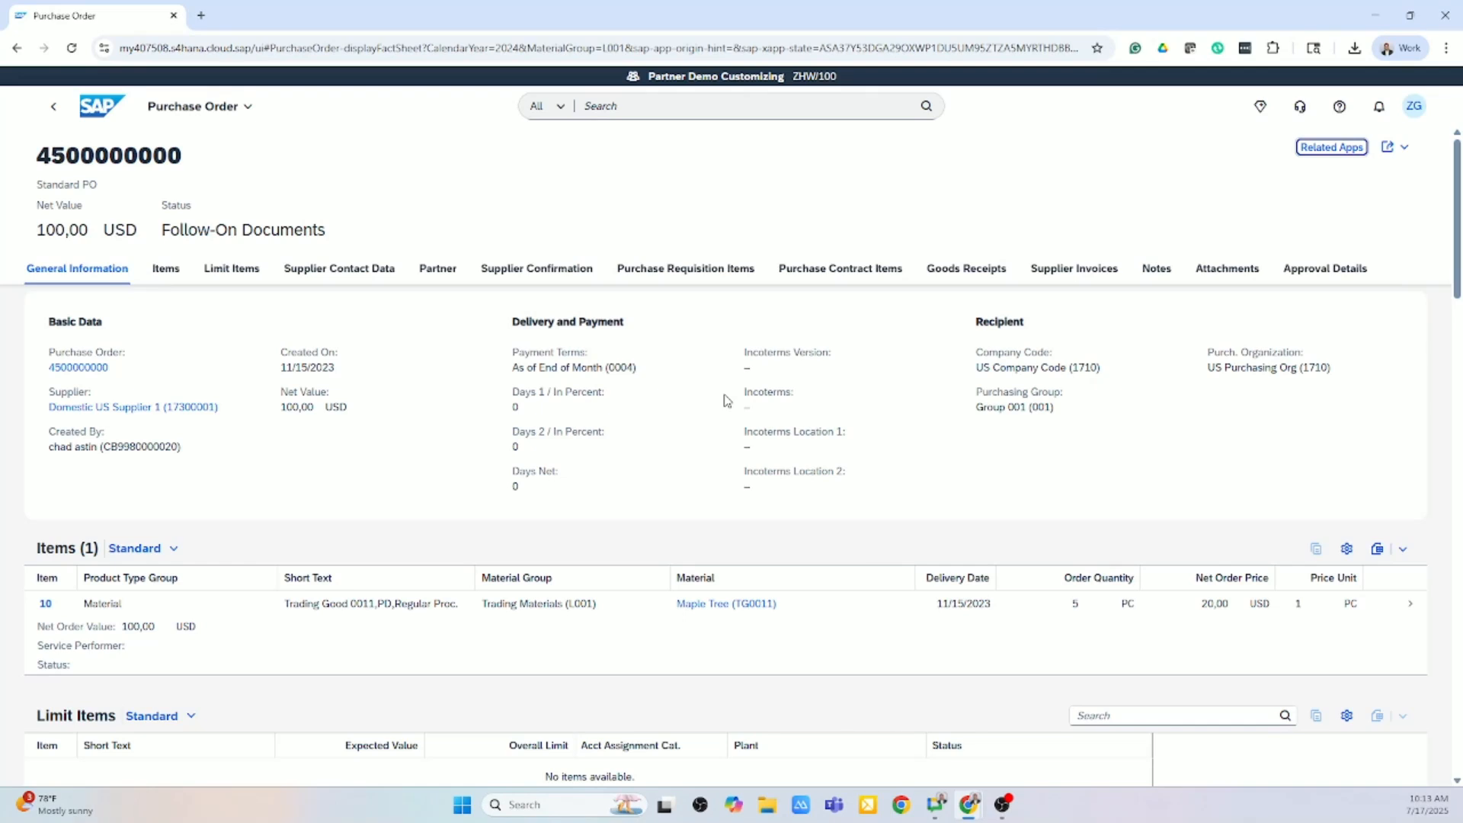
{"action": "mouse_move", "coordinate": [771, 326]}
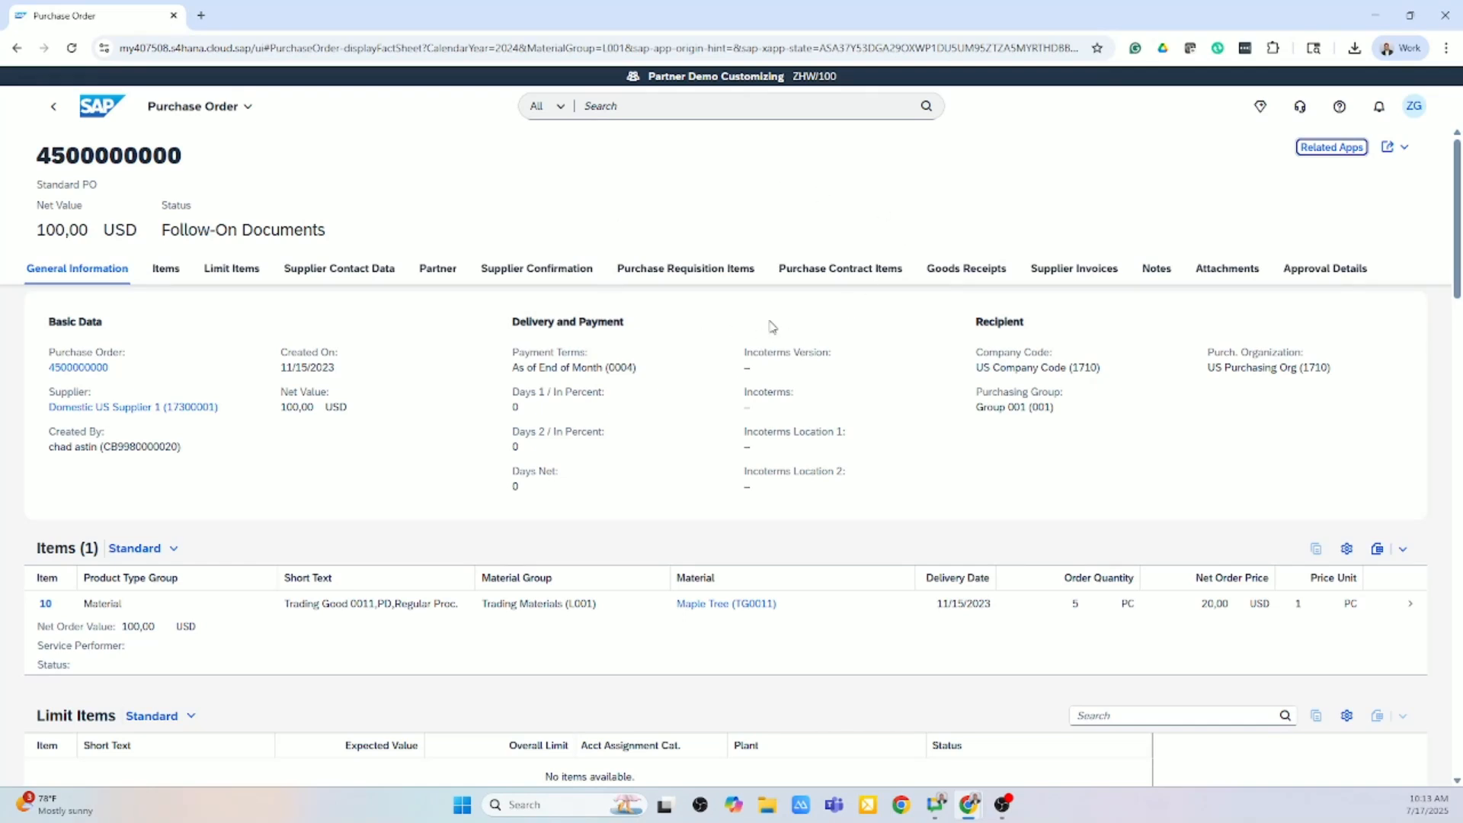
{"action": "left_click", "coordinate": [1340, 106]}
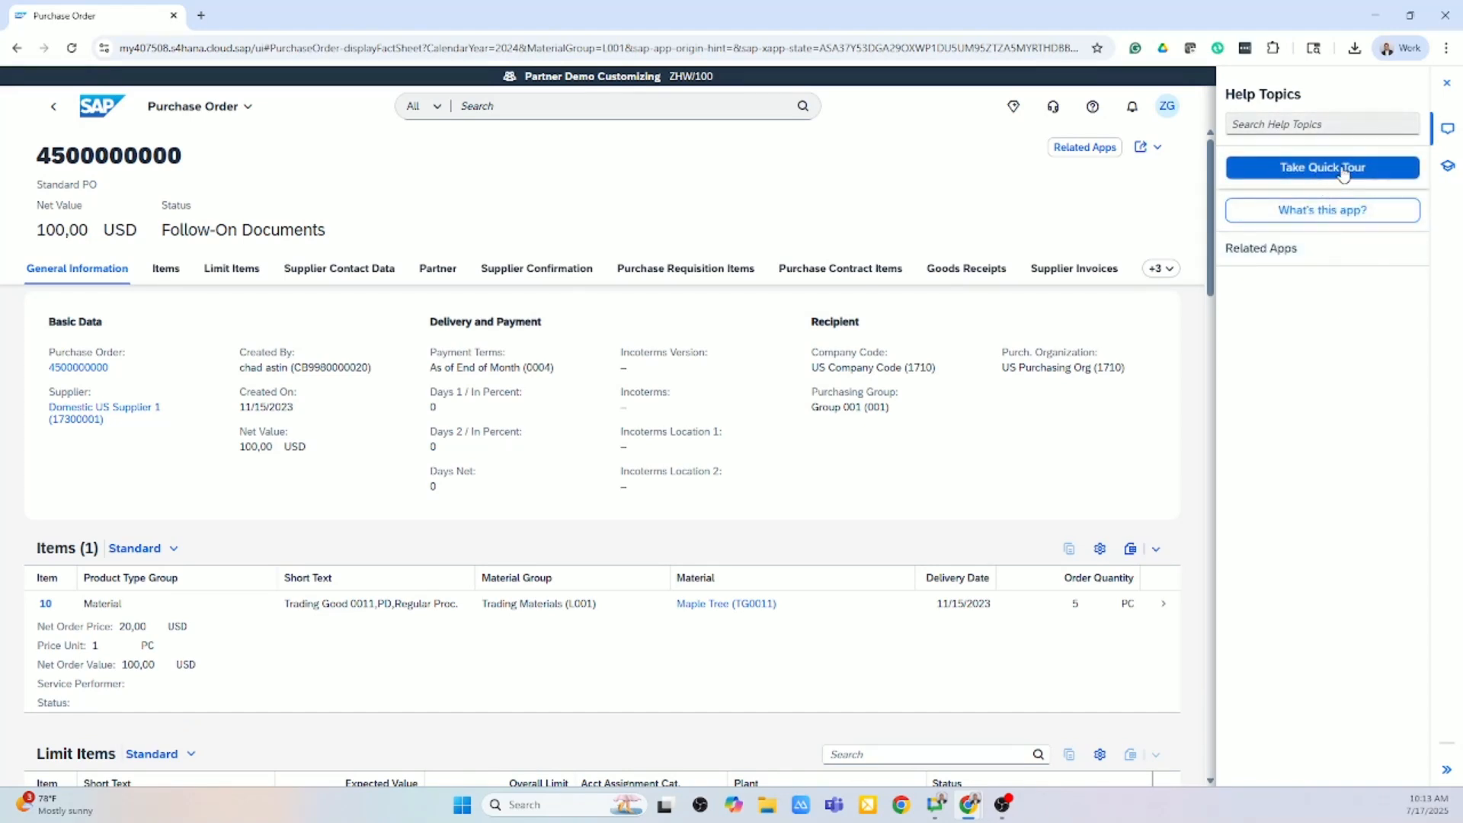
Step: View the SAP Help Portal documentation for the Purchase Order app via What's this app?
{"action": "left_click", "coordinate": [1321, 167]}
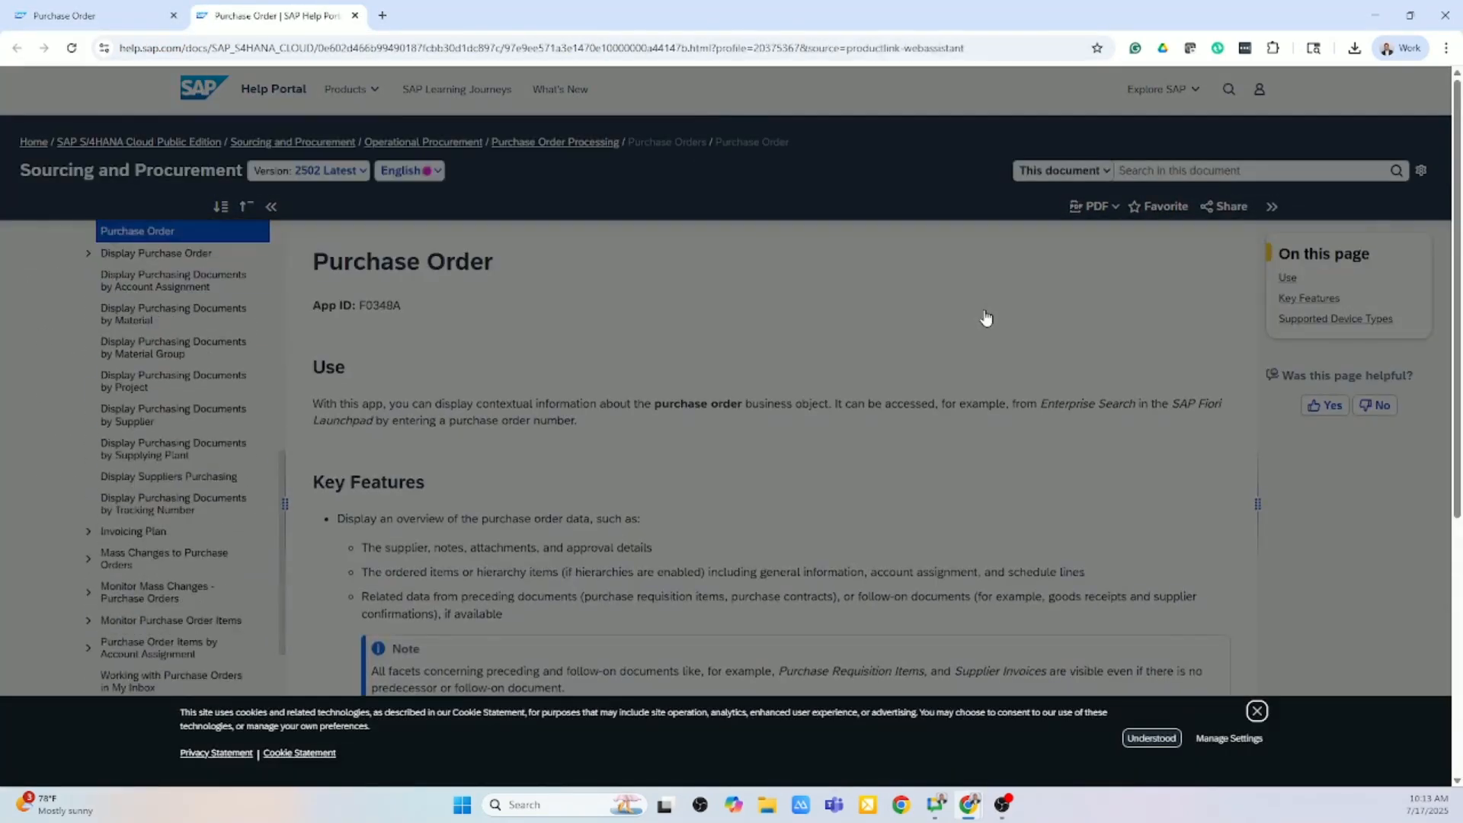
{"action": "mouse_move", "coordinate": [941, 347]}
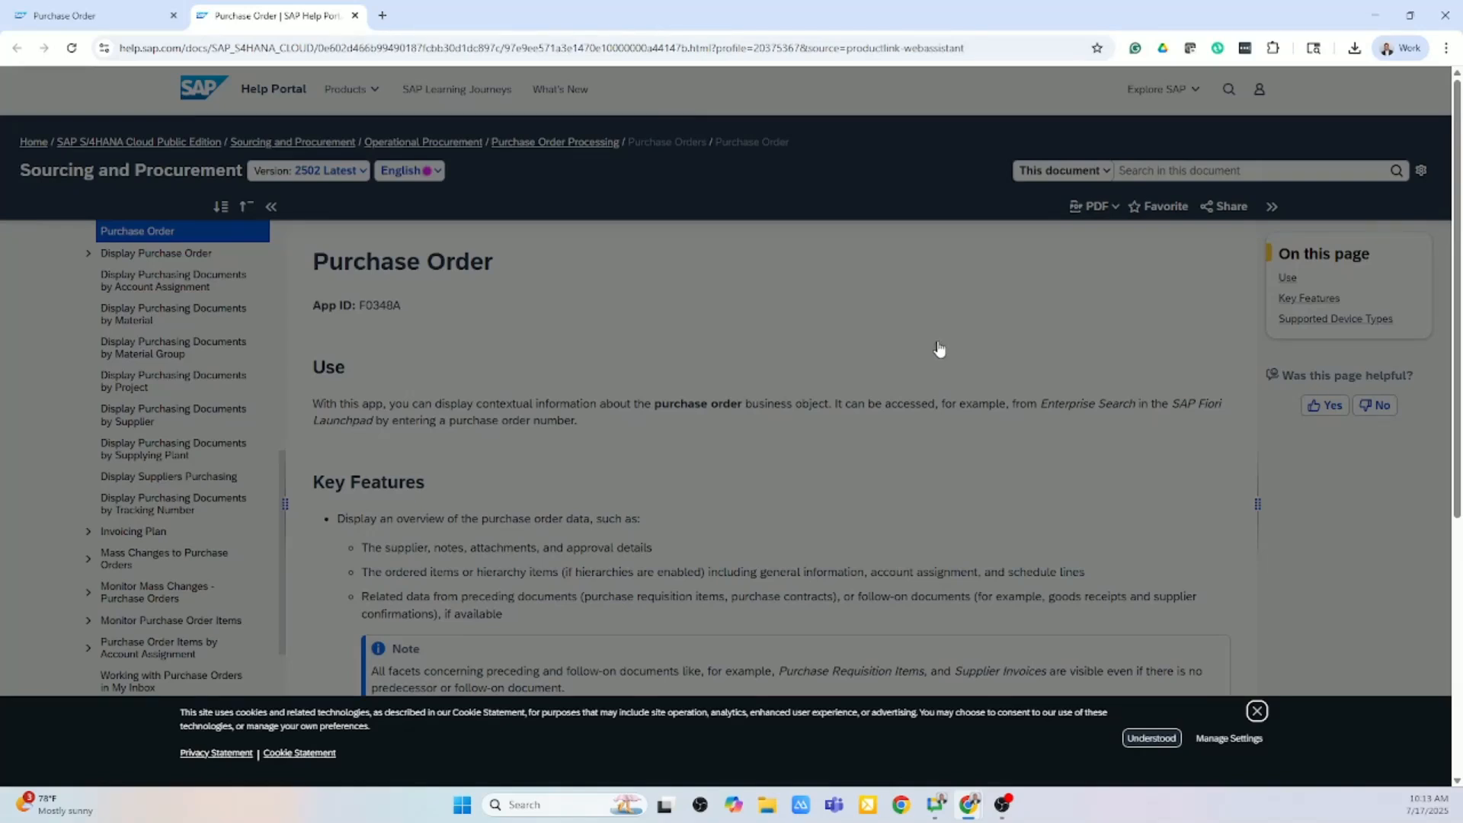
{"action": "scroll", "scroll_direction": "down", "scroll_amount": 3}
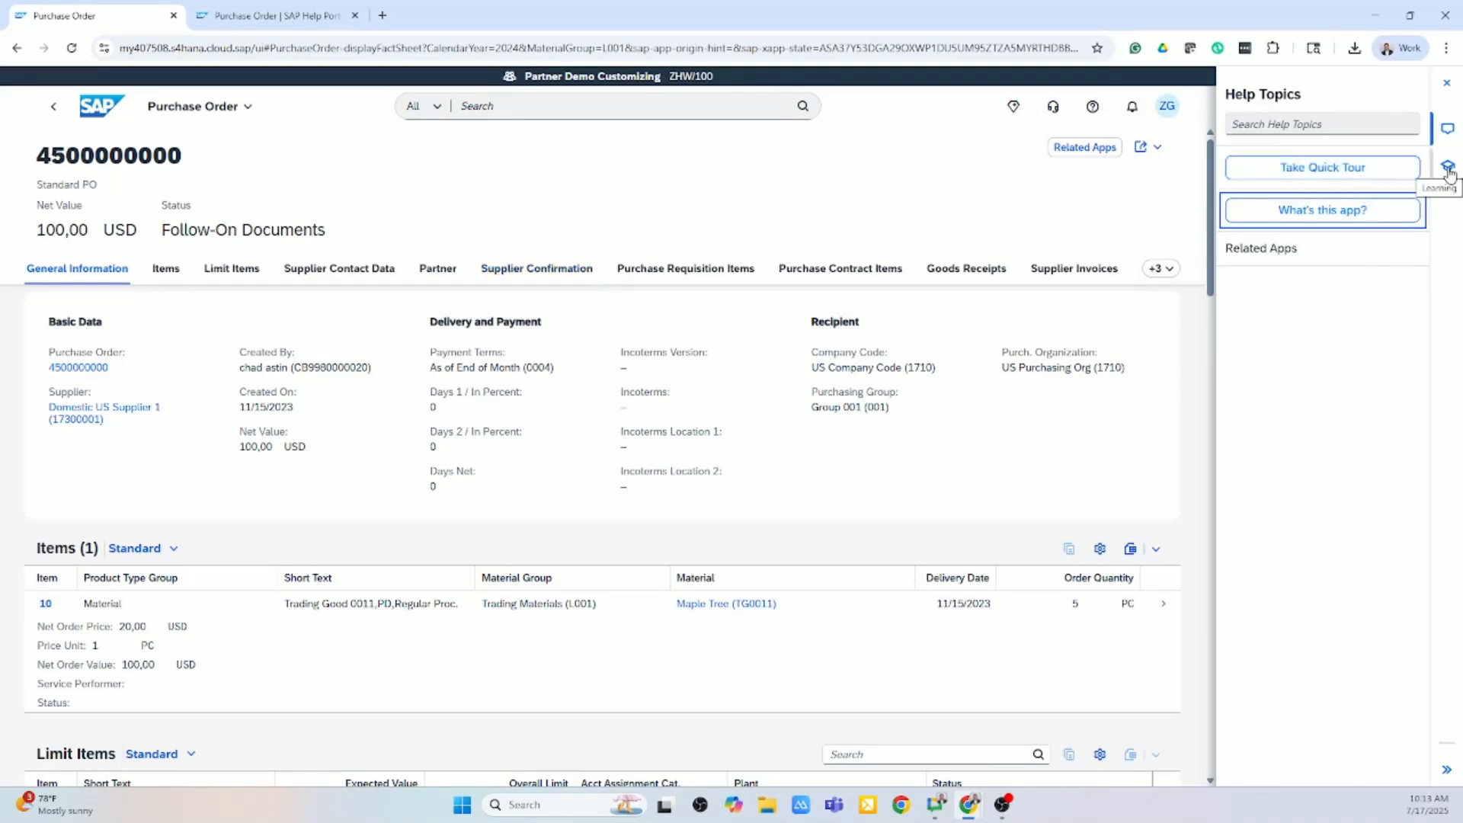
Step: Start the Displaying Purchase Orders tutorial and step into Purchase Order Processing
{"action": "left_click", "coordinate": [1448, 165]}
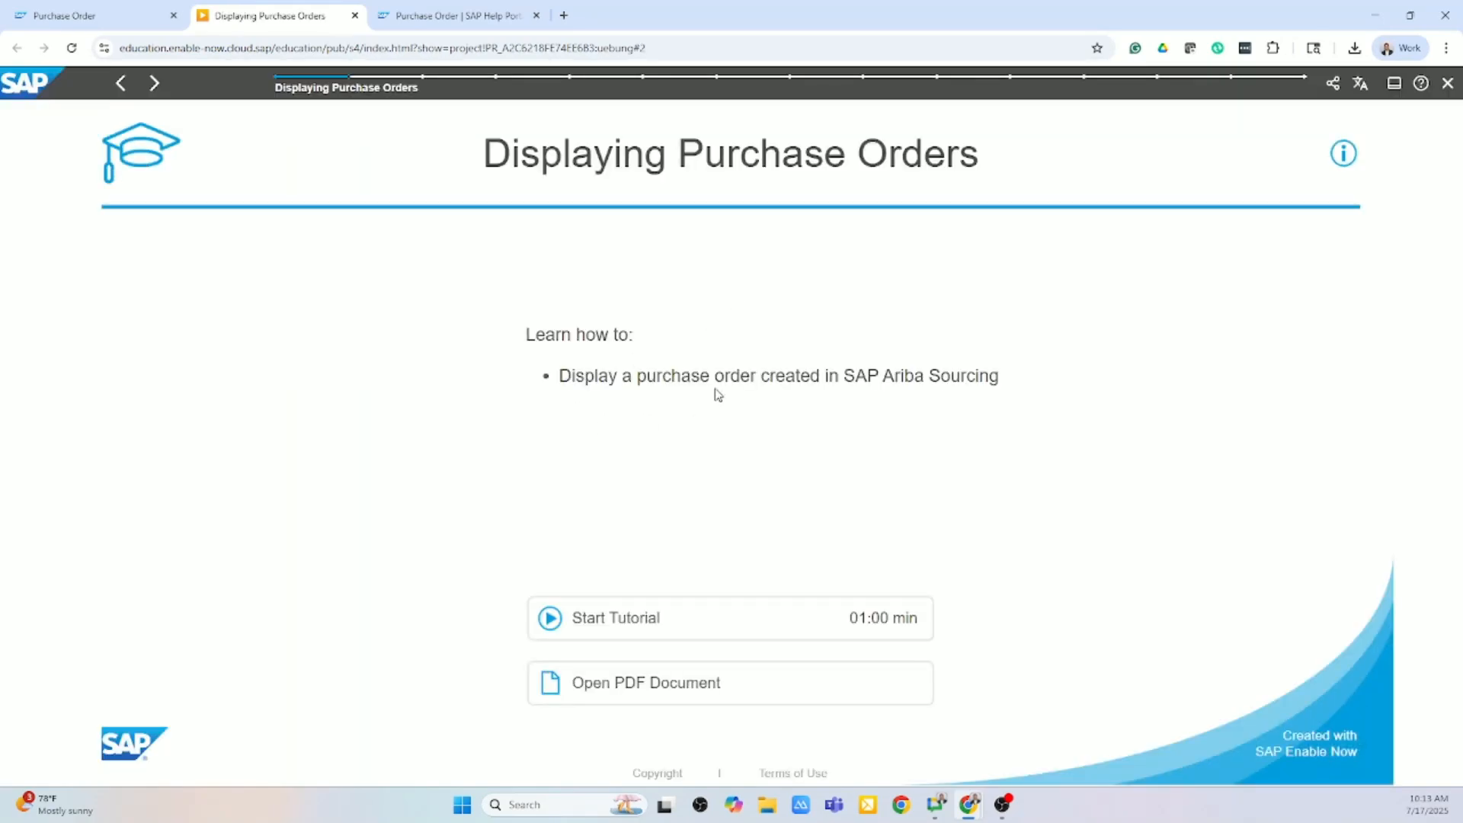
{"action": "mouse_move", "coordinate": [670, 591]}
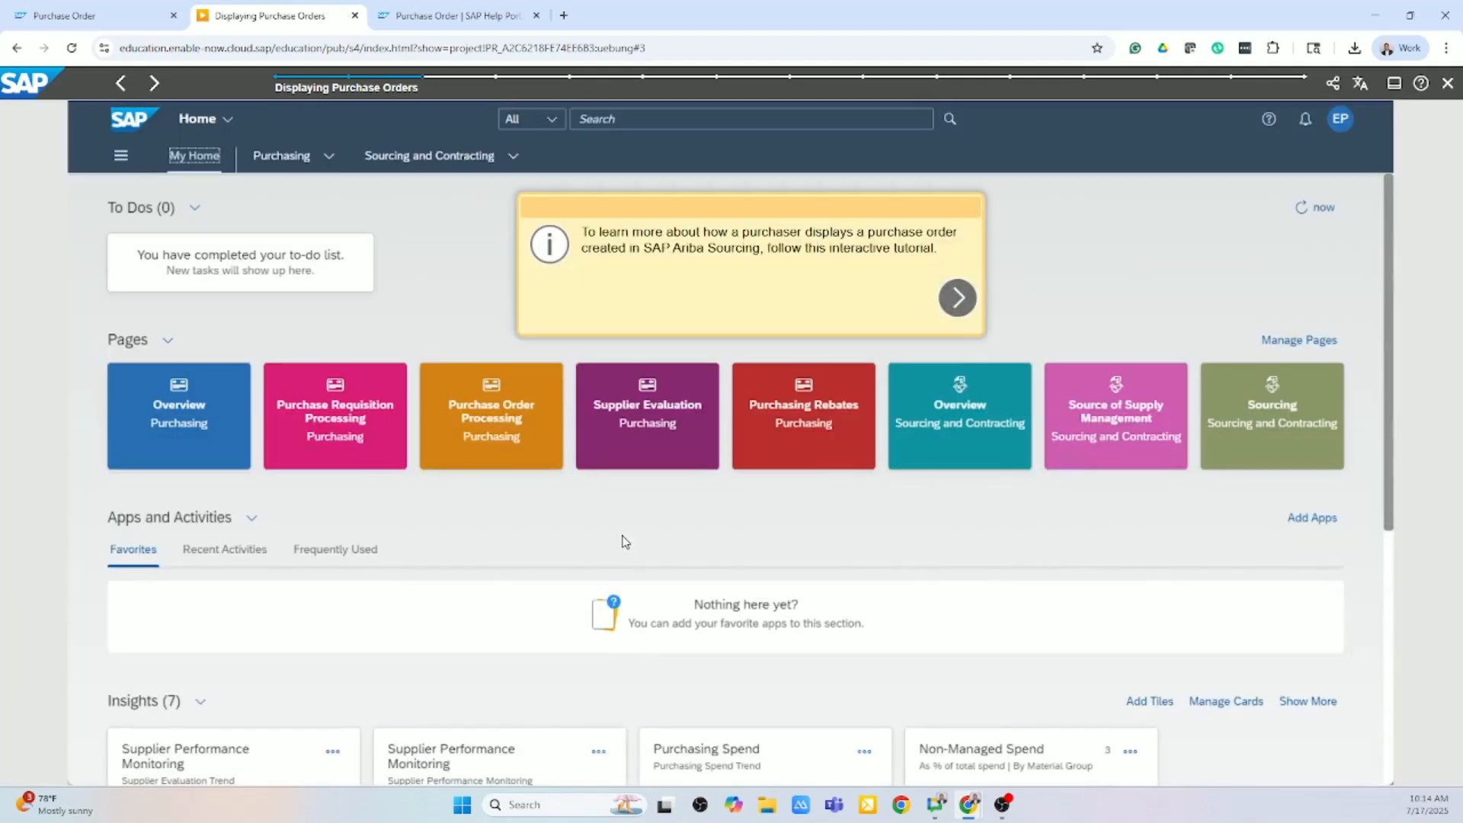
{"action": "mouse_move", "coordinate": [564, 430]}
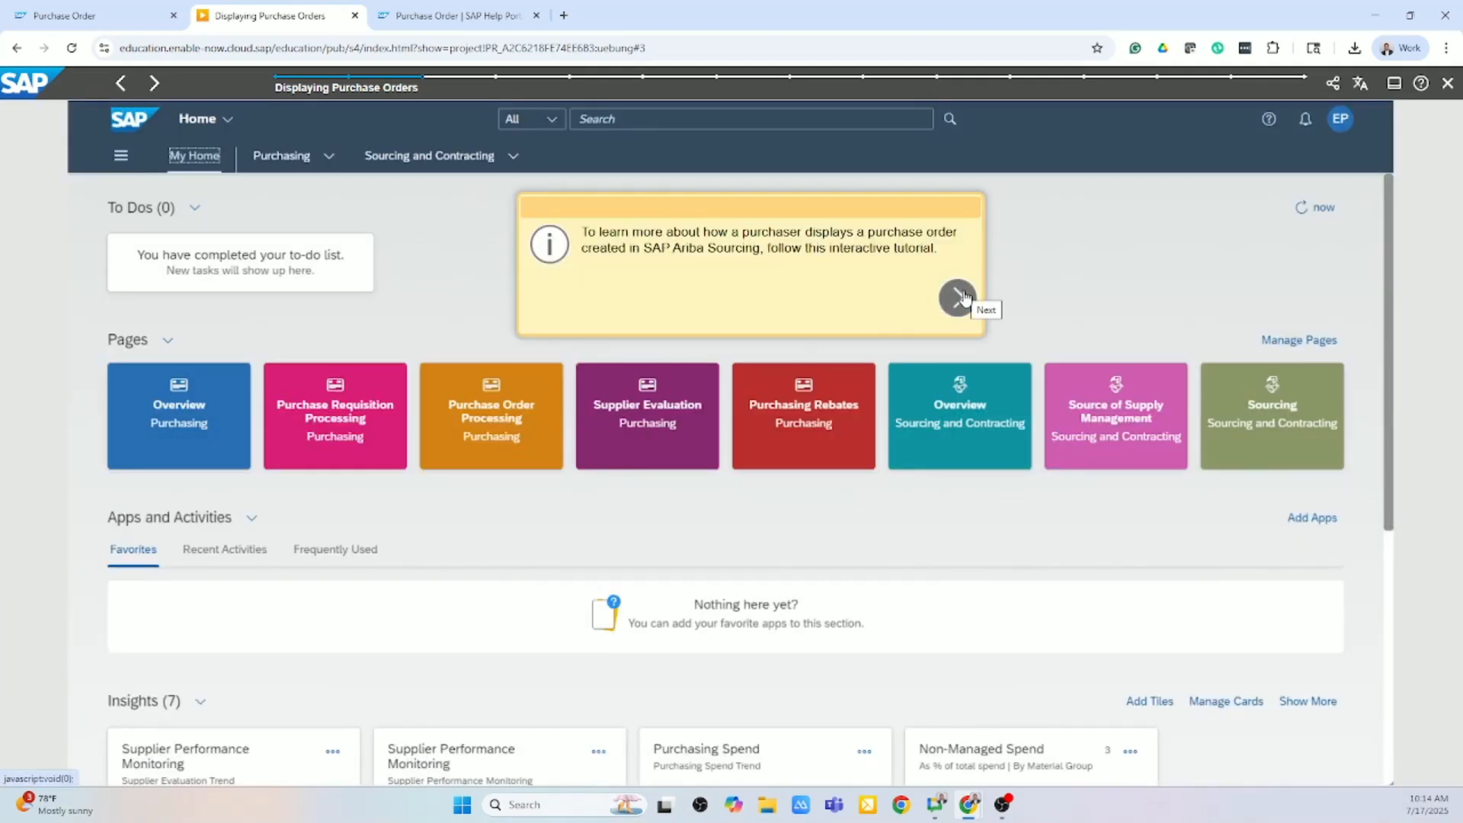
{"action": "left_click", "coordinate": [957, 297]}
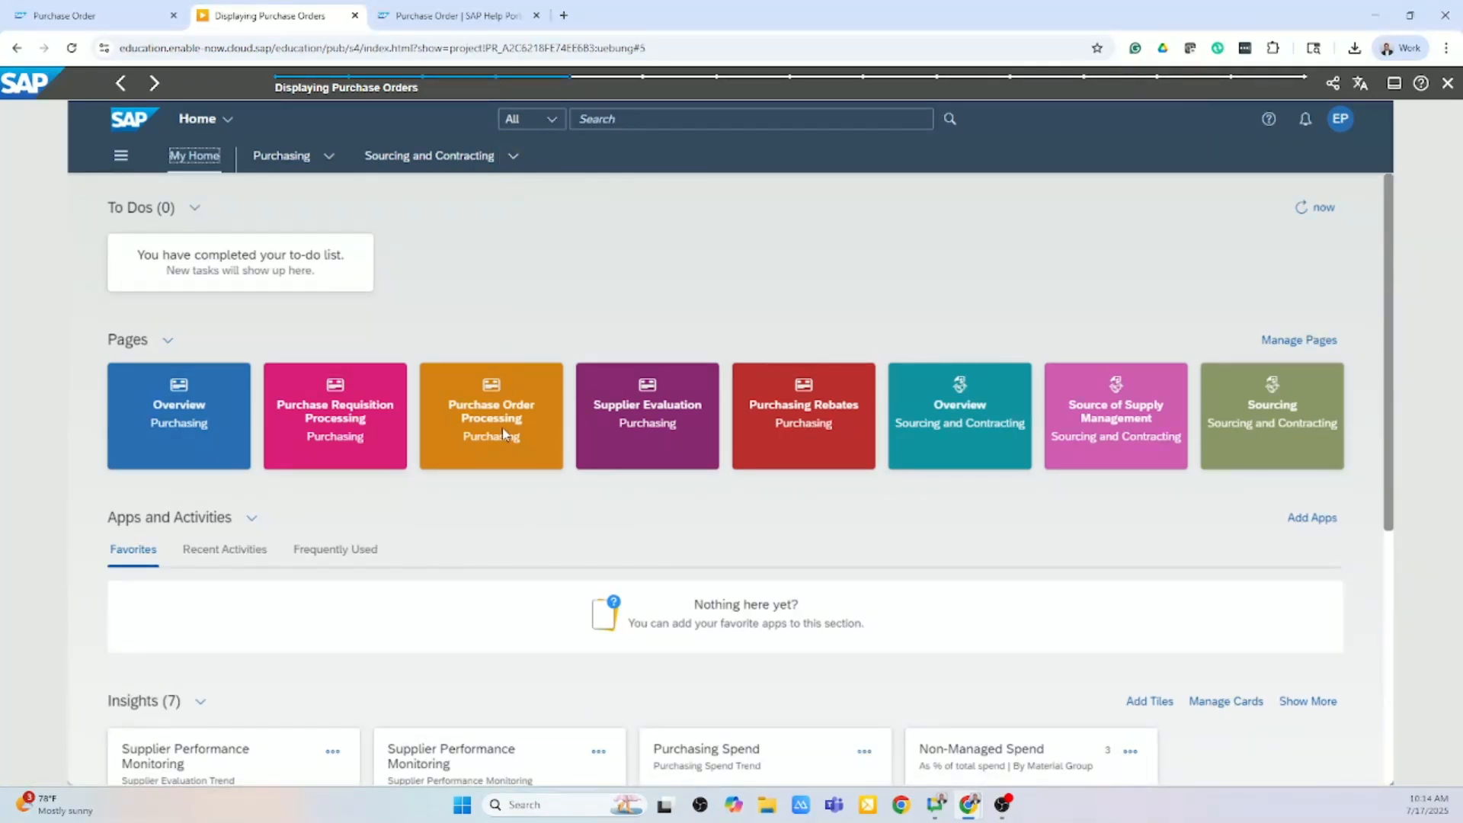
{"action": "left_click", "coordinate": [430, 155]}
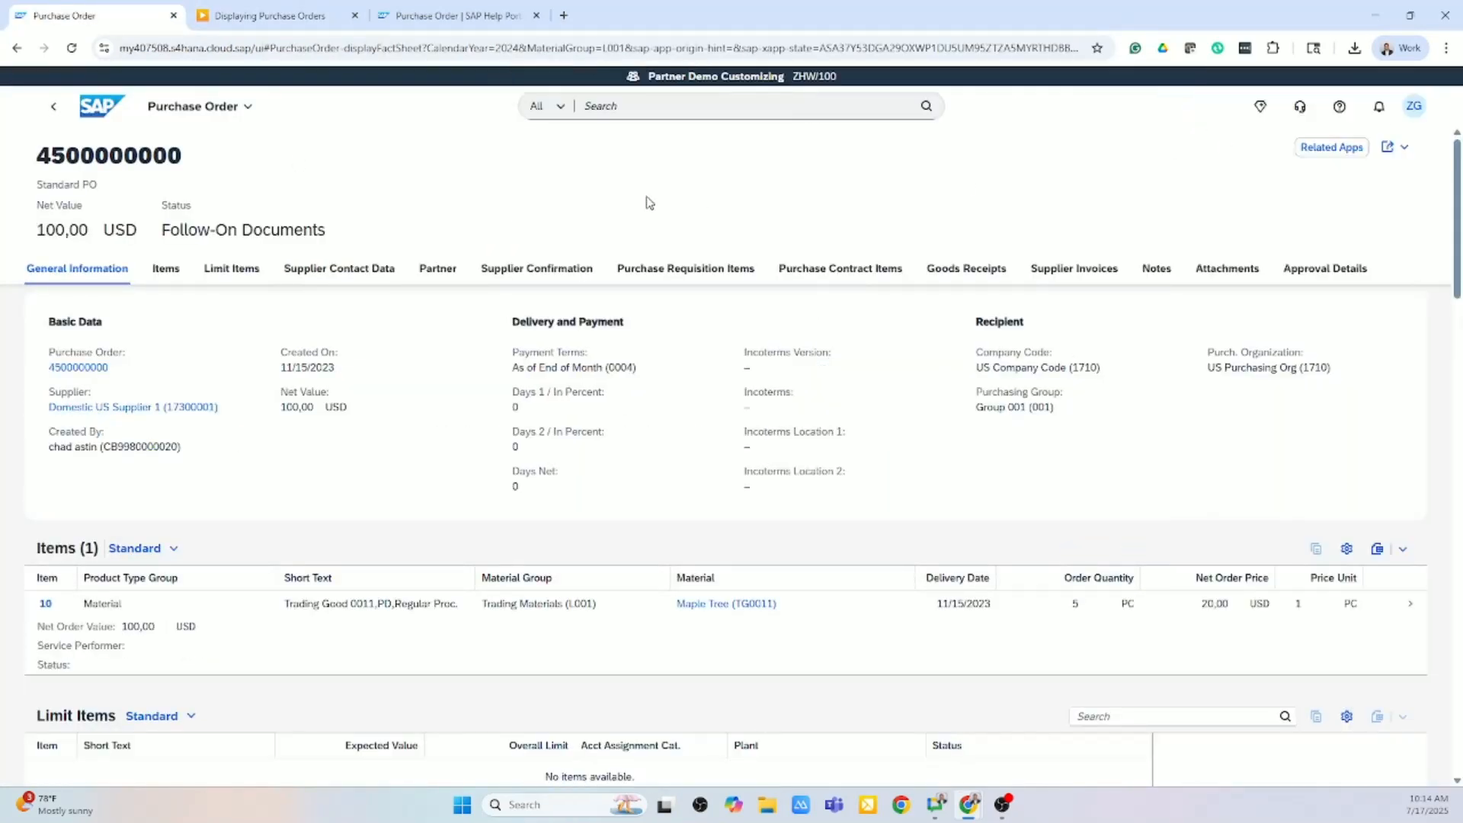
Step: Return to the home page and reach My Home Settings from the profile menu
{"action": "left_click", "coordinate": [53, 105]}
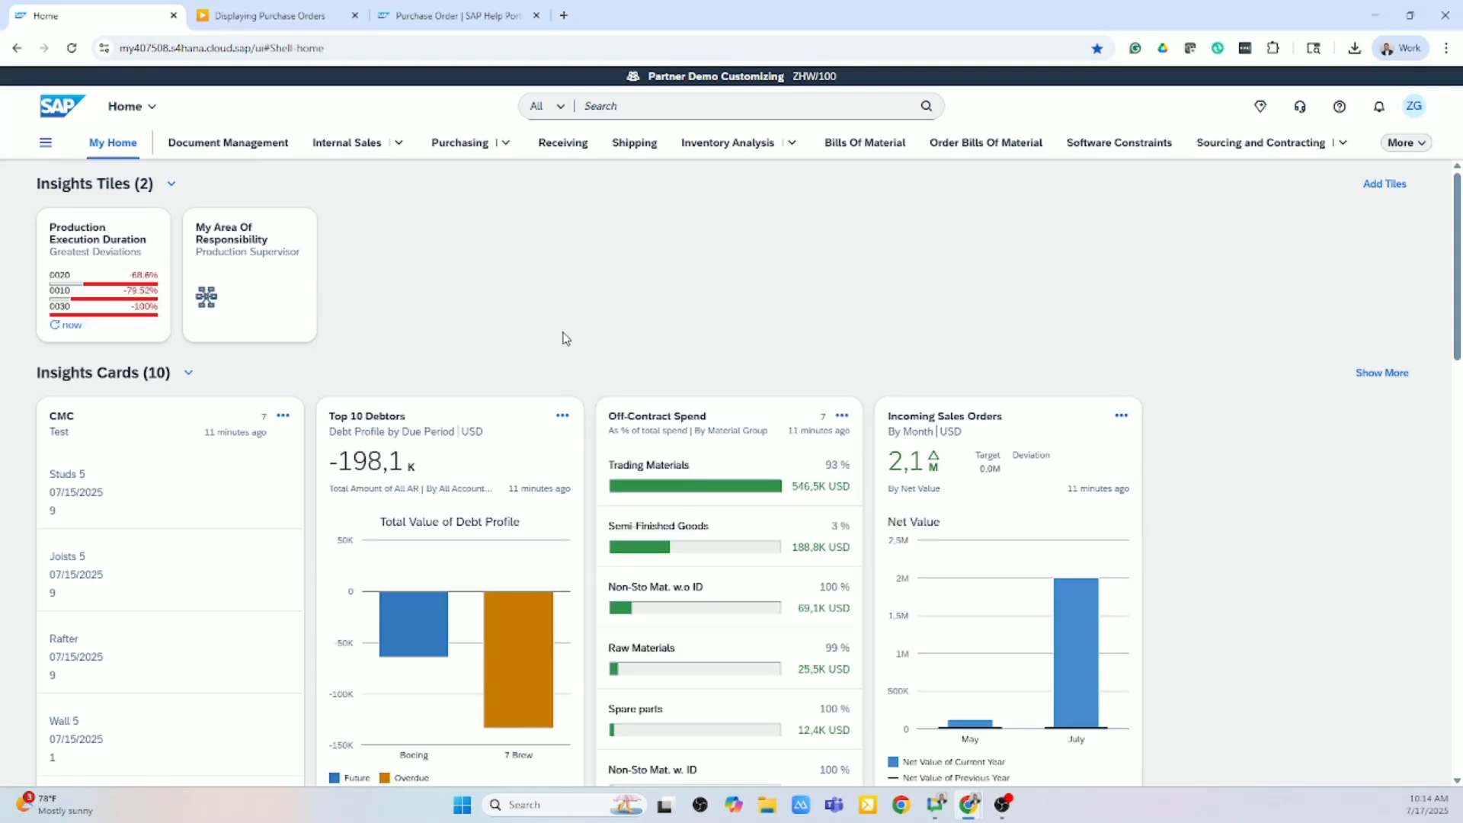
{"action": "mouse_move", "coordinate": [1419, 128]}
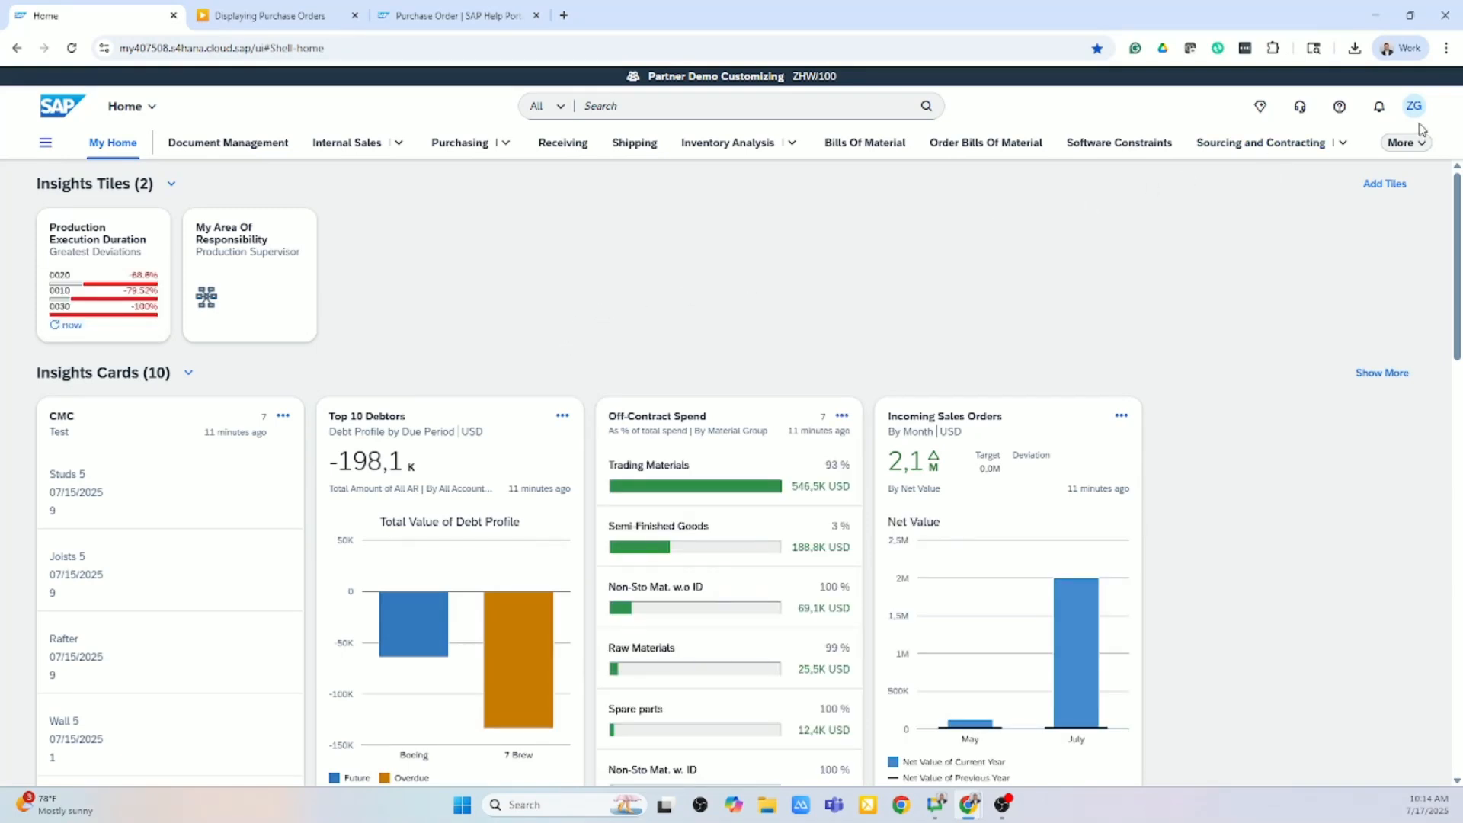
{"action": "left_click", "coordinate": [1414, 105]}
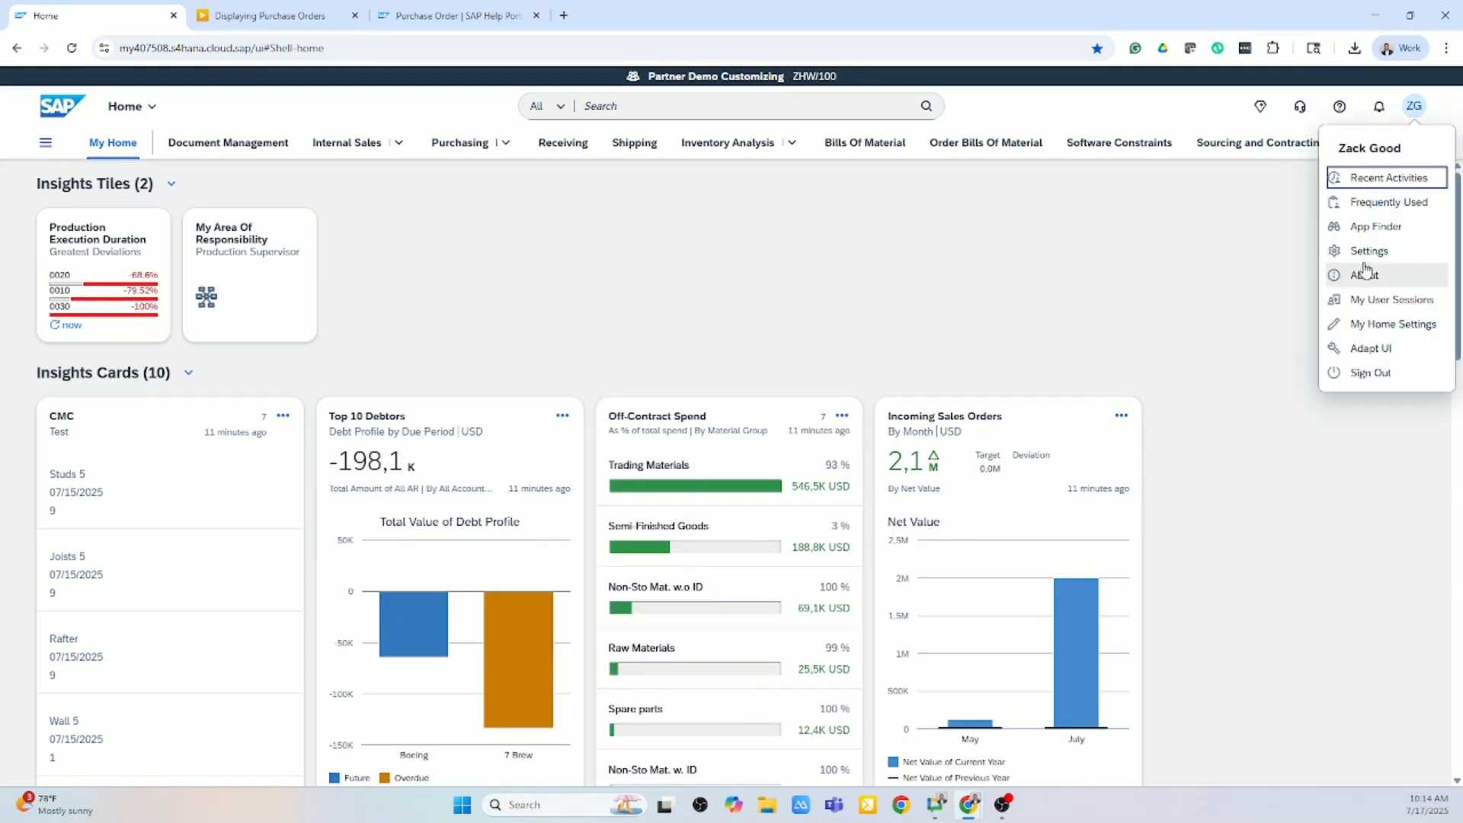
{"action": "mouse_move", "coordinate": [1390, 323]}
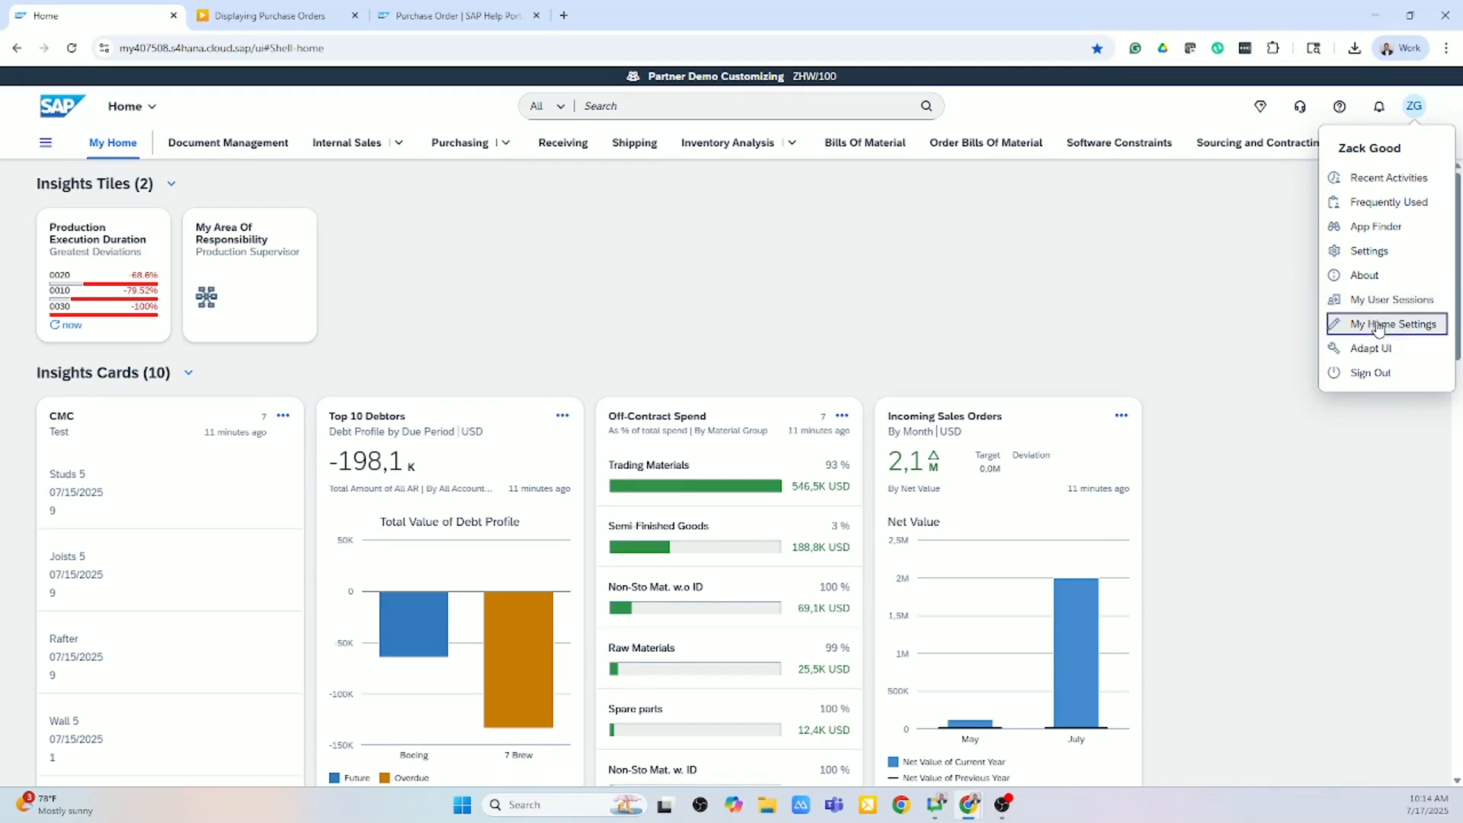
{"action": "left_click", "coordinate": [1390, 323]}
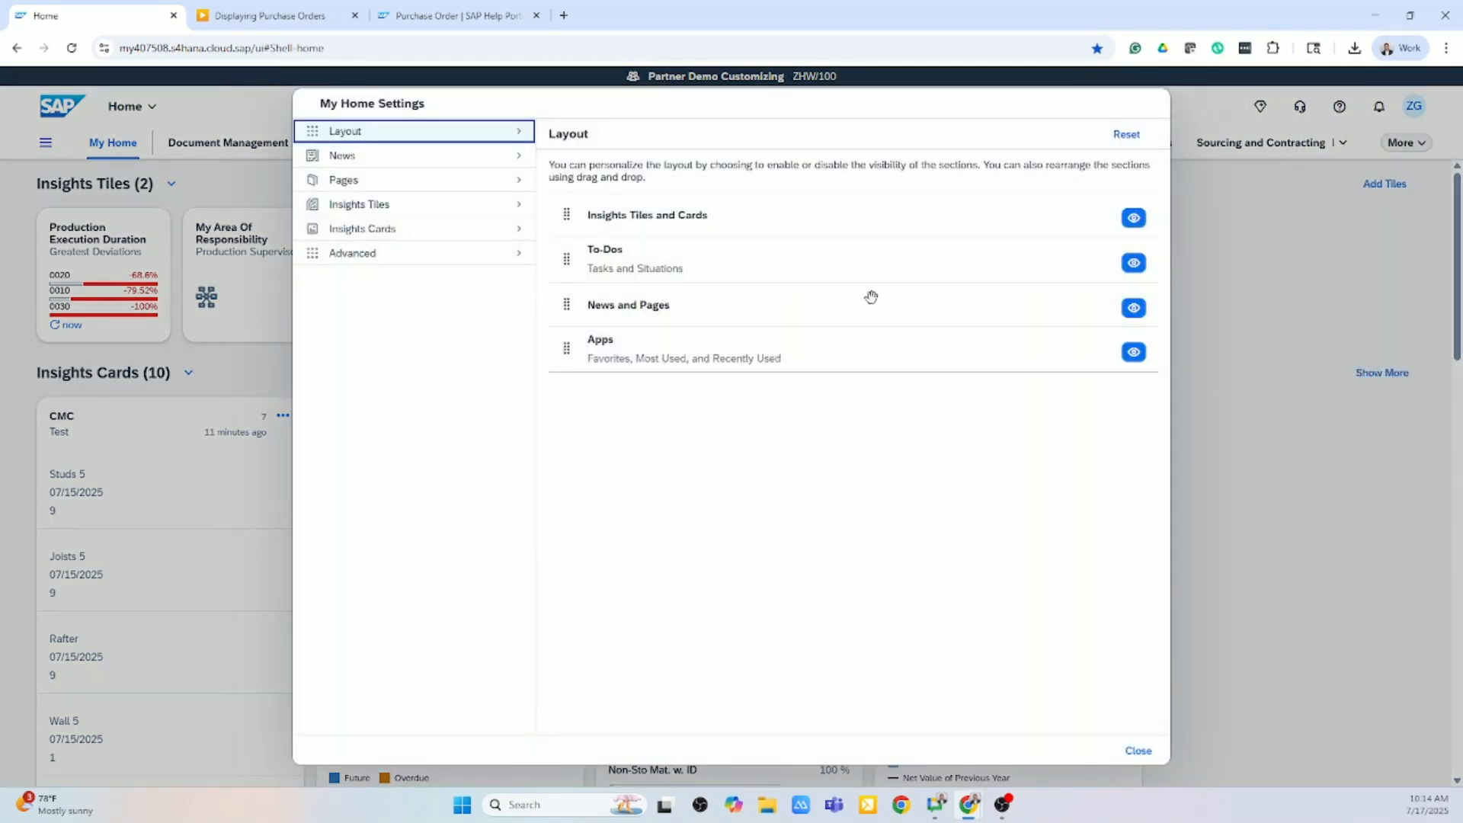
{"action": "mouse_move", "coordinate": [667, 221]}
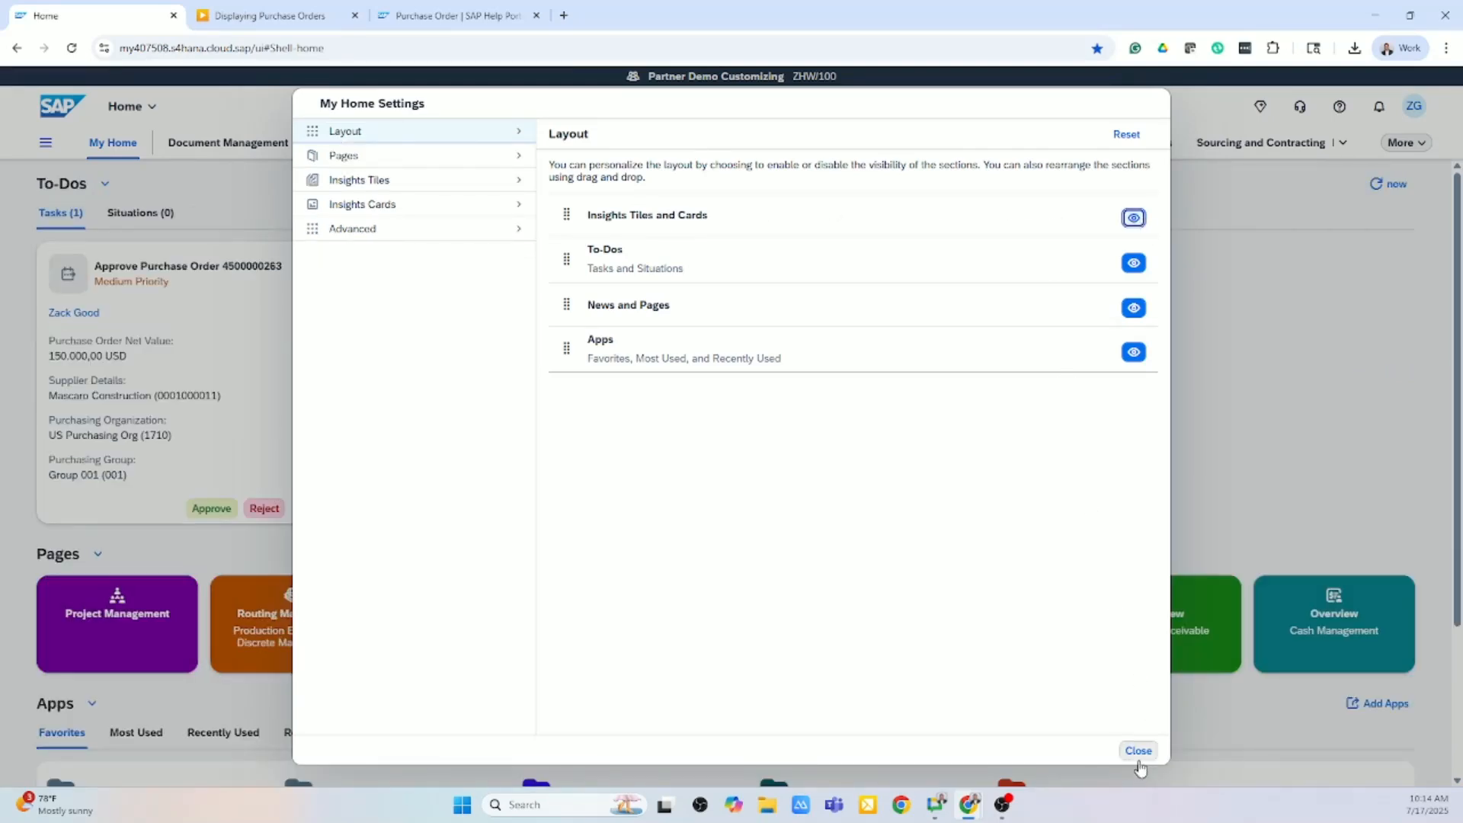
Step: Close My Home Settings and reveal the full list of overflow spaces under More
{"action": "left_click", "coordinate": [1137, 749]}
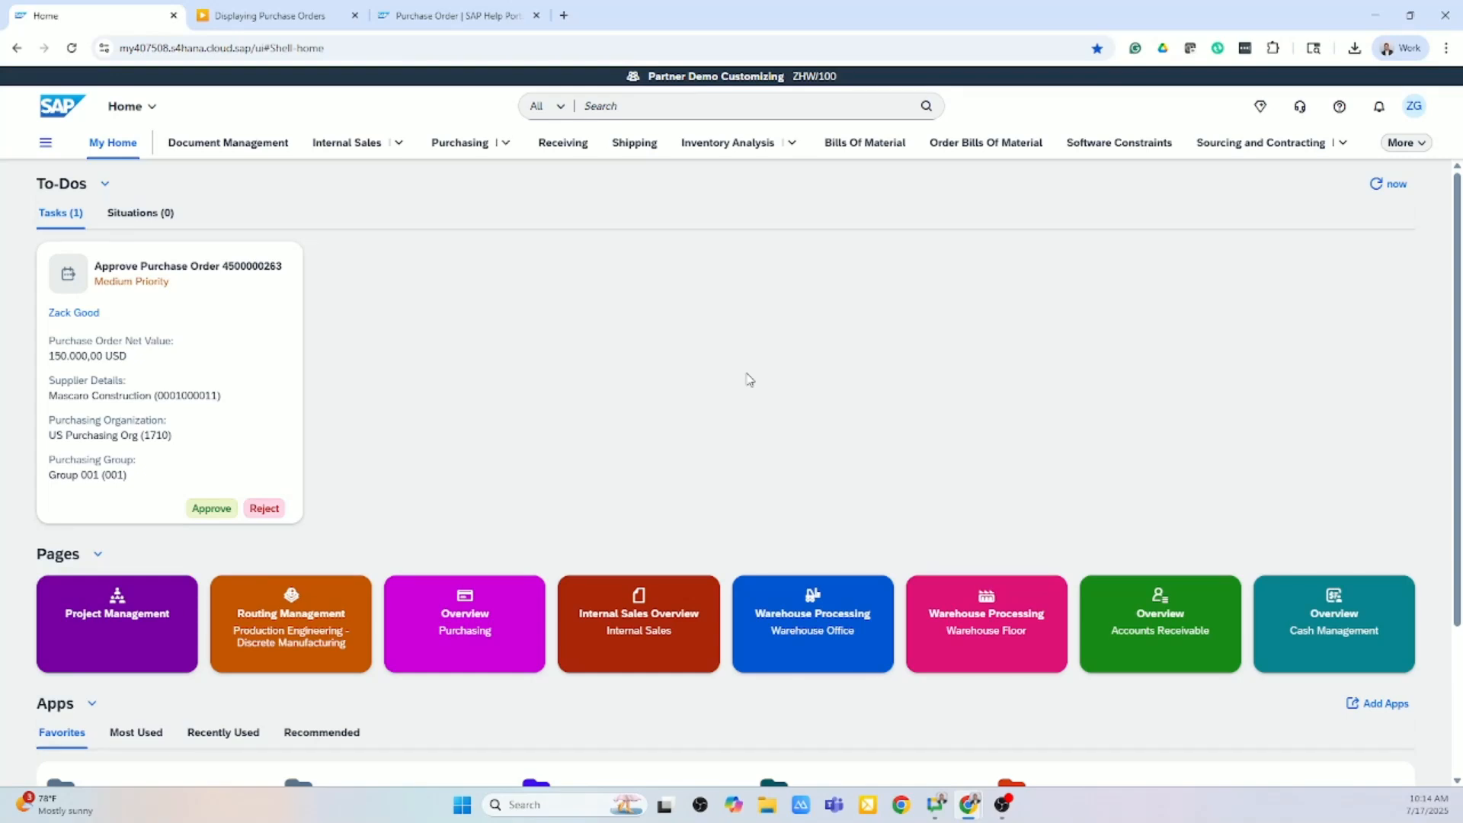
{"action": "mouse_move", "coordinate": [284, 363]}
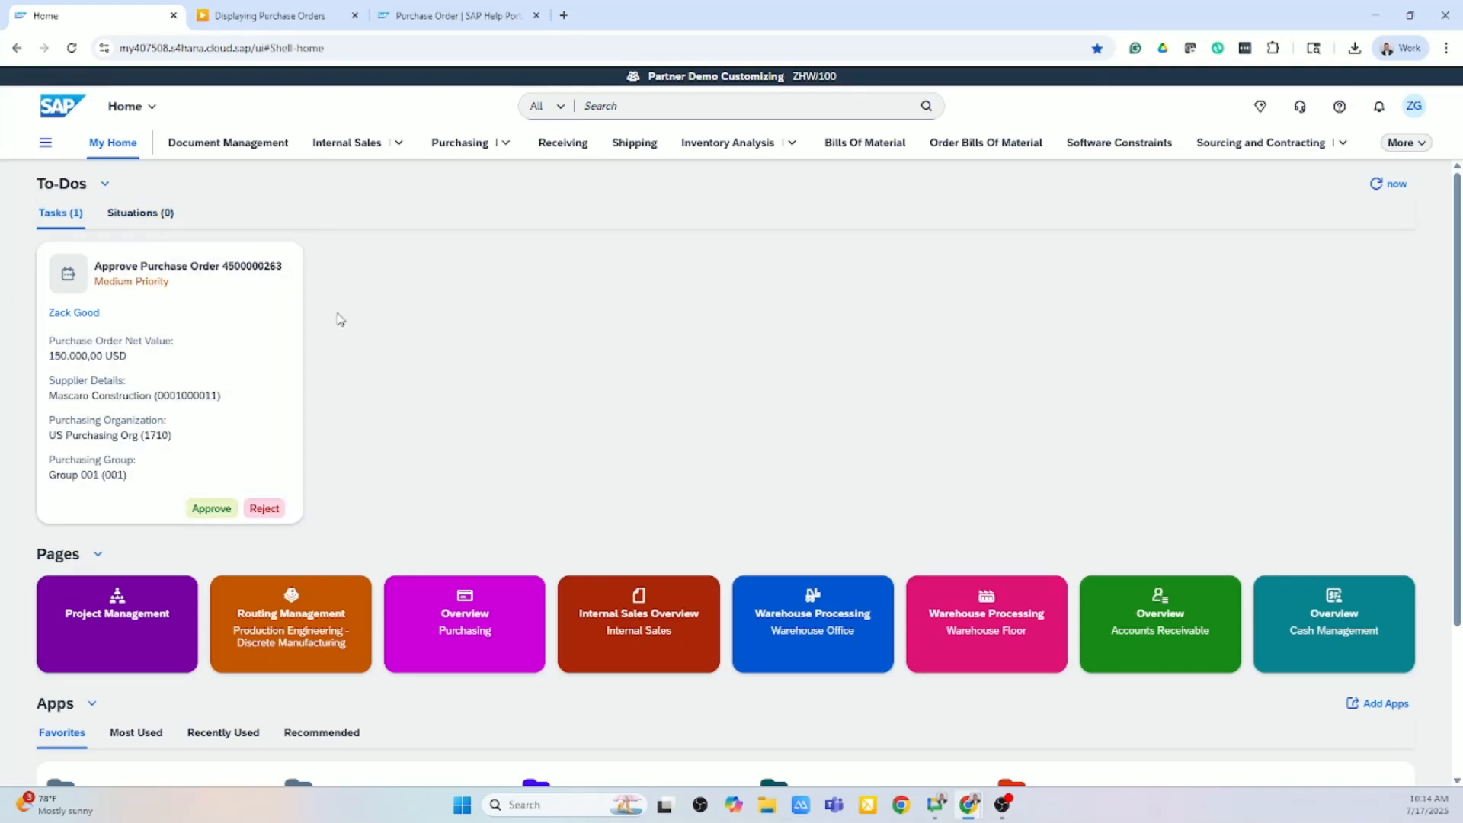
{"action": "mouse_move", "coordinate": [476, 370]}
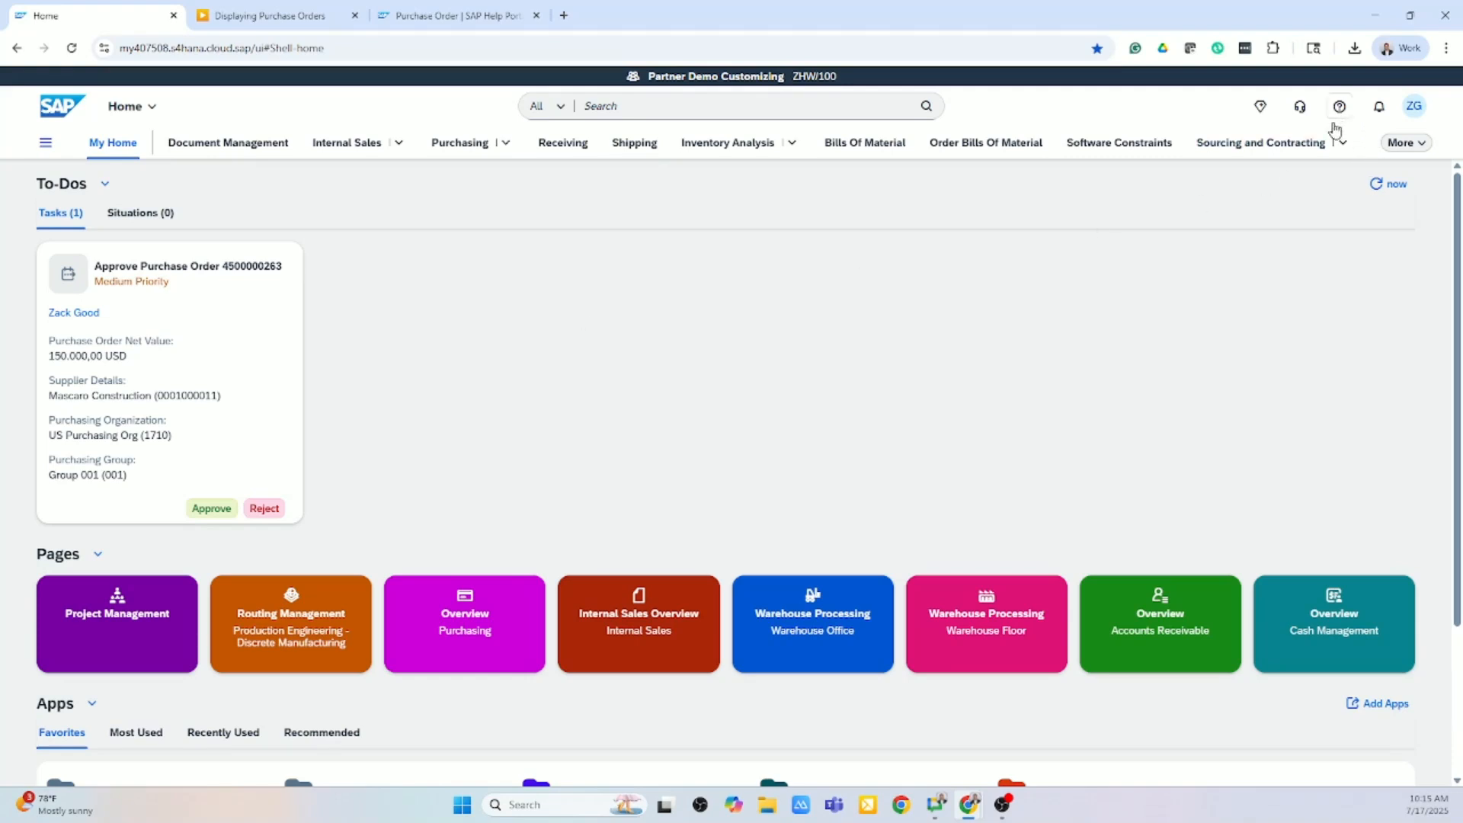
{"action": "mouse_move", "coordinate": [1054, 323]}
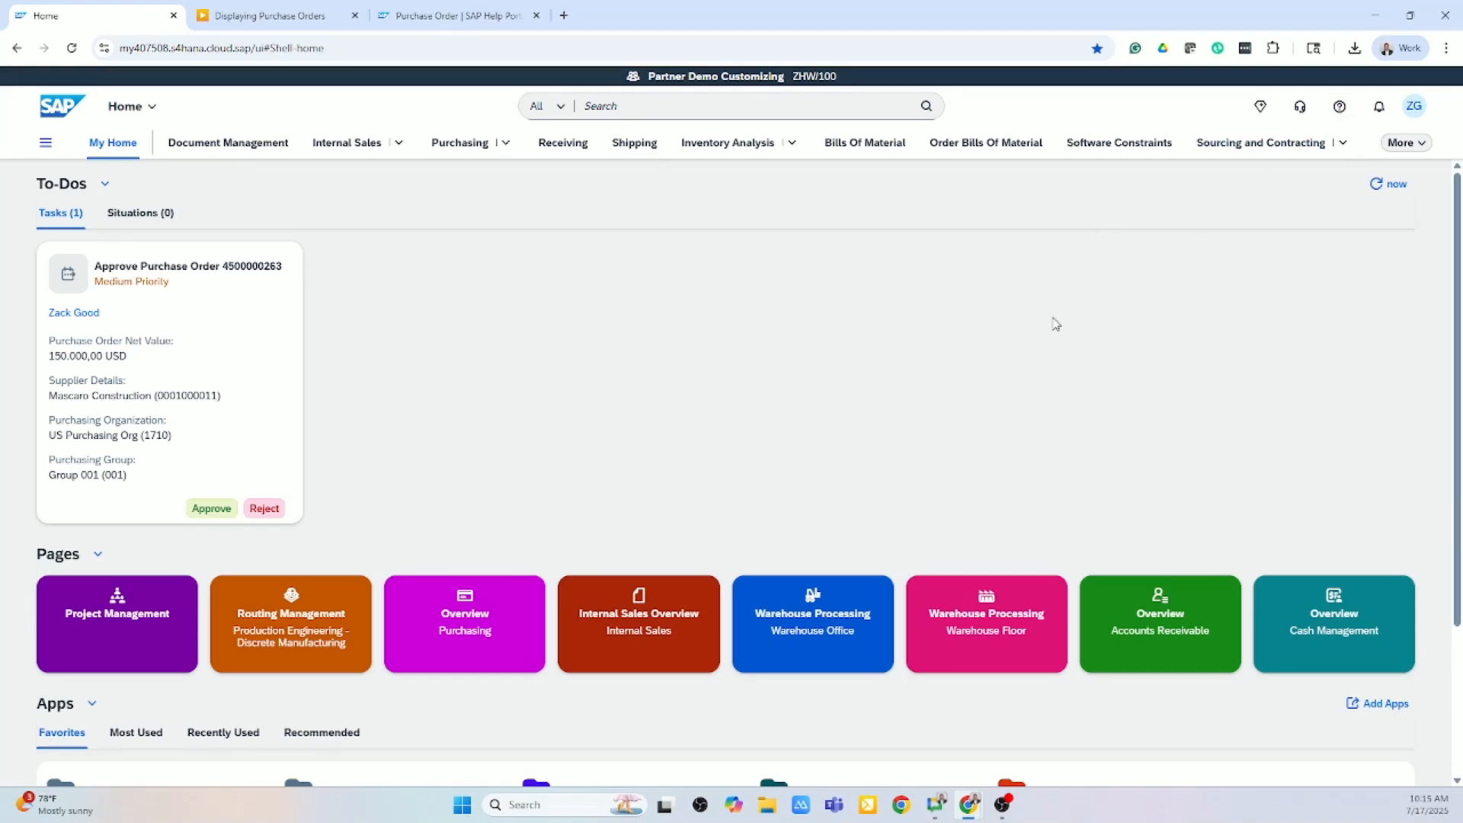
{"action": "mouse_move", "coordinate": [1050, 326]}
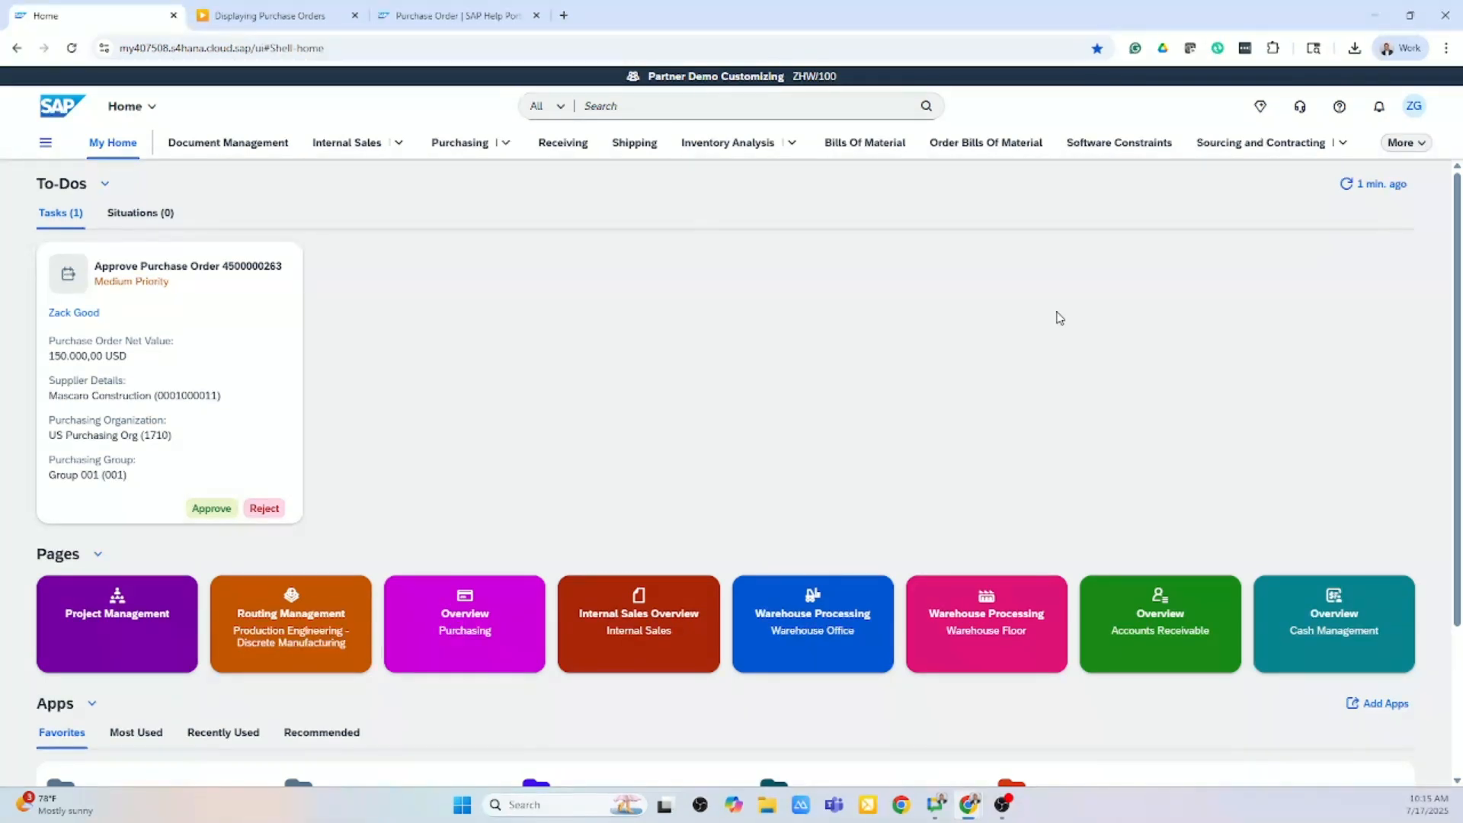
{"action": "left_click", "coordinate": [1402, 142]}
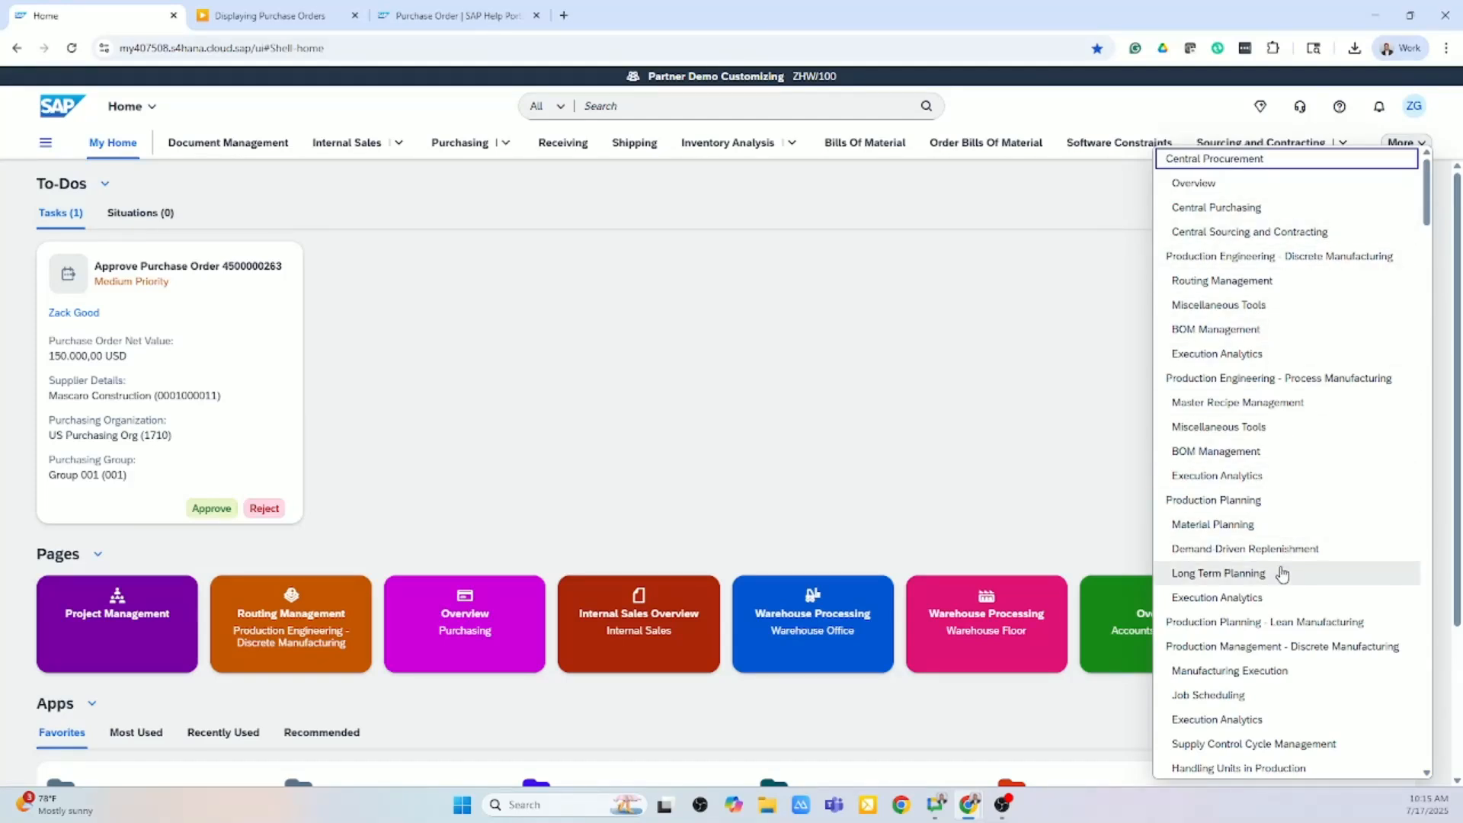
Step: Reach the Purchasing space's Overview page with its AG Walkthrough apps via My Home
{"action": "left_click", "coordinate": [841, 396]}
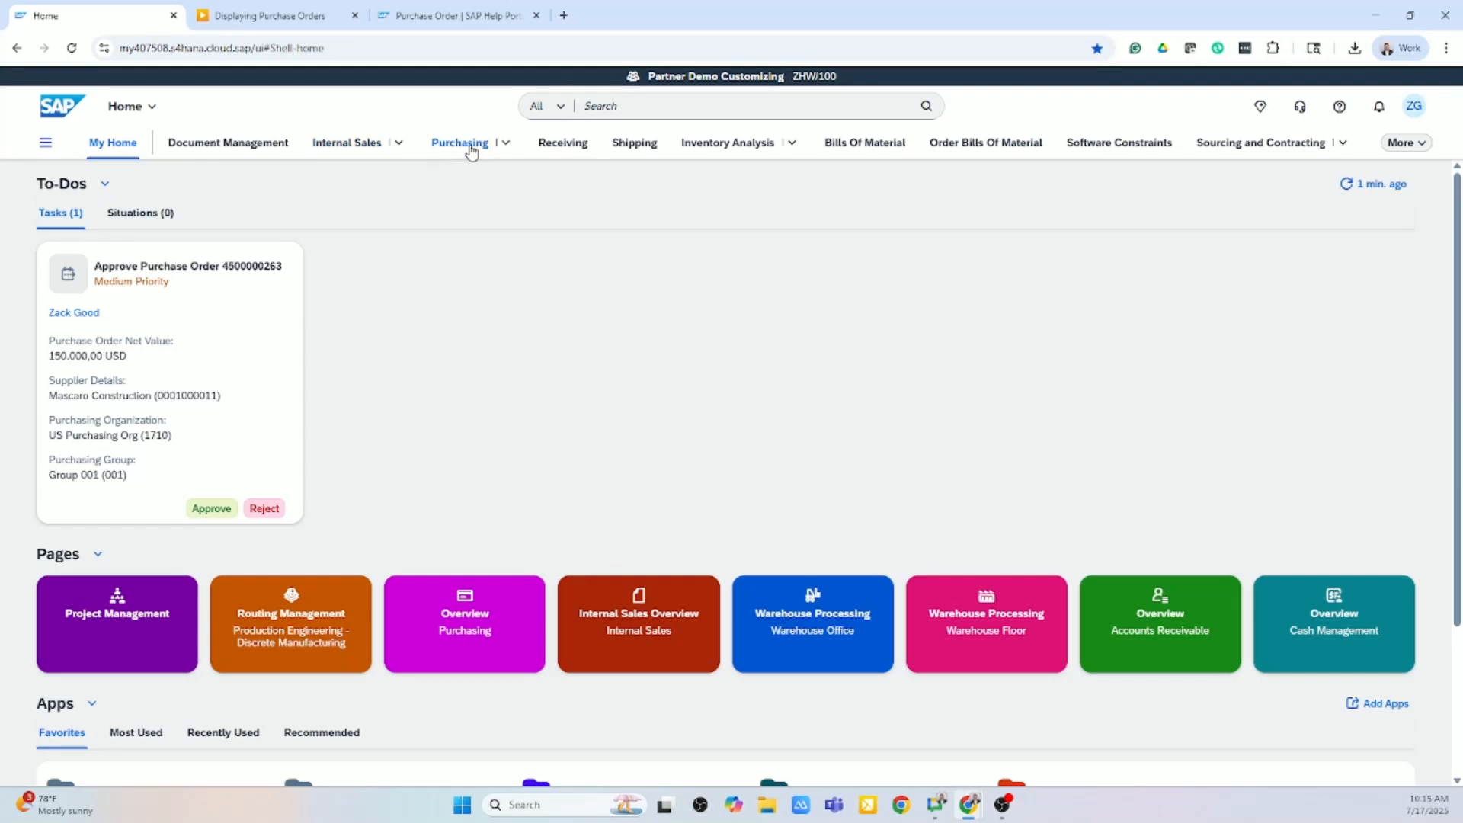
{"action": "left_click", "coordinate": [458, 142]}
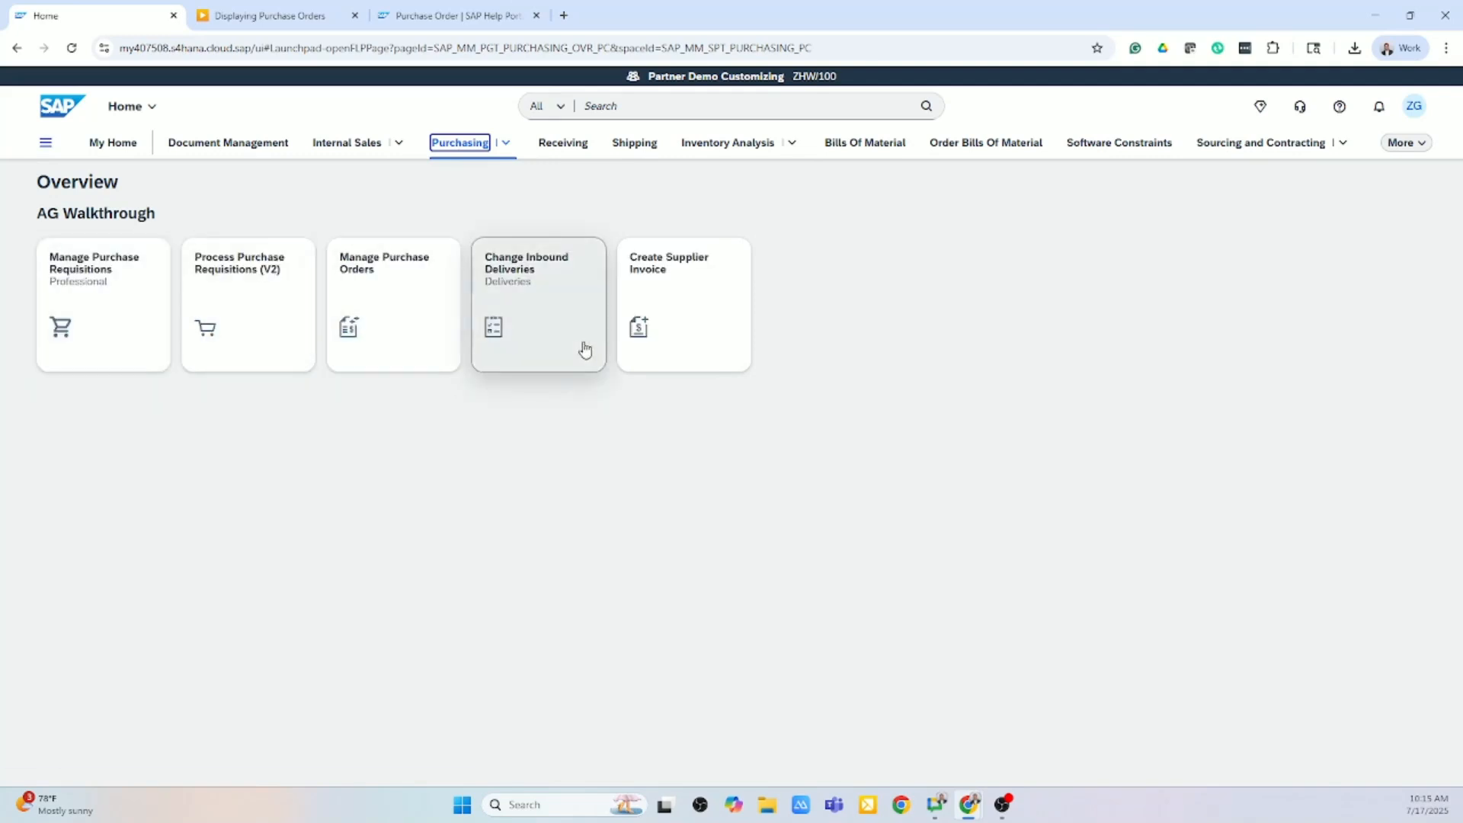
{"action": "left_click", "coordinate": [111, 142]}
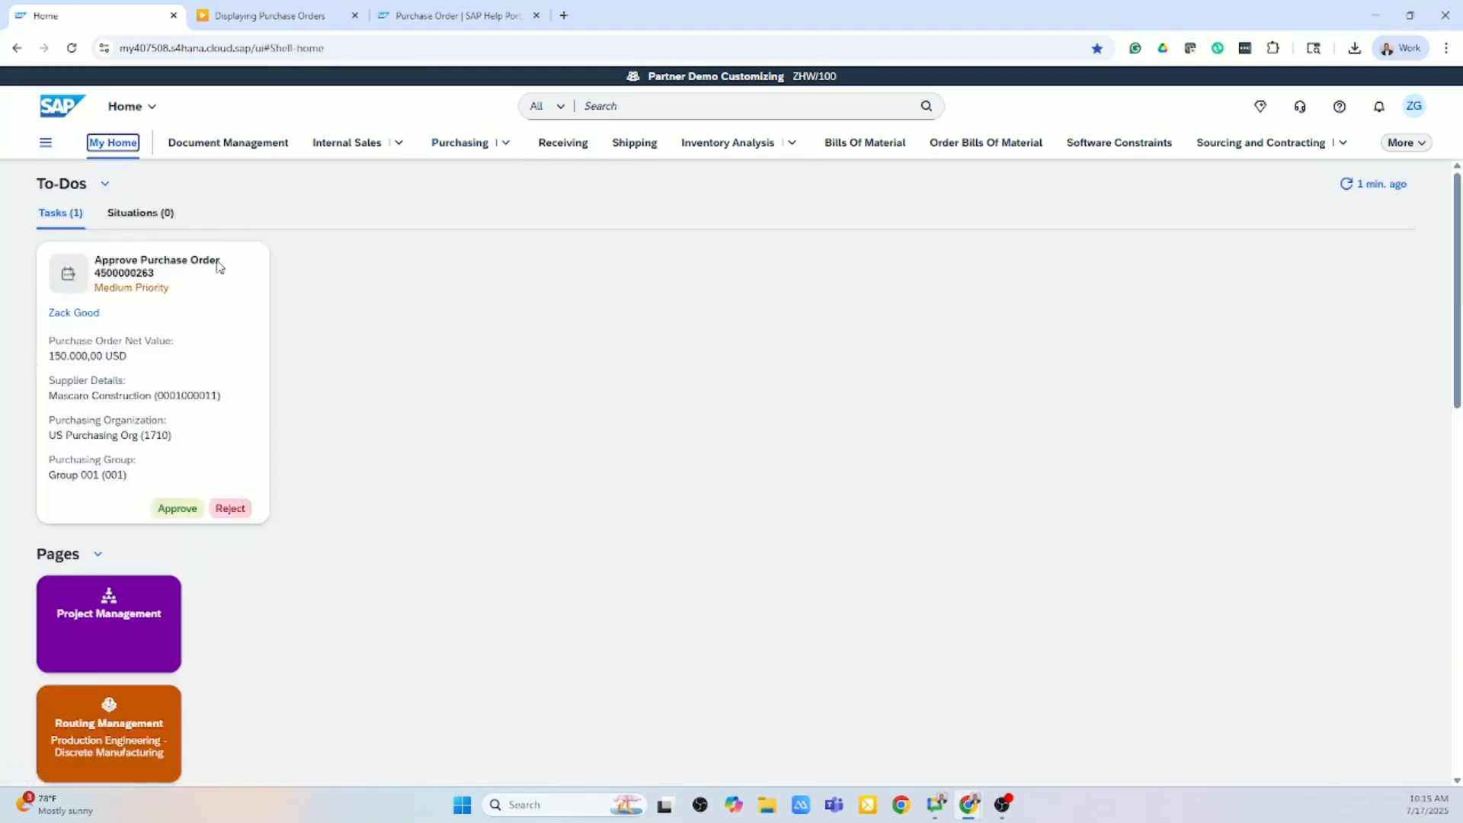
{"action": "scroll", "scroll_direction": "down", "scroll_amount": 3}
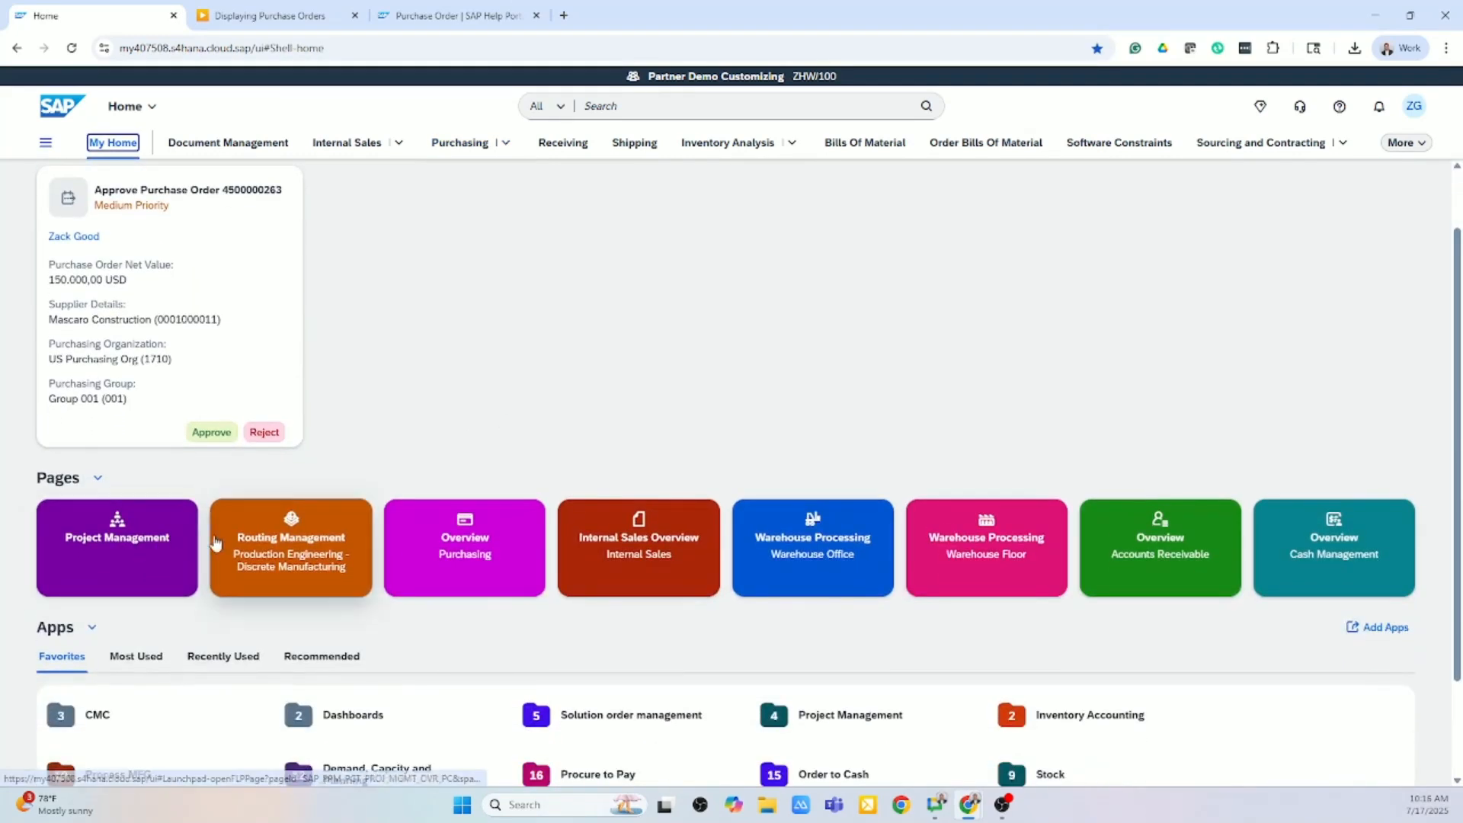
{"action": "left_click", "coordinate": [463, 547]}
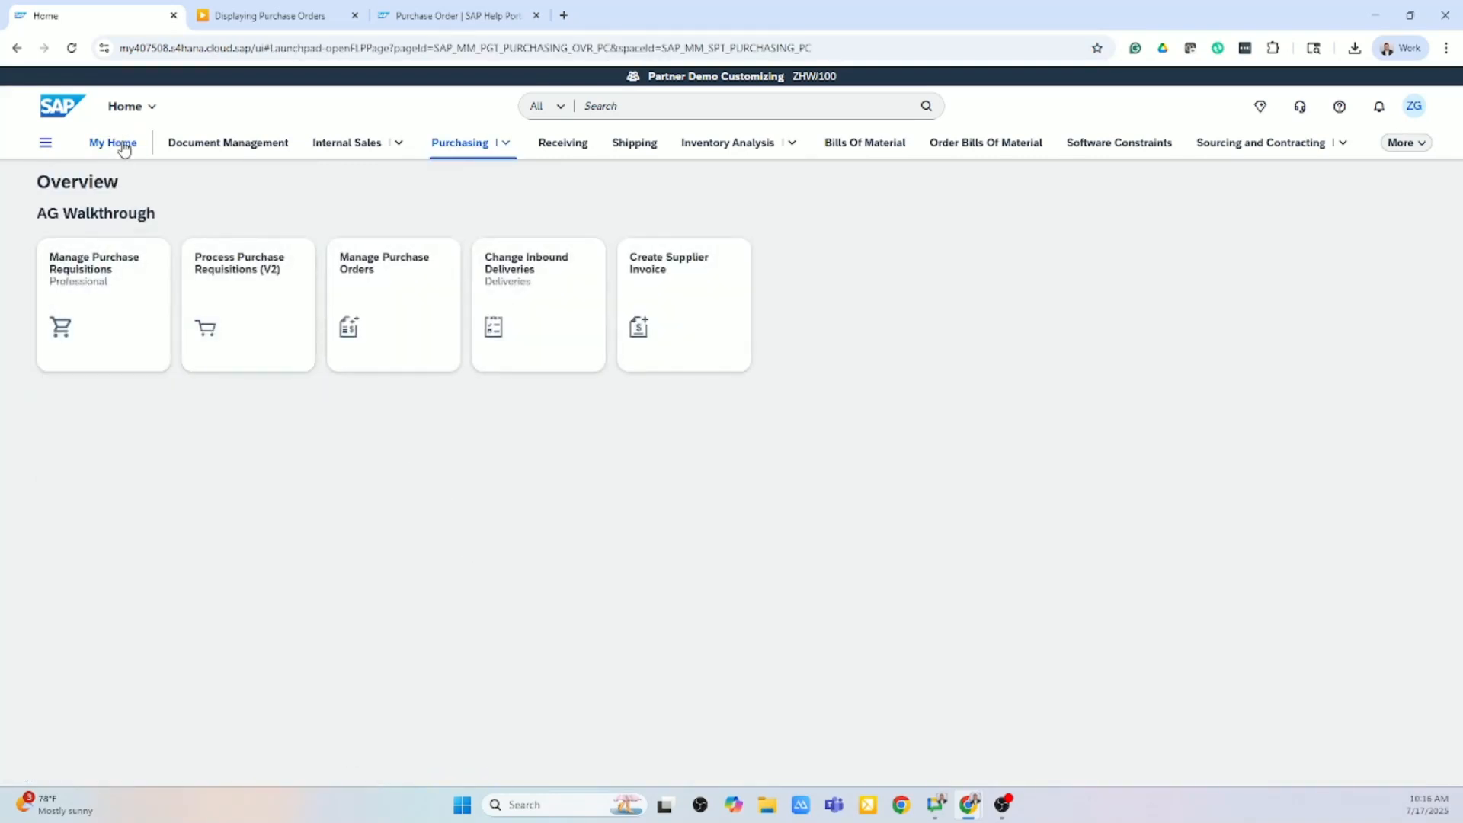
Step: Go back to My Home showing the Pages and favourite Apps
{"action": "left_click", "coordinate": [111, 143]}
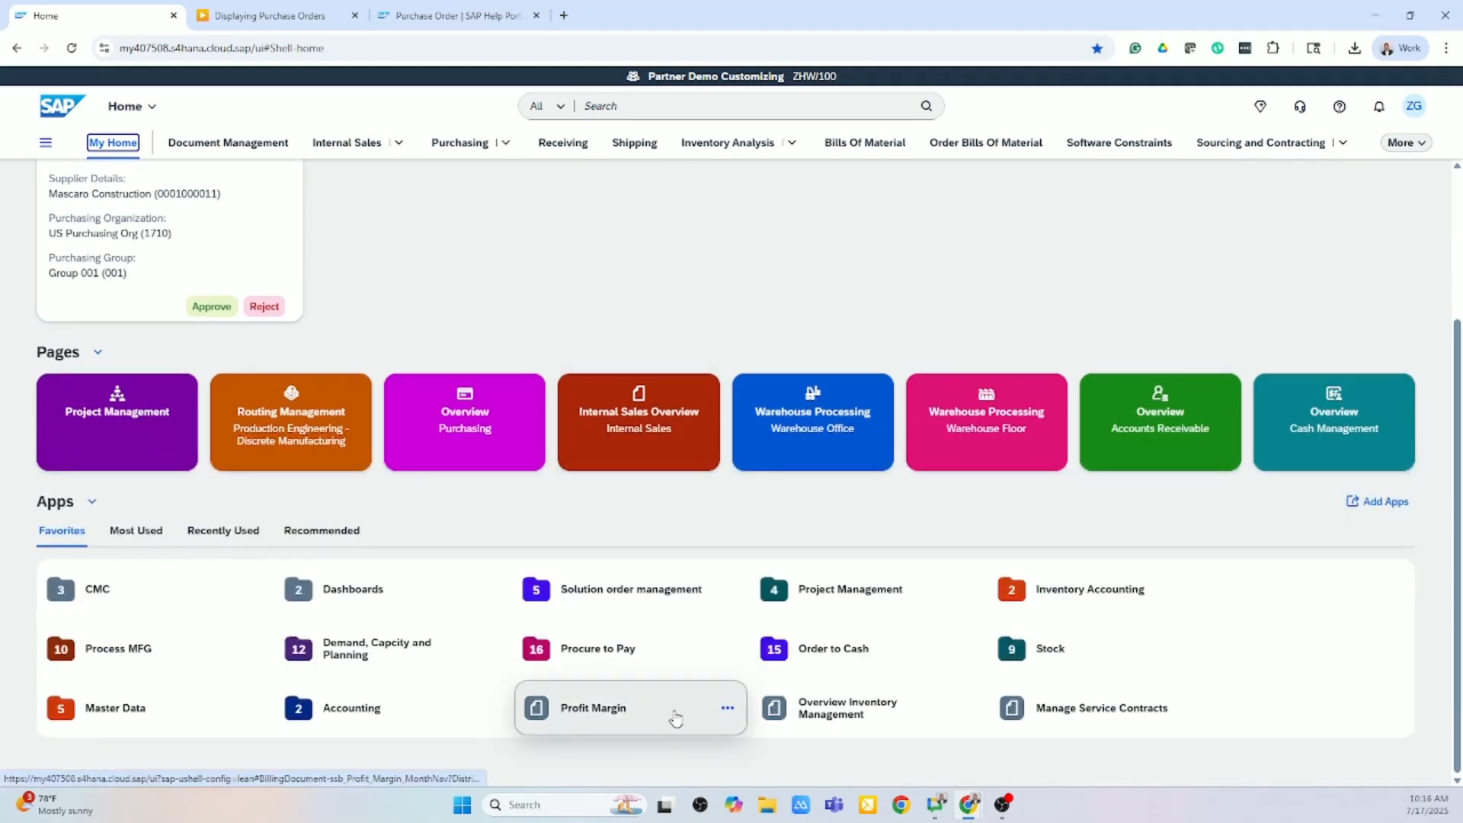
{"action": "mouse_move", "coordinate": [629, 649]}
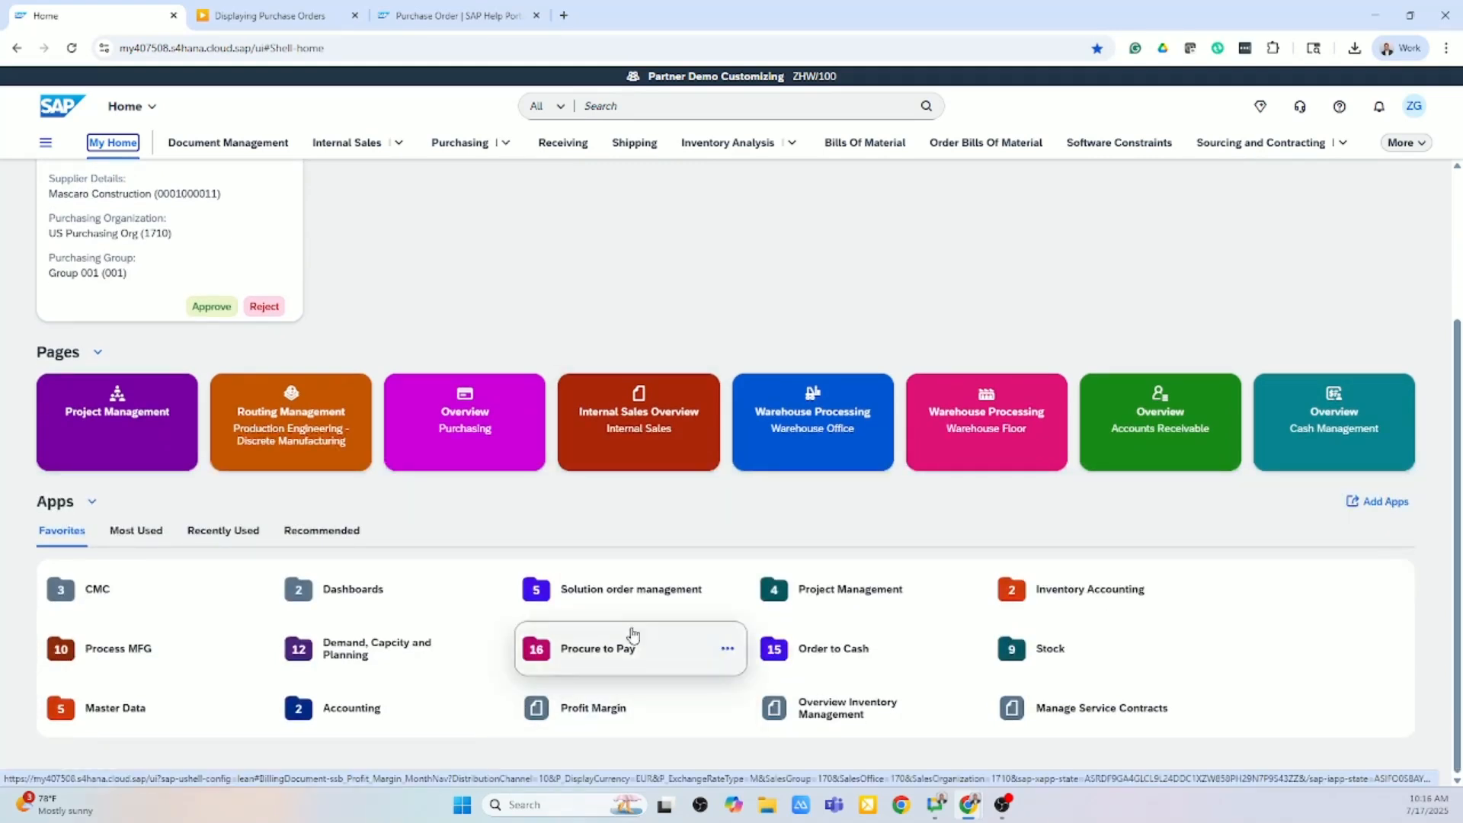
{"action": "mouse_move", "coordinate": [631, 588]}
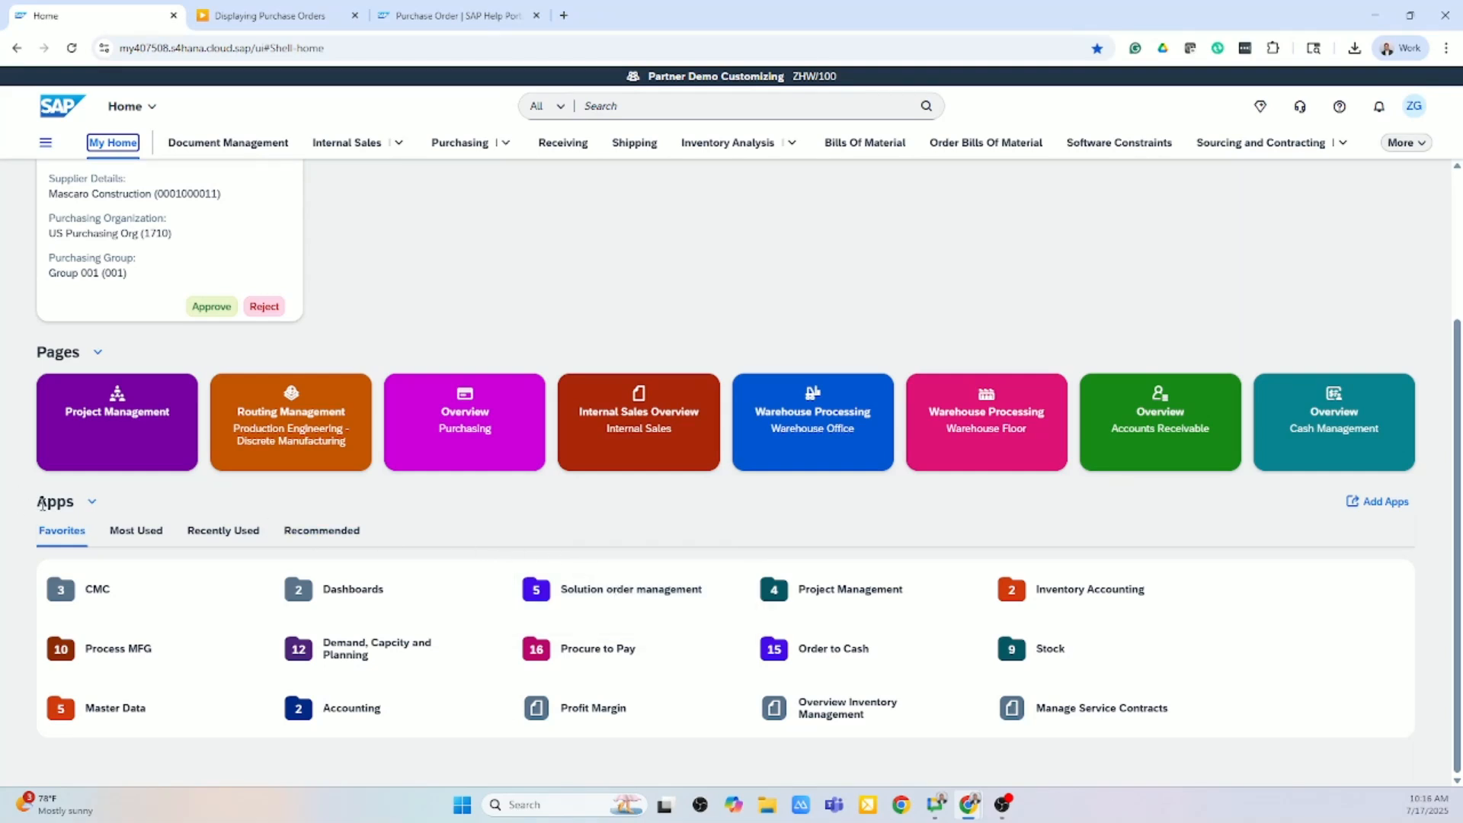
{"action": "mouse_move", "coordinate": [136, 530]}
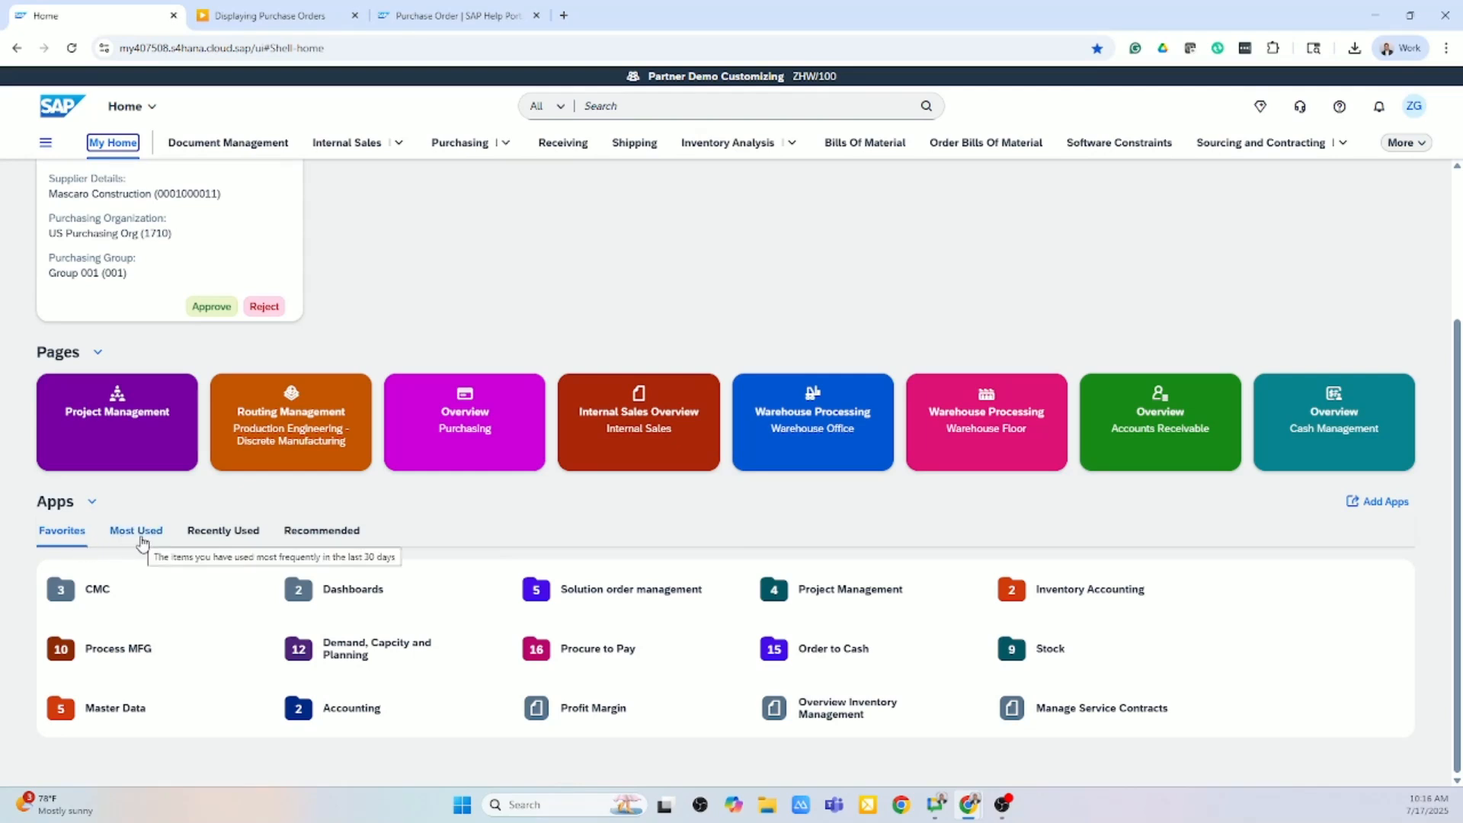
Step: Switch the Apps section through Most Used and Recently Used to the Recommended list
{"action": "left_click", "coordinate": [136, 531]}
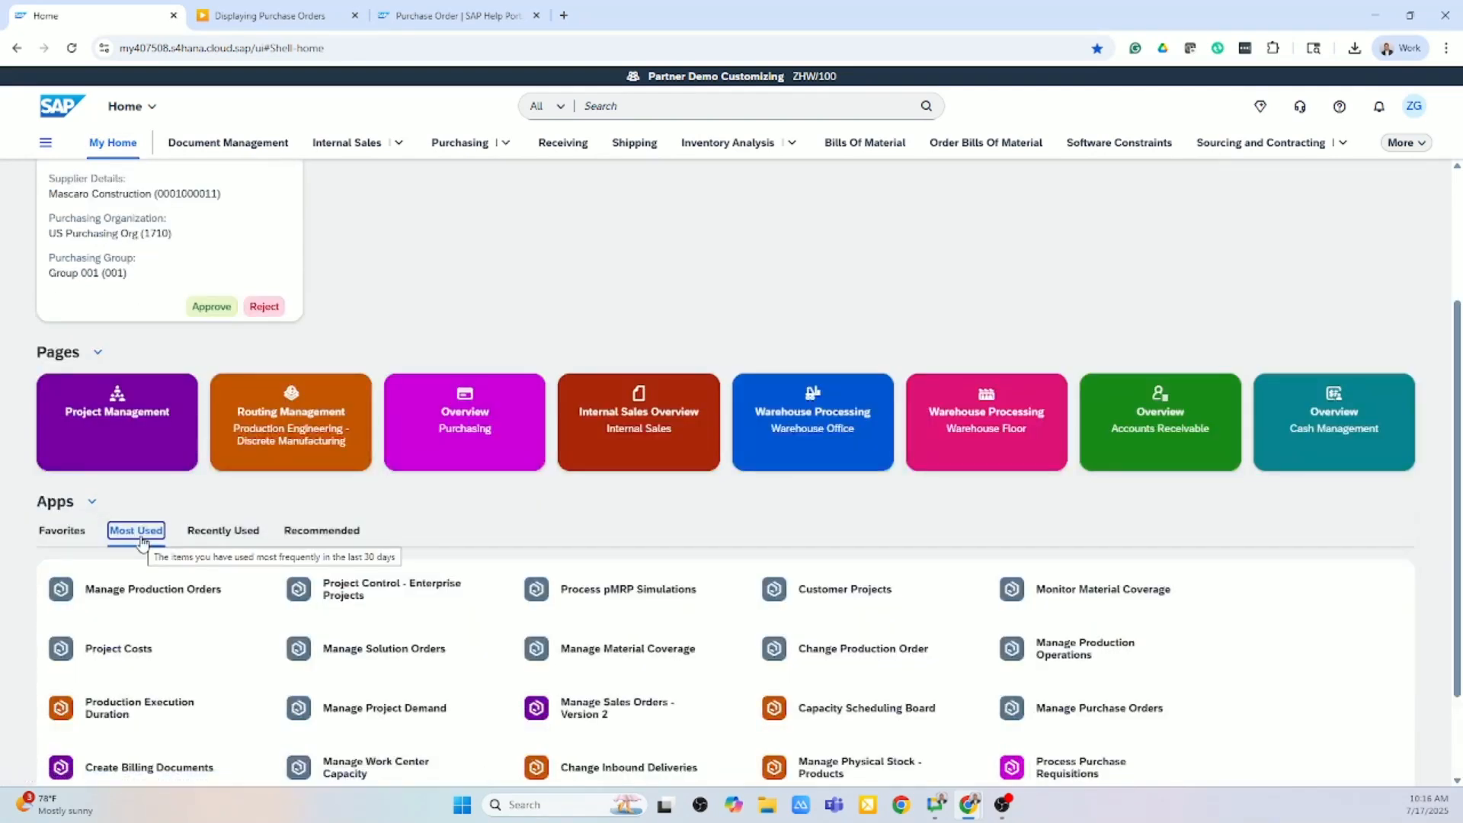
{"action": "left_click", "coordinate": [222, 589]}
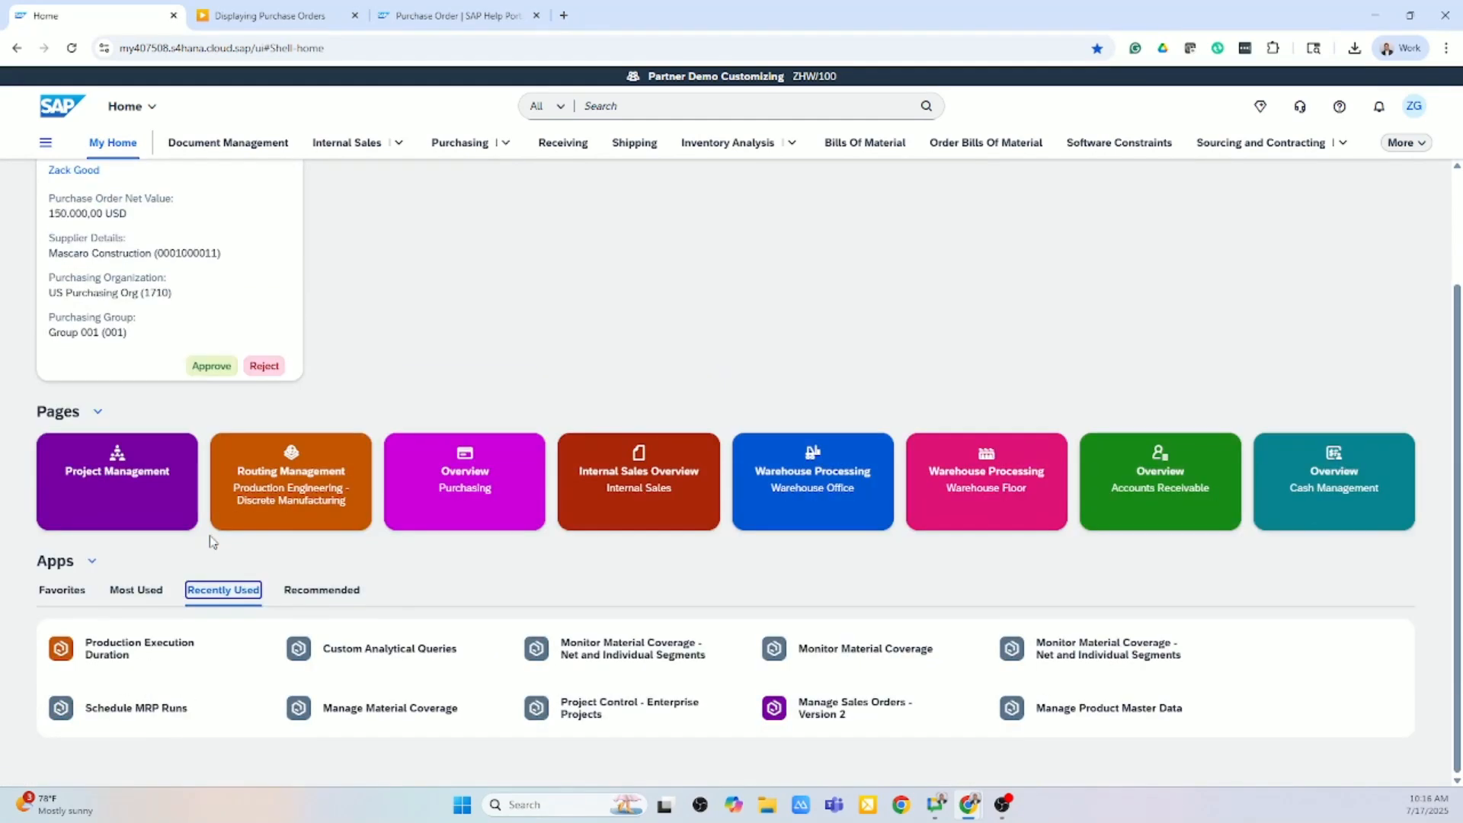
{"action": "left_click", "coordinate": [321, 590]}
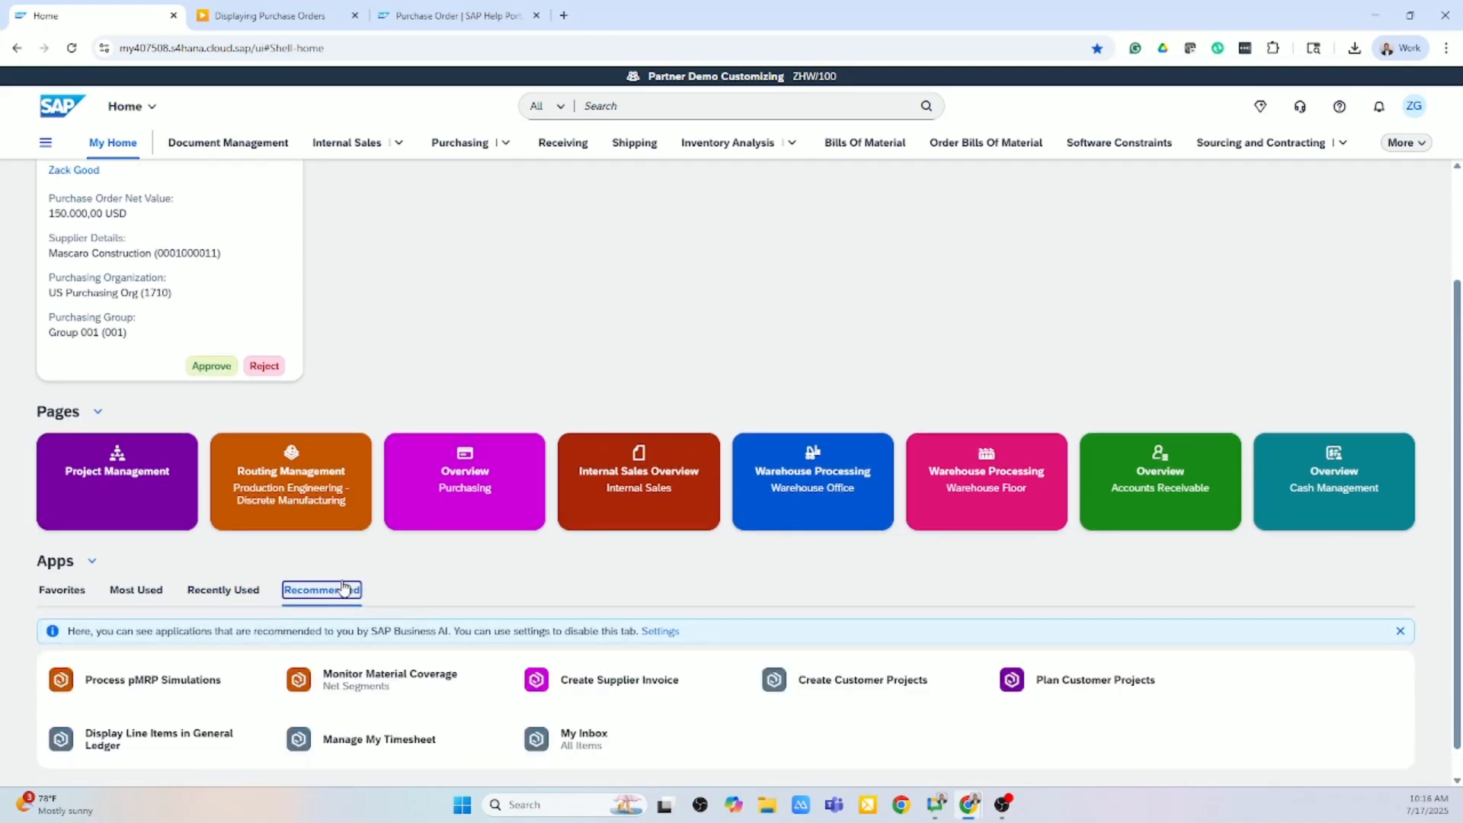
{"action": "mouse_move", "coordinate": [322, 588]}
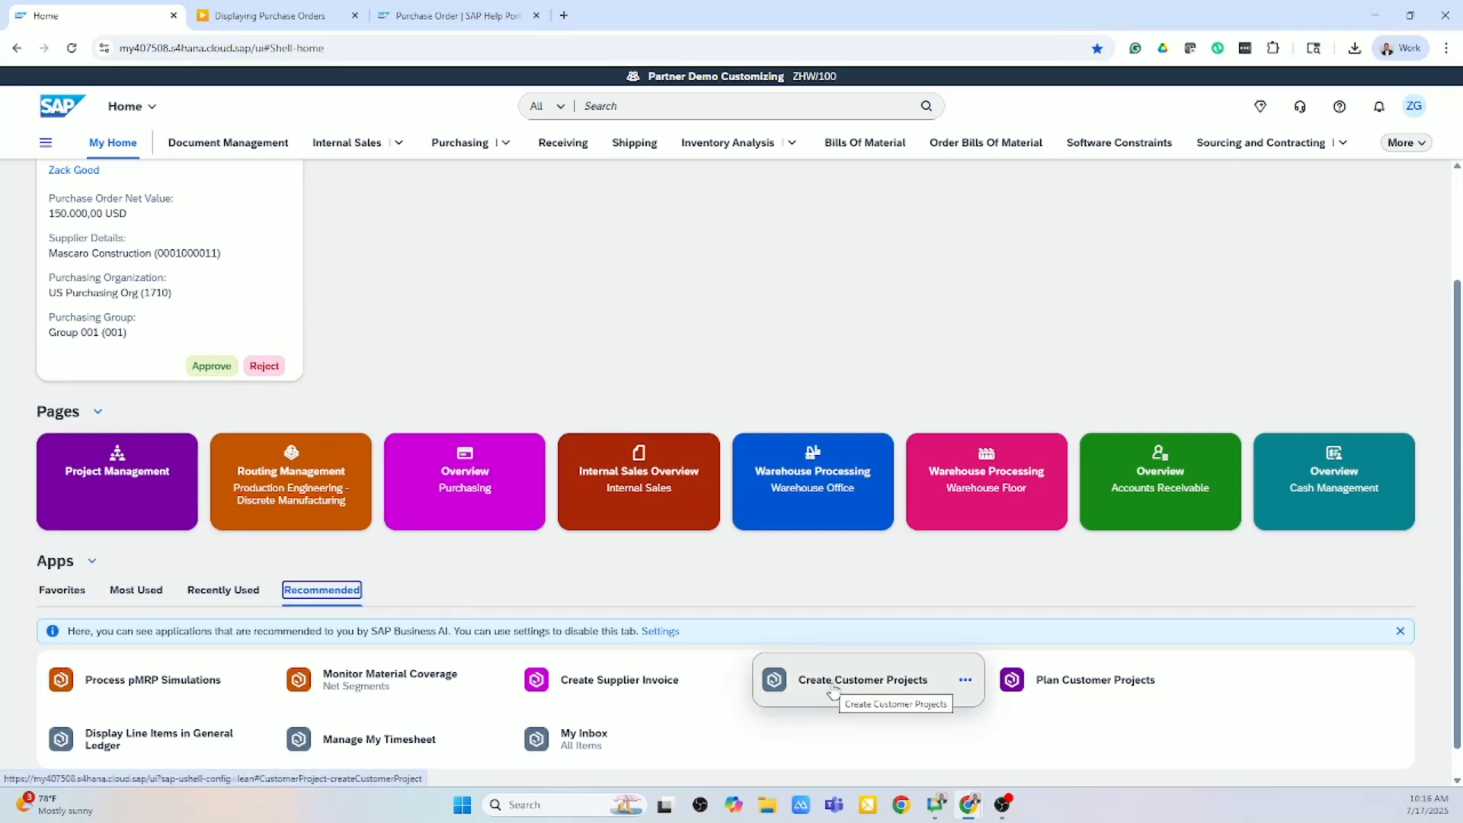
{"action": "mouse_move", "coordinate": [897, 689]}
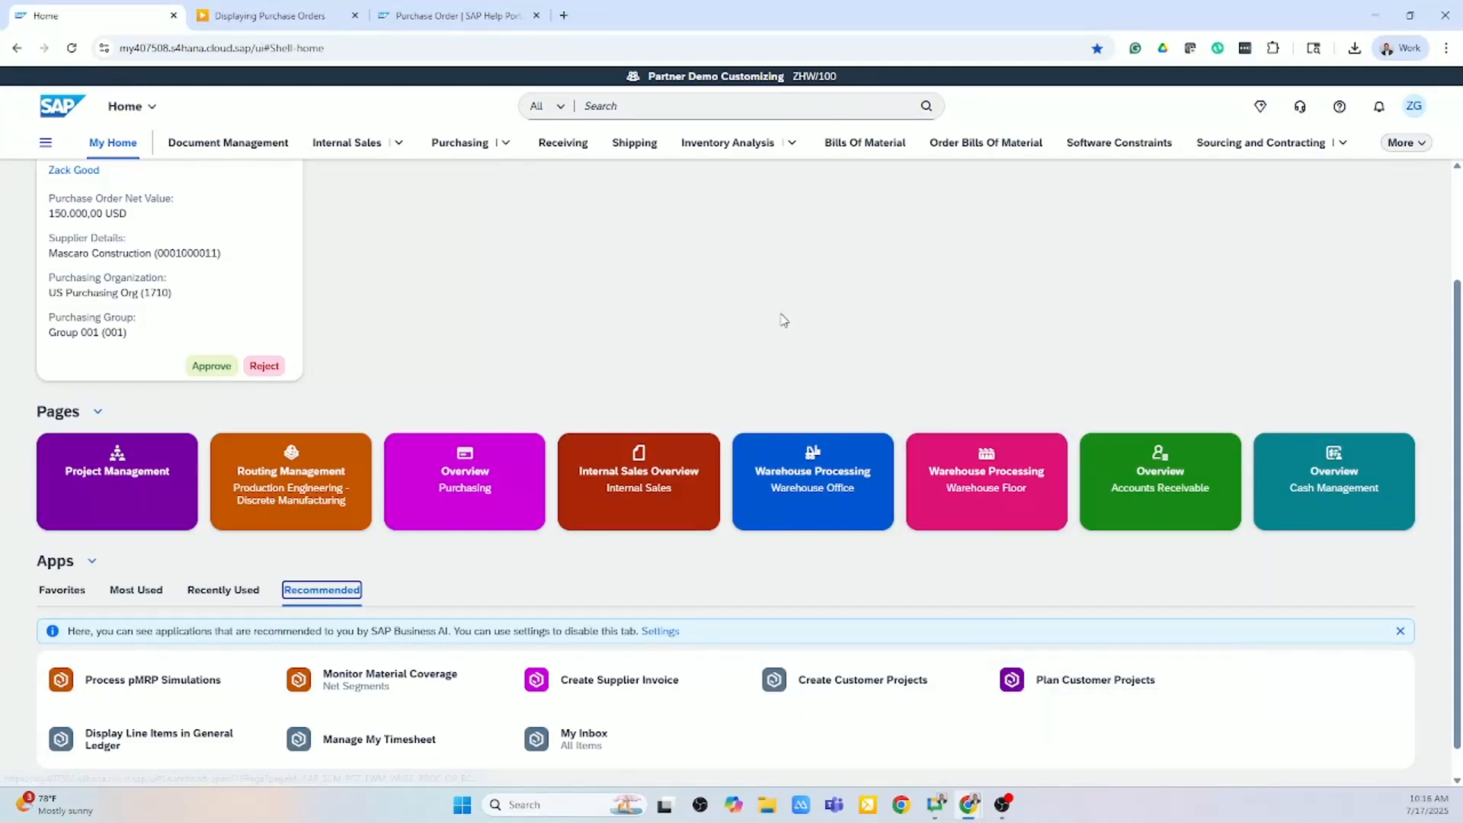
Step: Ask Joule to 'Please Display a list of service contracts', then close the assistant
{"action": "left_click", "coordinate": [61, 590]}
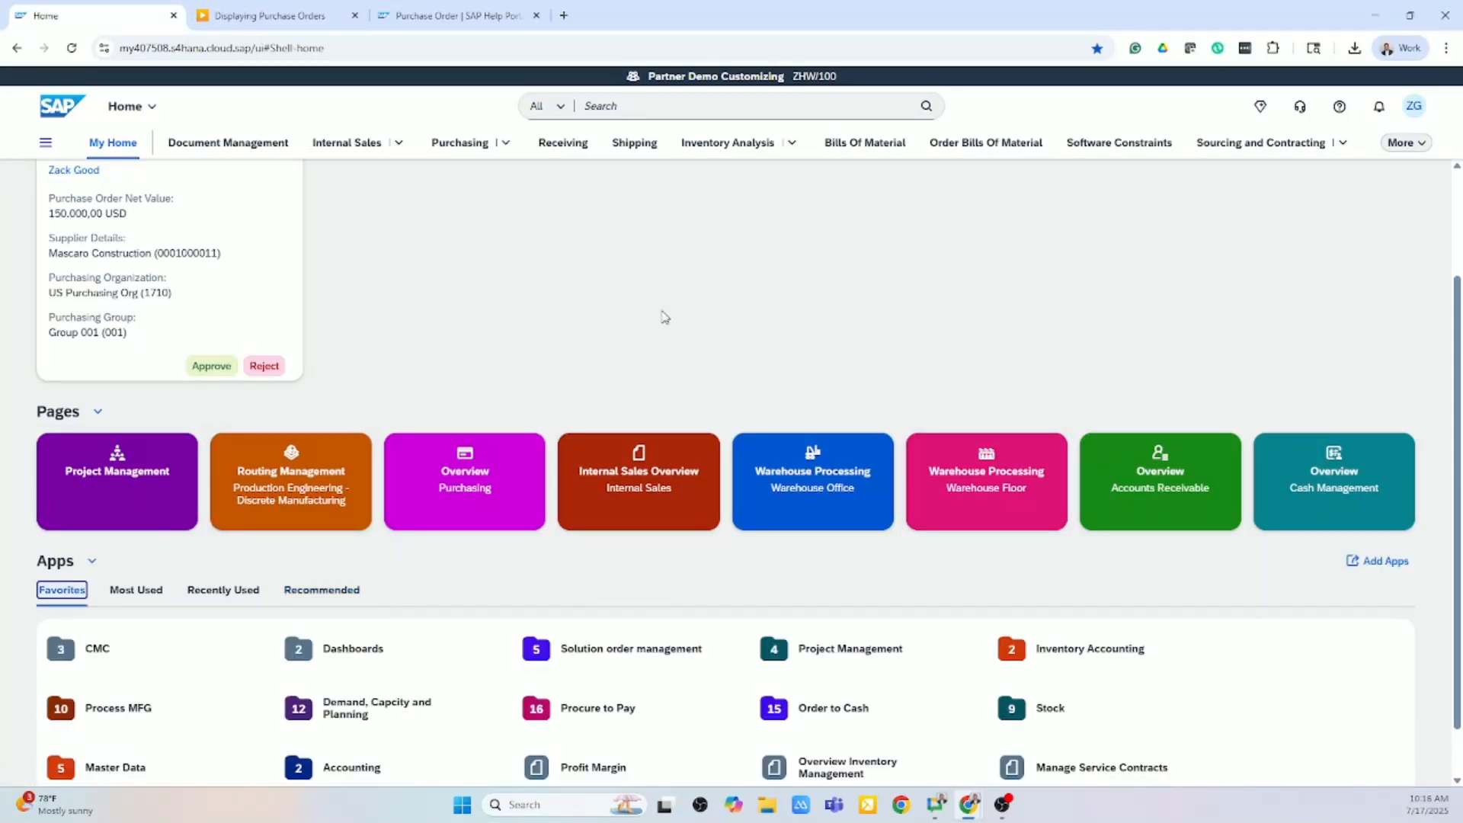
{"action": "mouse_move", "coordinate": [688, 309]}
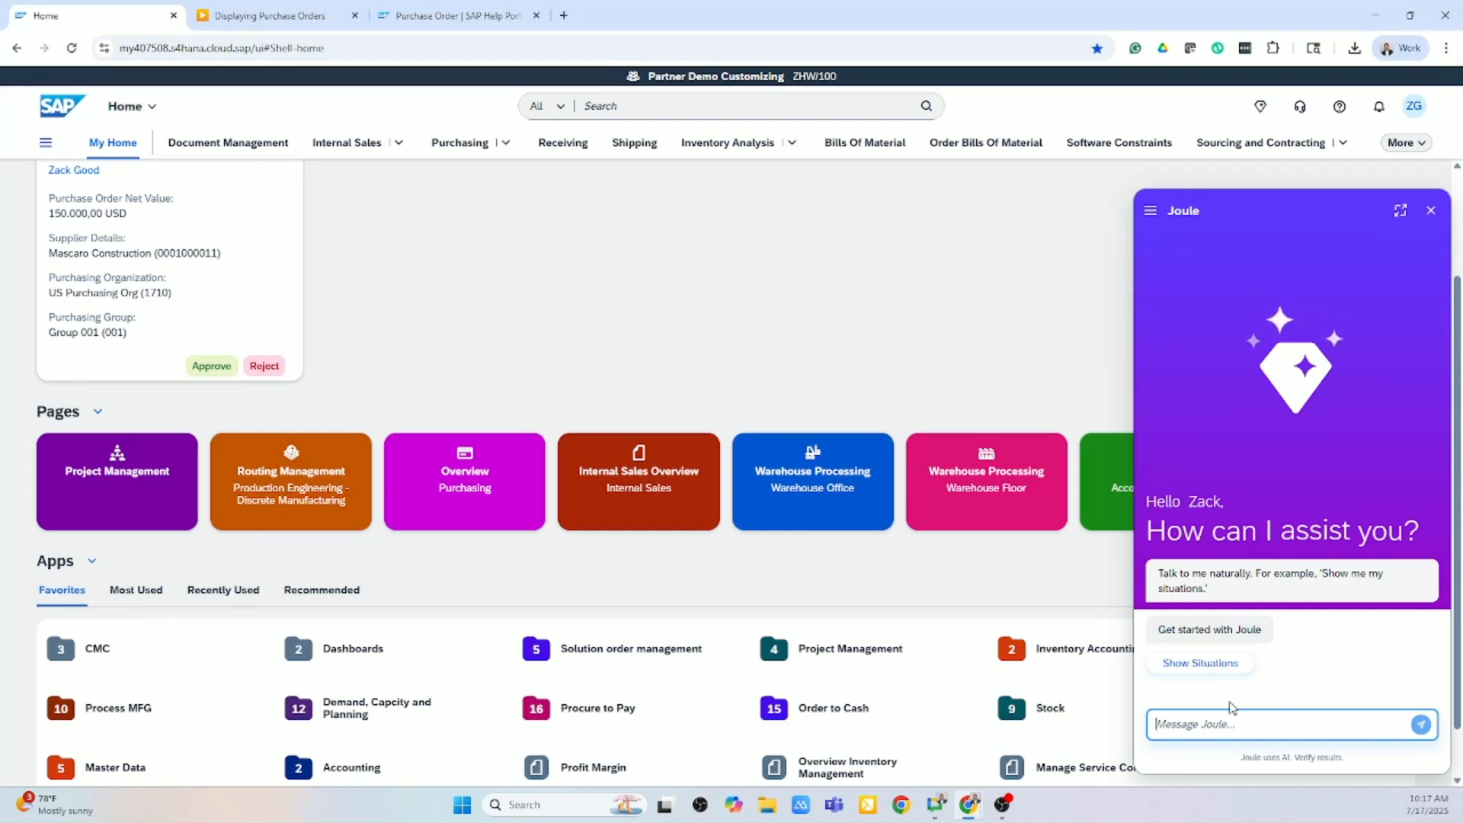
{"action": "type", "text": "P"}
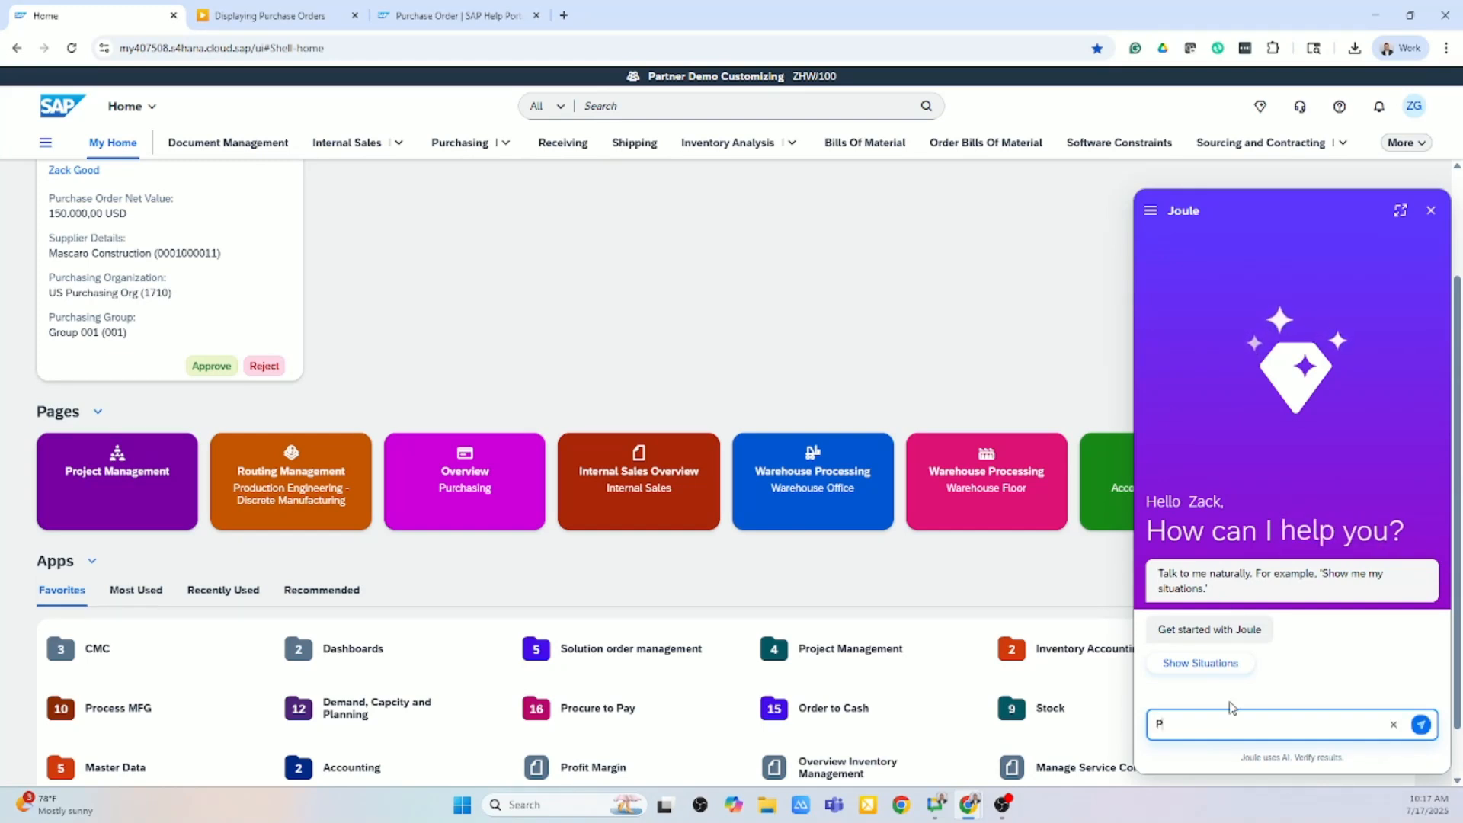
{"action": "type", "text": "Please Diplayu"}
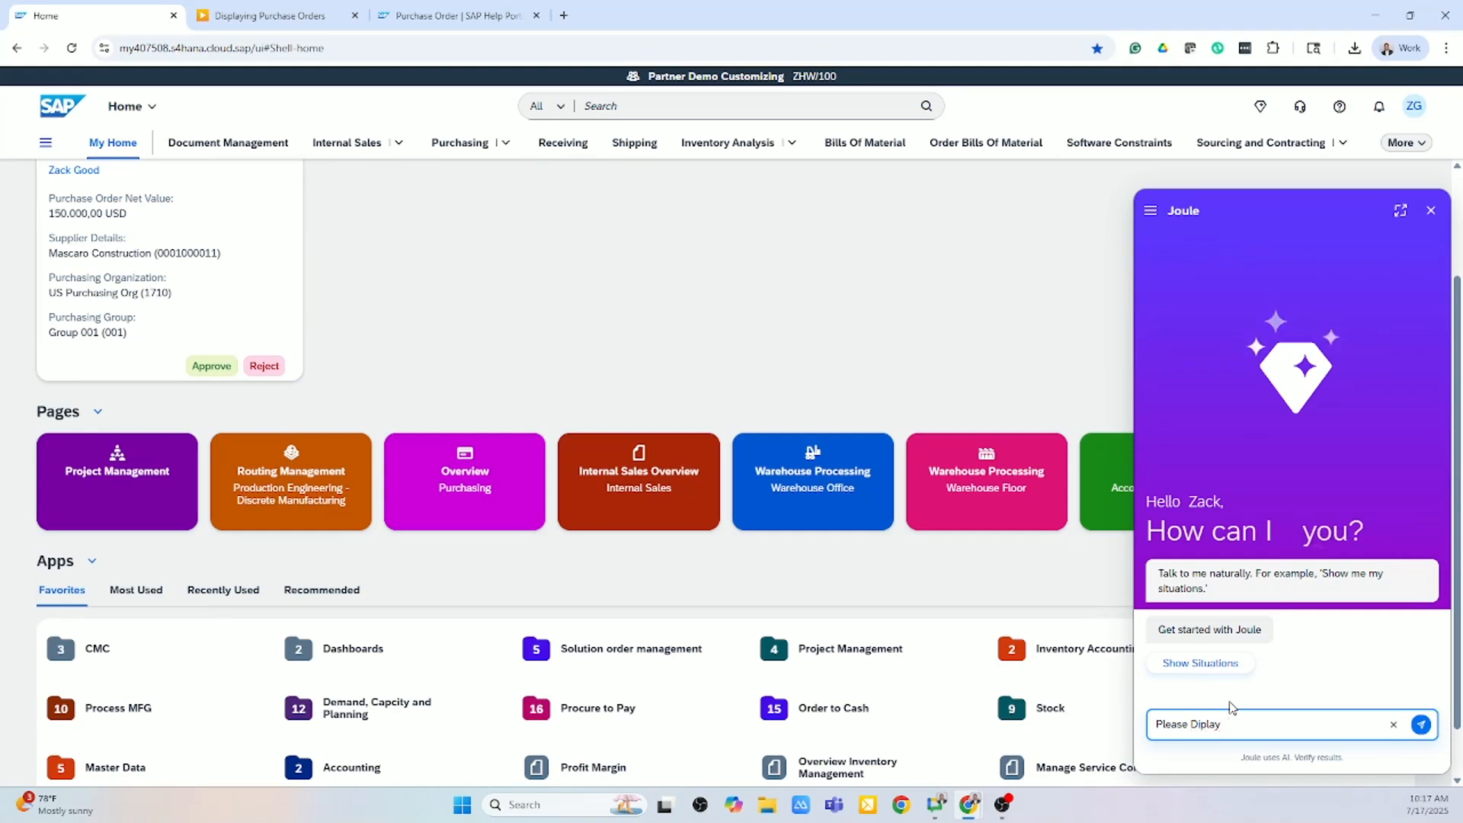
{"action": "type", "text": "a list of service contracts"}
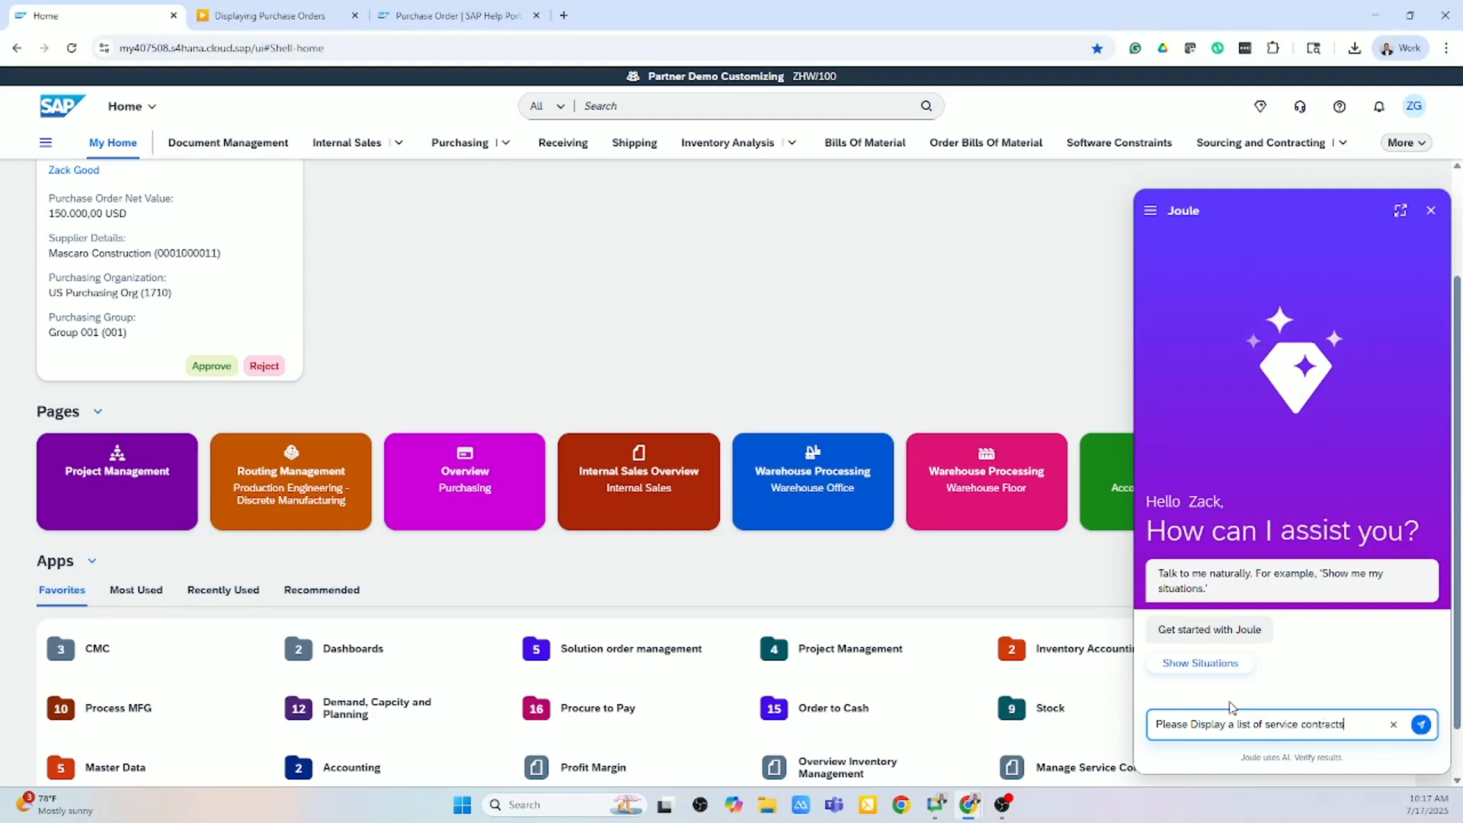
{"action": "left_click", "coordinate": [1421, 724]}
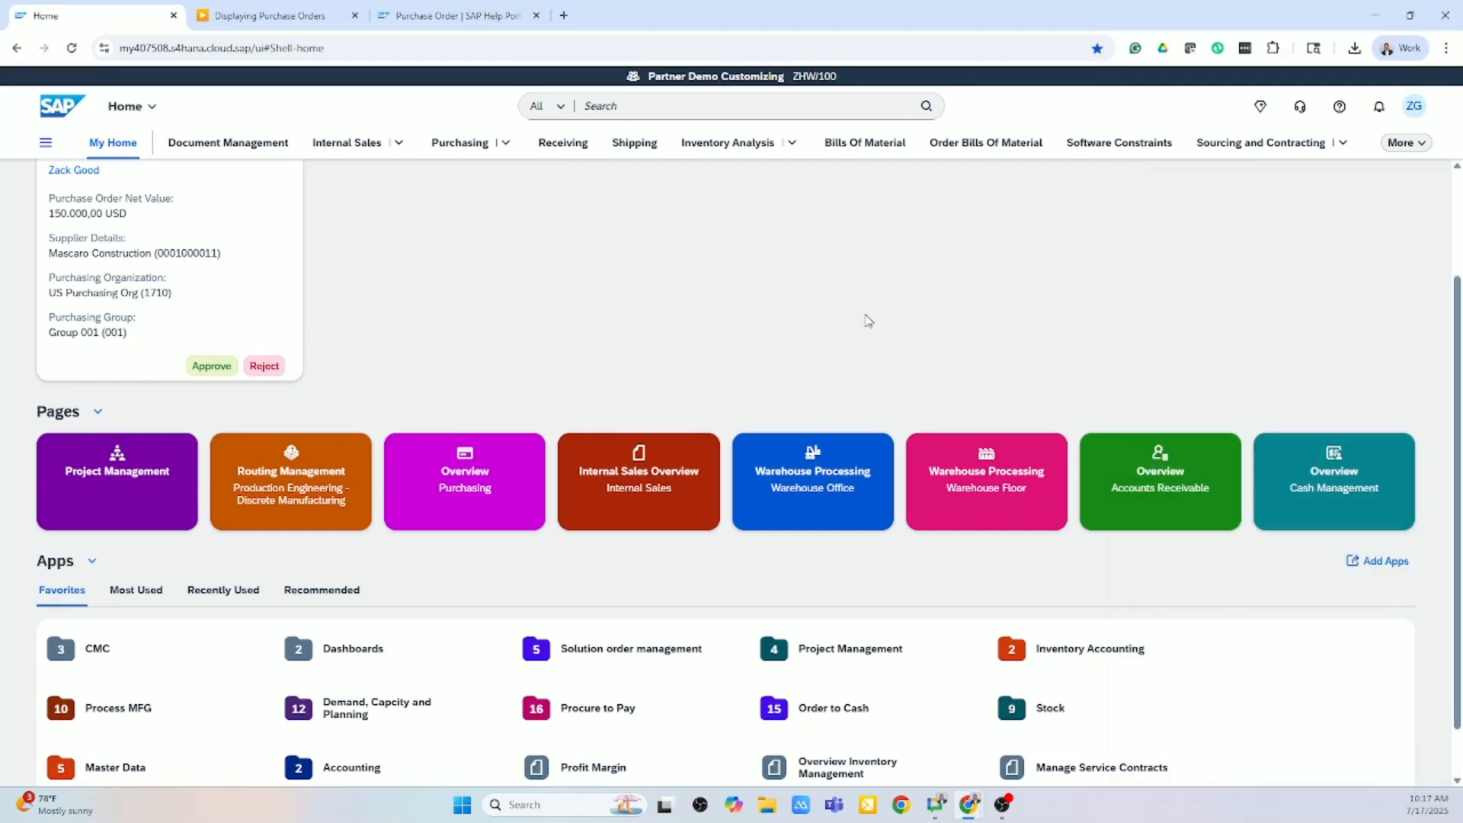
{"action": "left_click", "coordinate": [690, 105]}
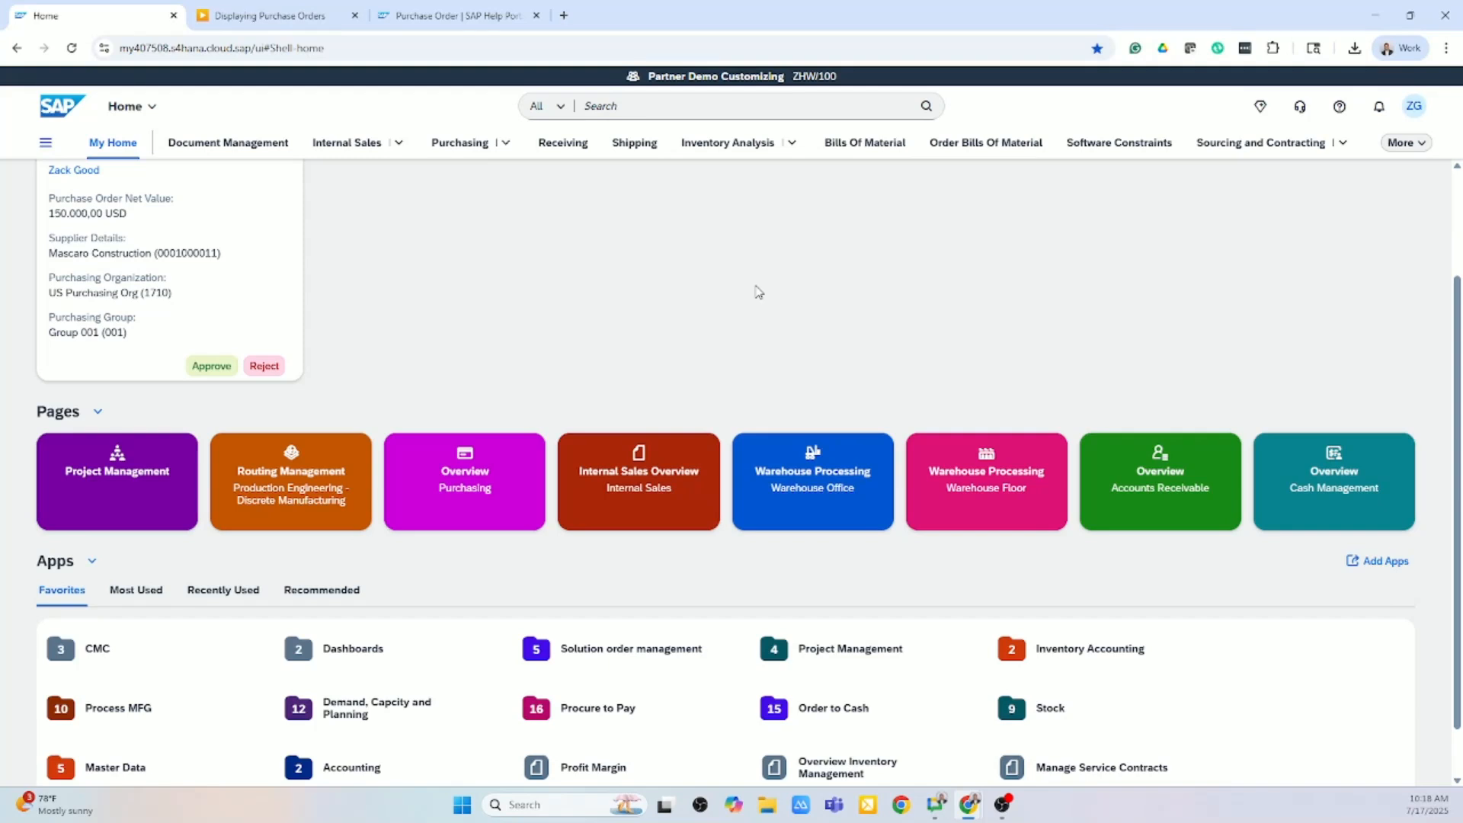
{"action": "mouse_move", "coordinate": [730, 101]}
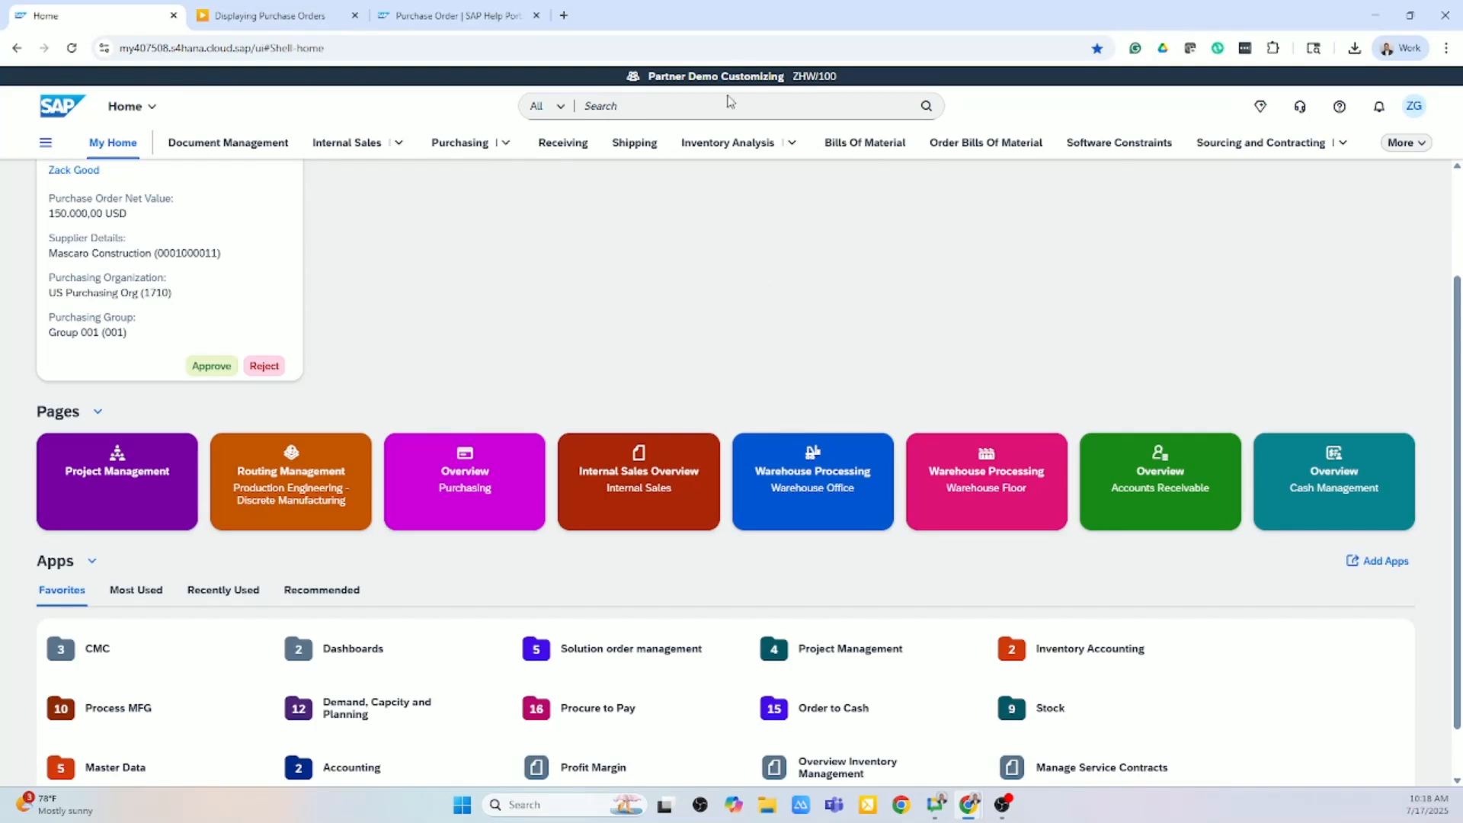
Step: Search for 243, filter to Sales Orders and open Standard Order 243
{"action": "type", "text": "243"}
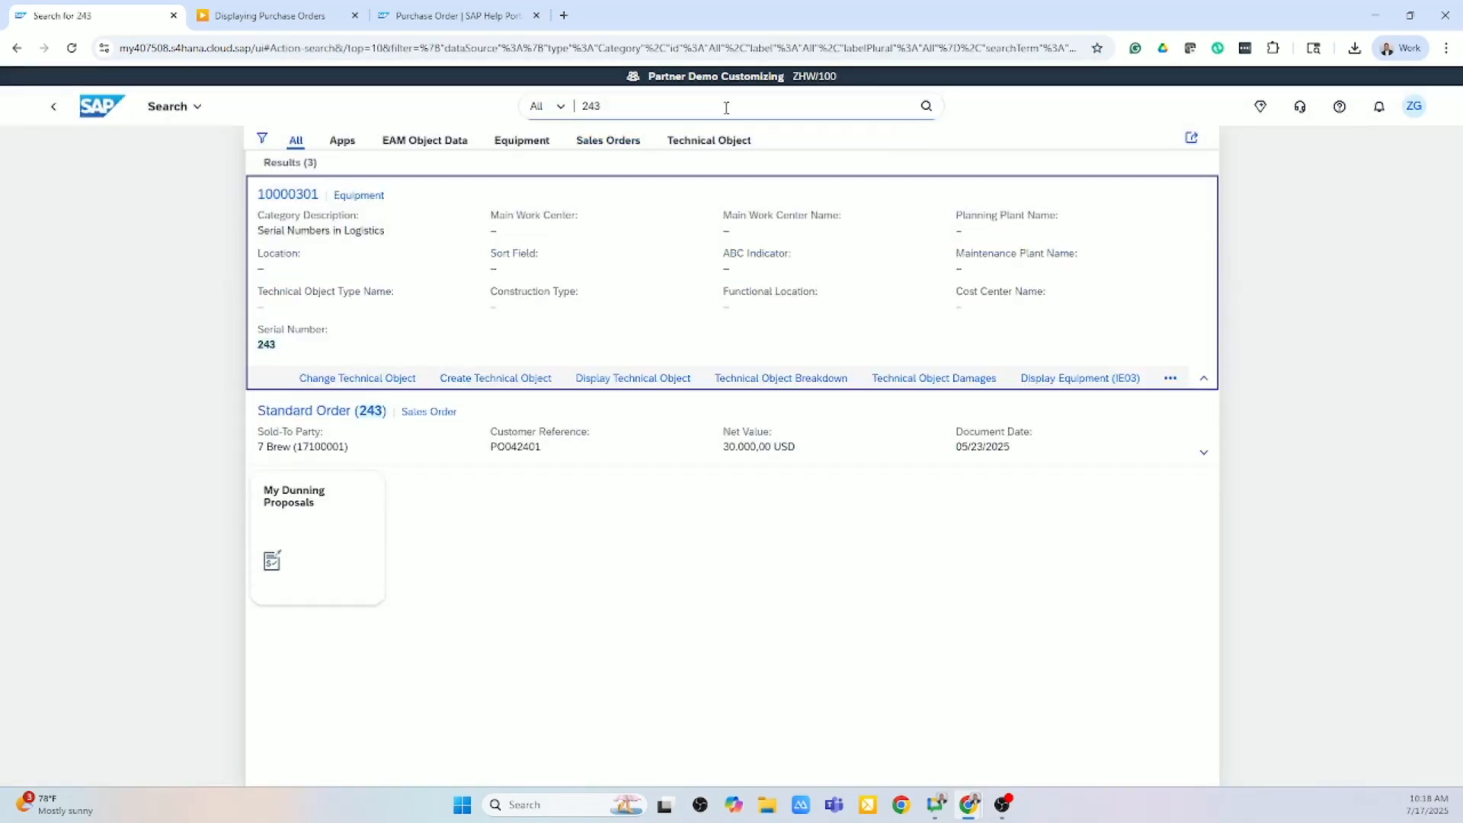
{"action": "left_click", "coordinate": [608, 140]}
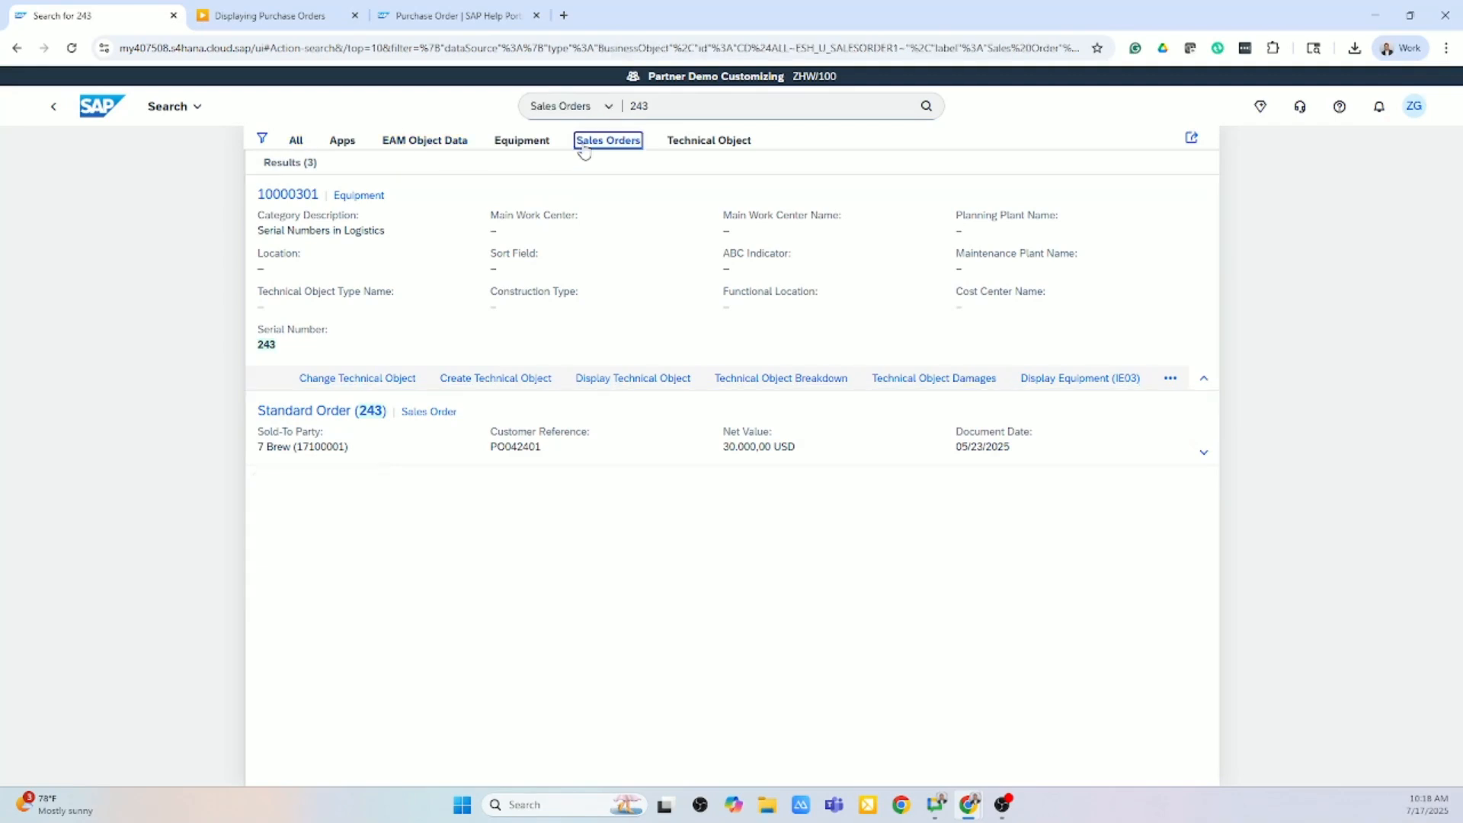
{"action": "left_click", "coordinate": [608, 140]}
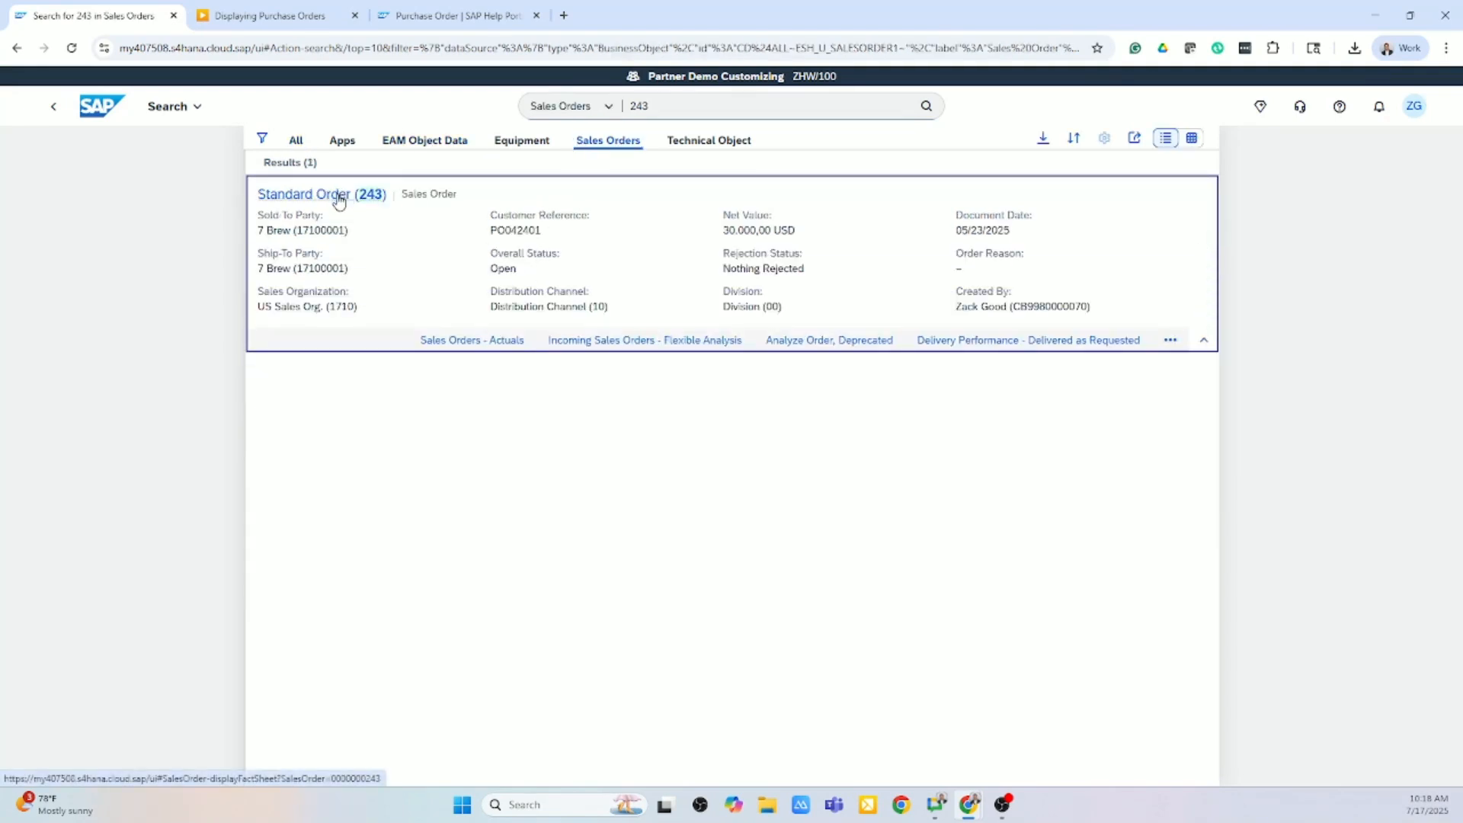
{"action": "left_click", "coordinate": [320, 194]}
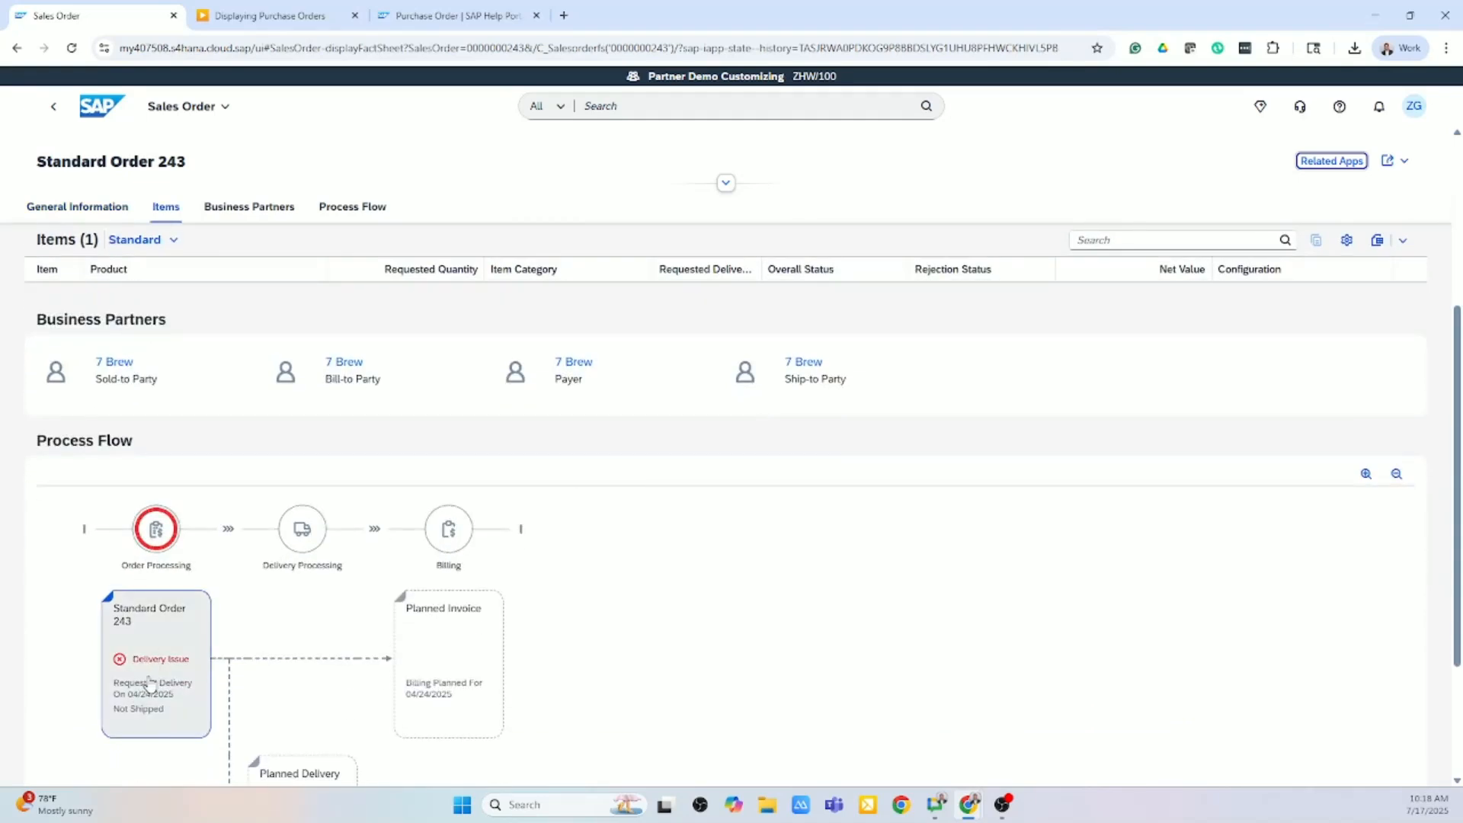
{"action": "mouse_move", "coordinate": [167, 644]}
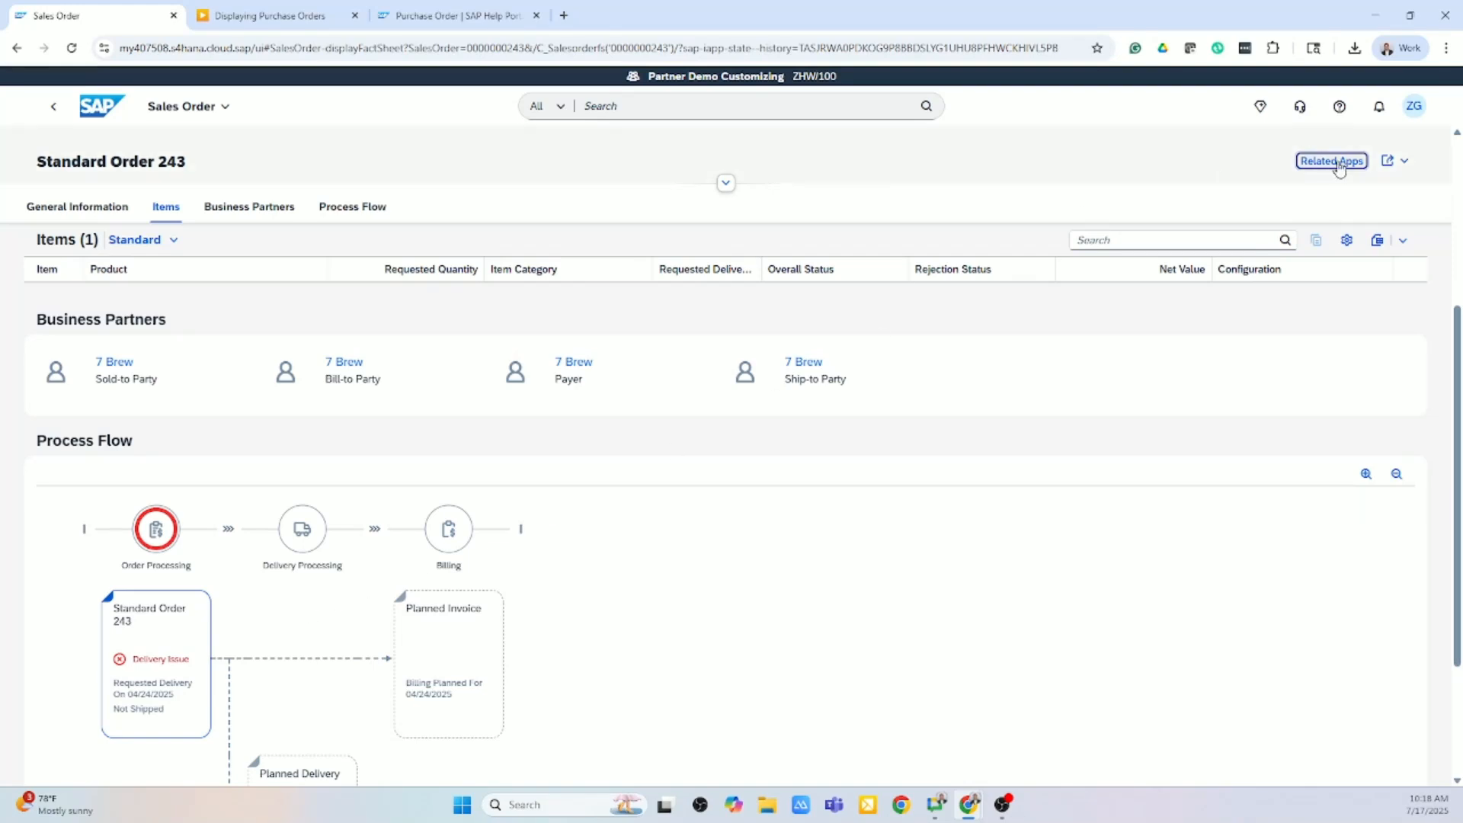
{"action": "left_click", "coordinate": [1390, 160]}
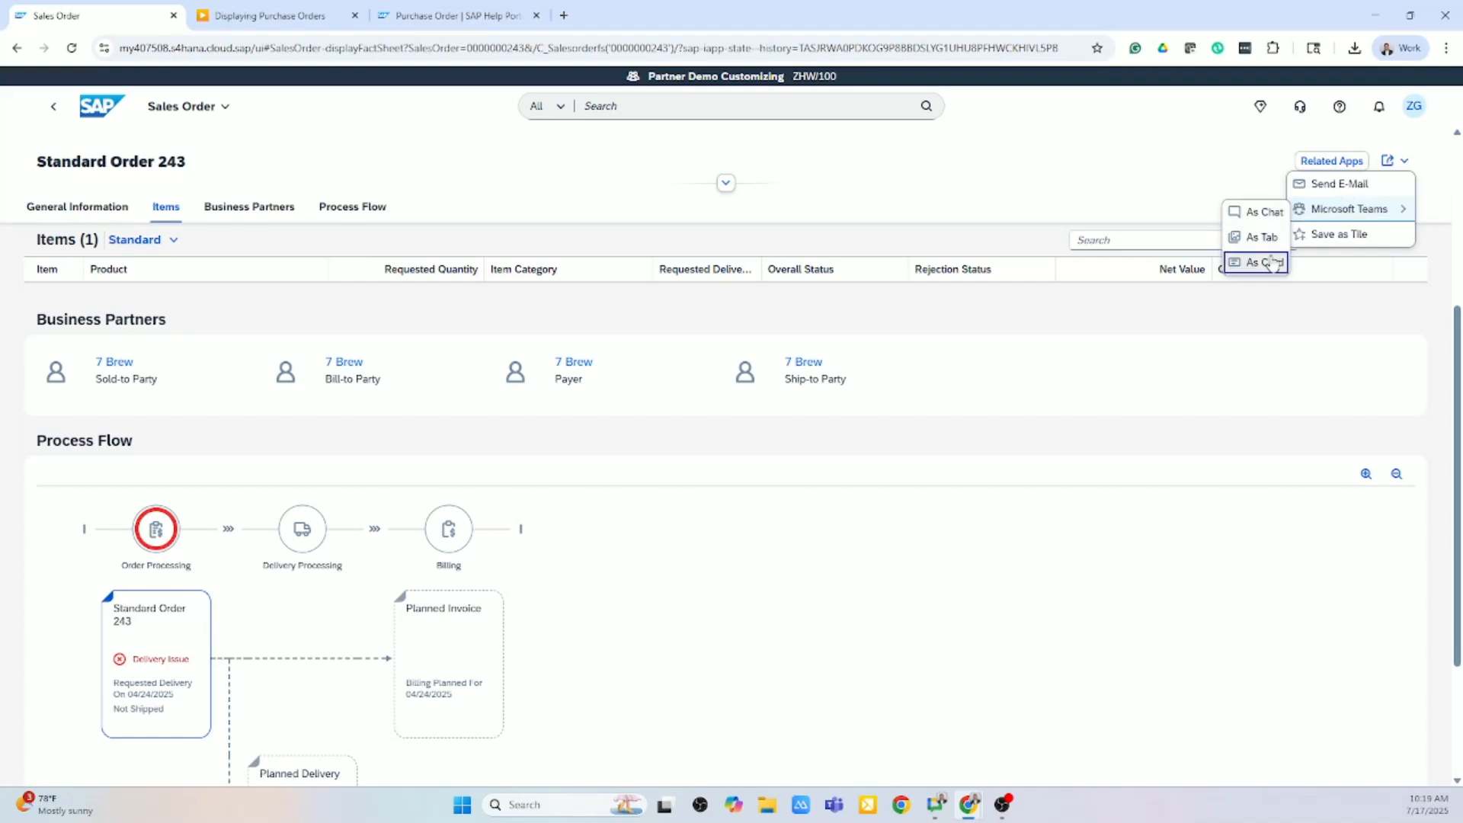
{"action": "left_click", "coordinate": [314, 682]}
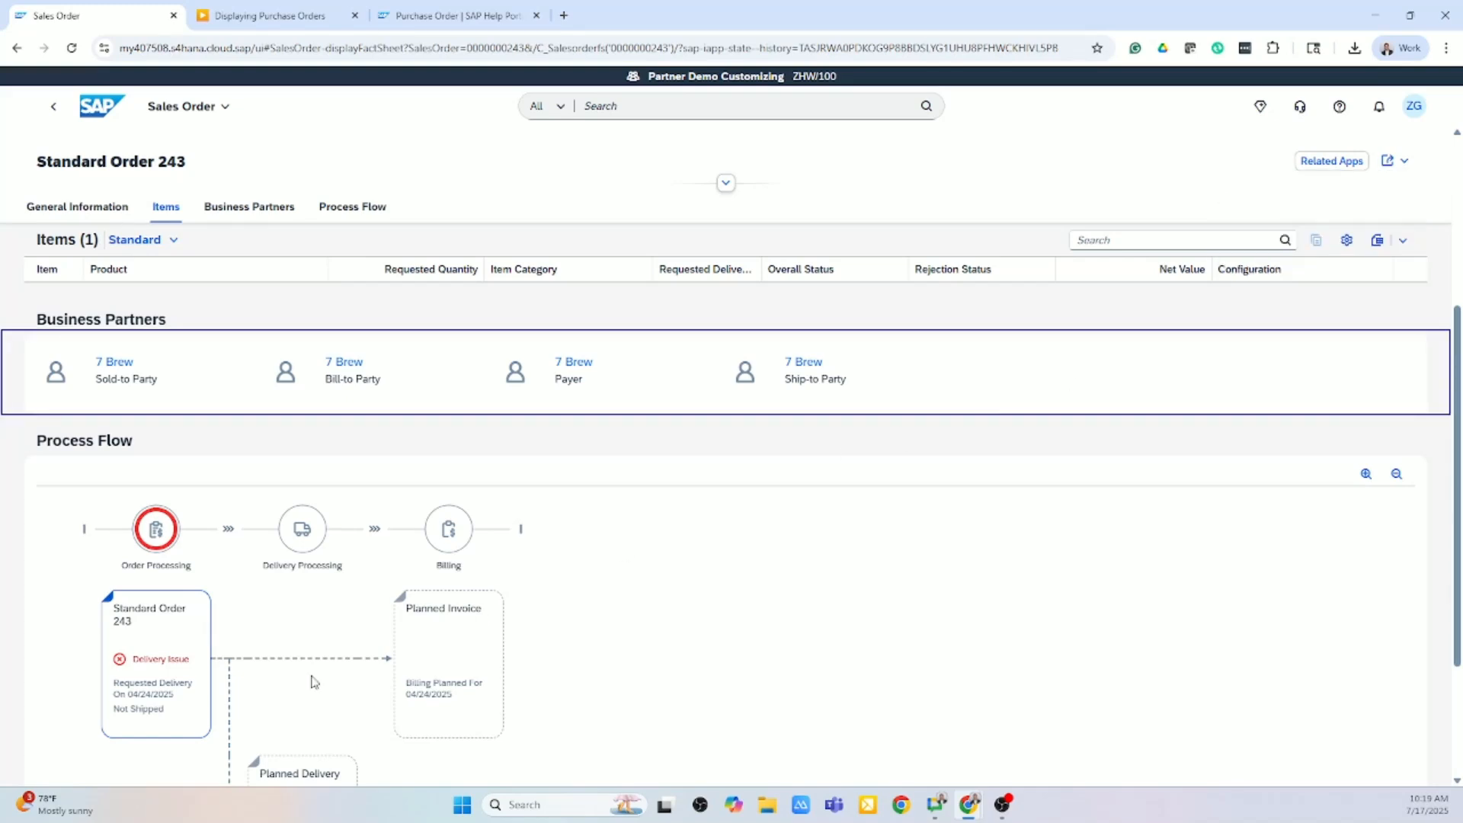
Step: From the process flow's Standard Order 243 node, launch Delivery Performance – Delivered as Requested
{"action": "left_click", "coordinate": [352, 206]}
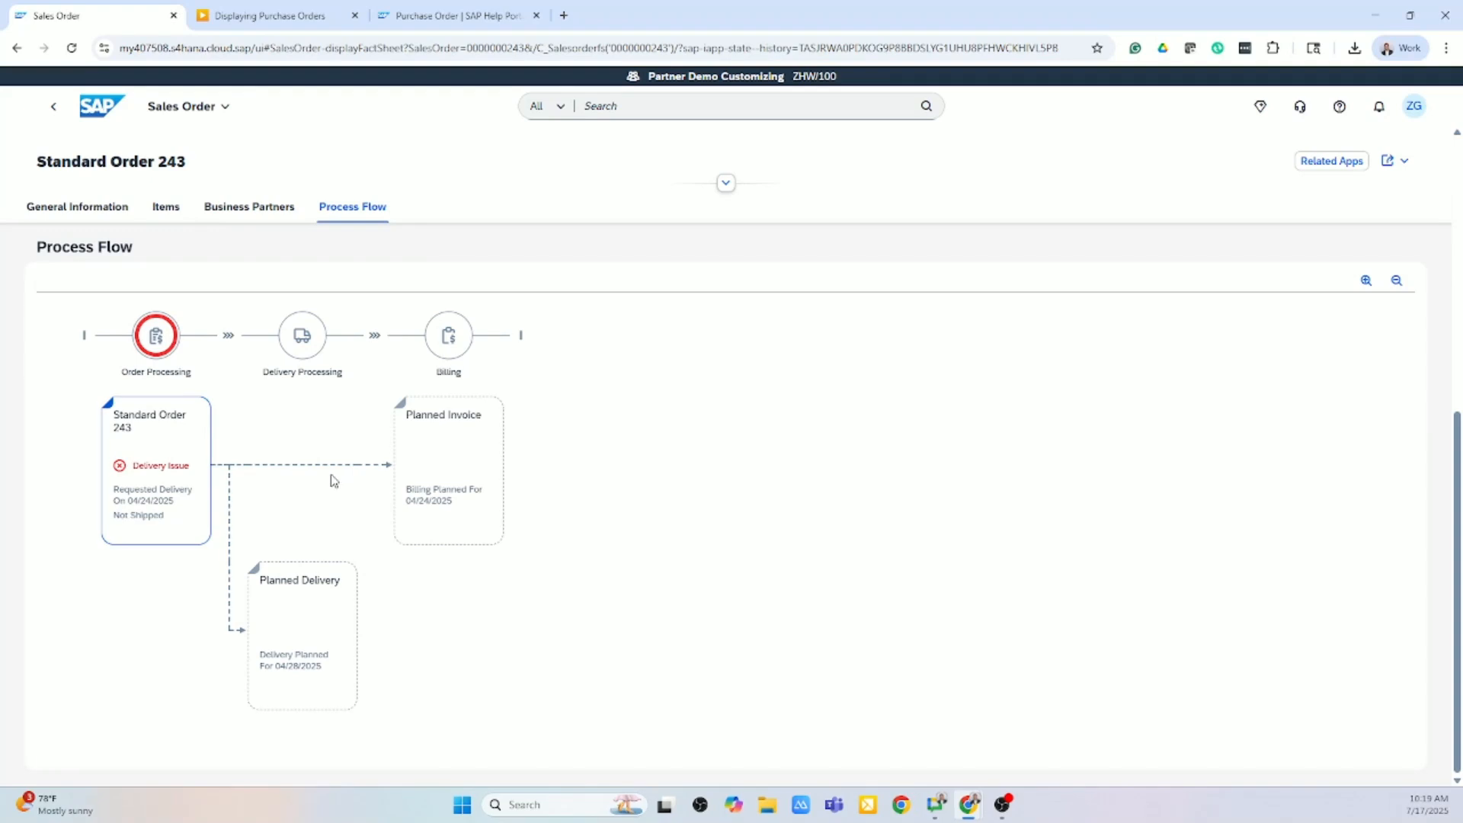
{"action": "left_click", "coordinate": [148, 420]}
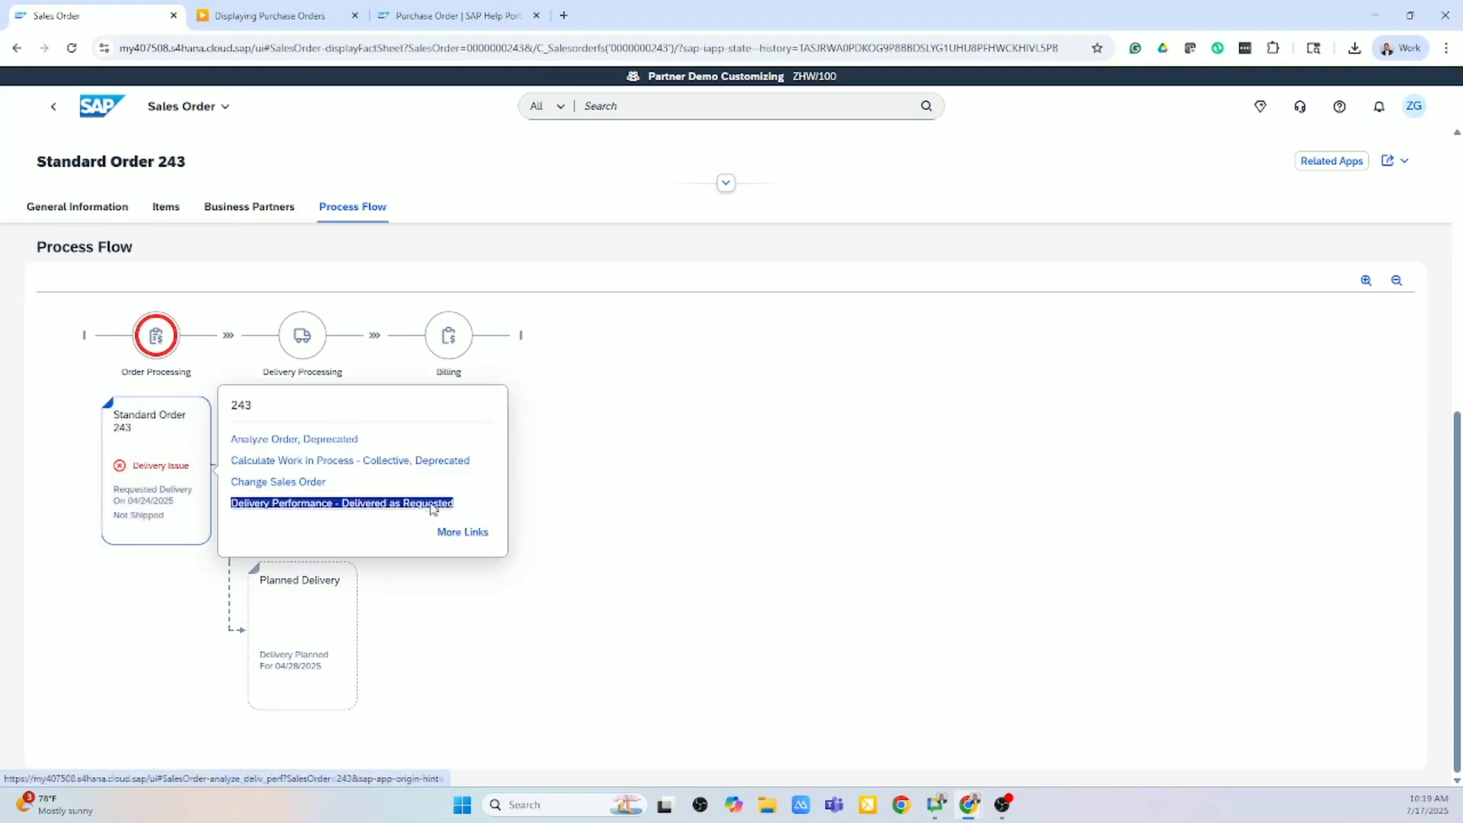
{"action": "left_click", "coordinate": [340, 503]}
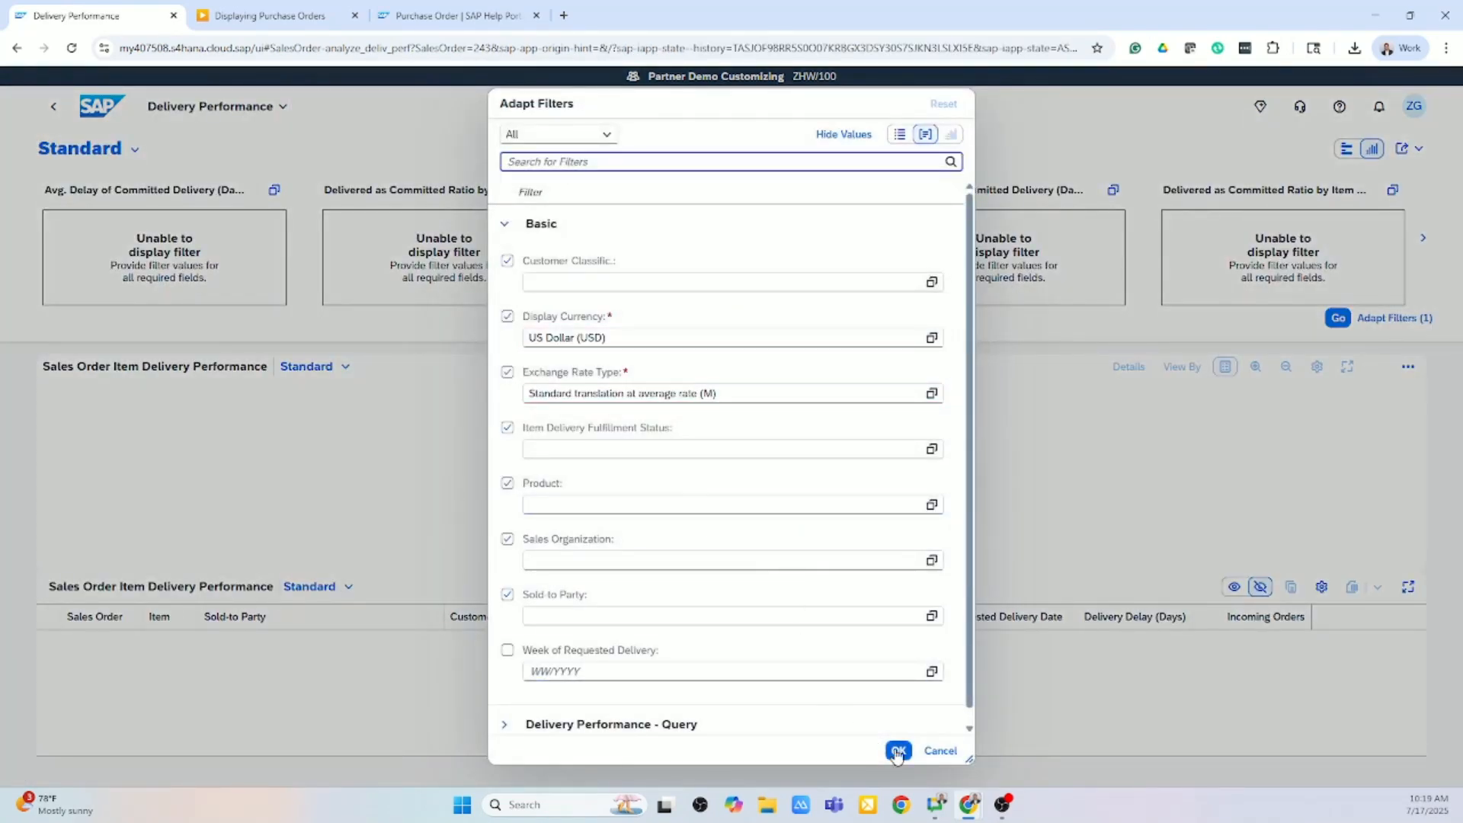
Step: Accept the filters and run the report showing order 243 delayed 84 days for 30,000.00 USD
{"action": "left_click", "coordinate": [896, 750]}
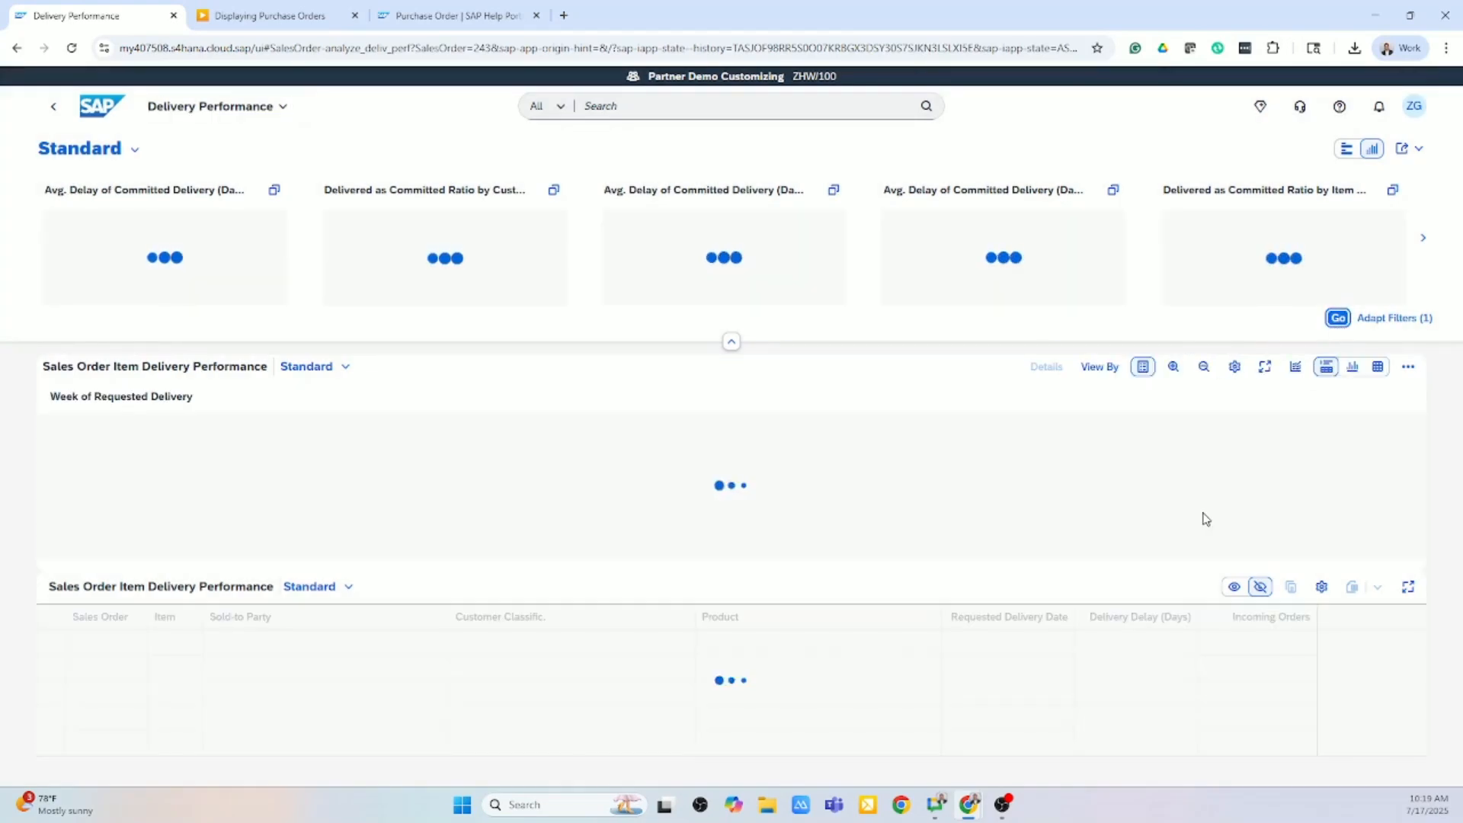
{"action": "left_click", "coordinate": [1336, 317]}
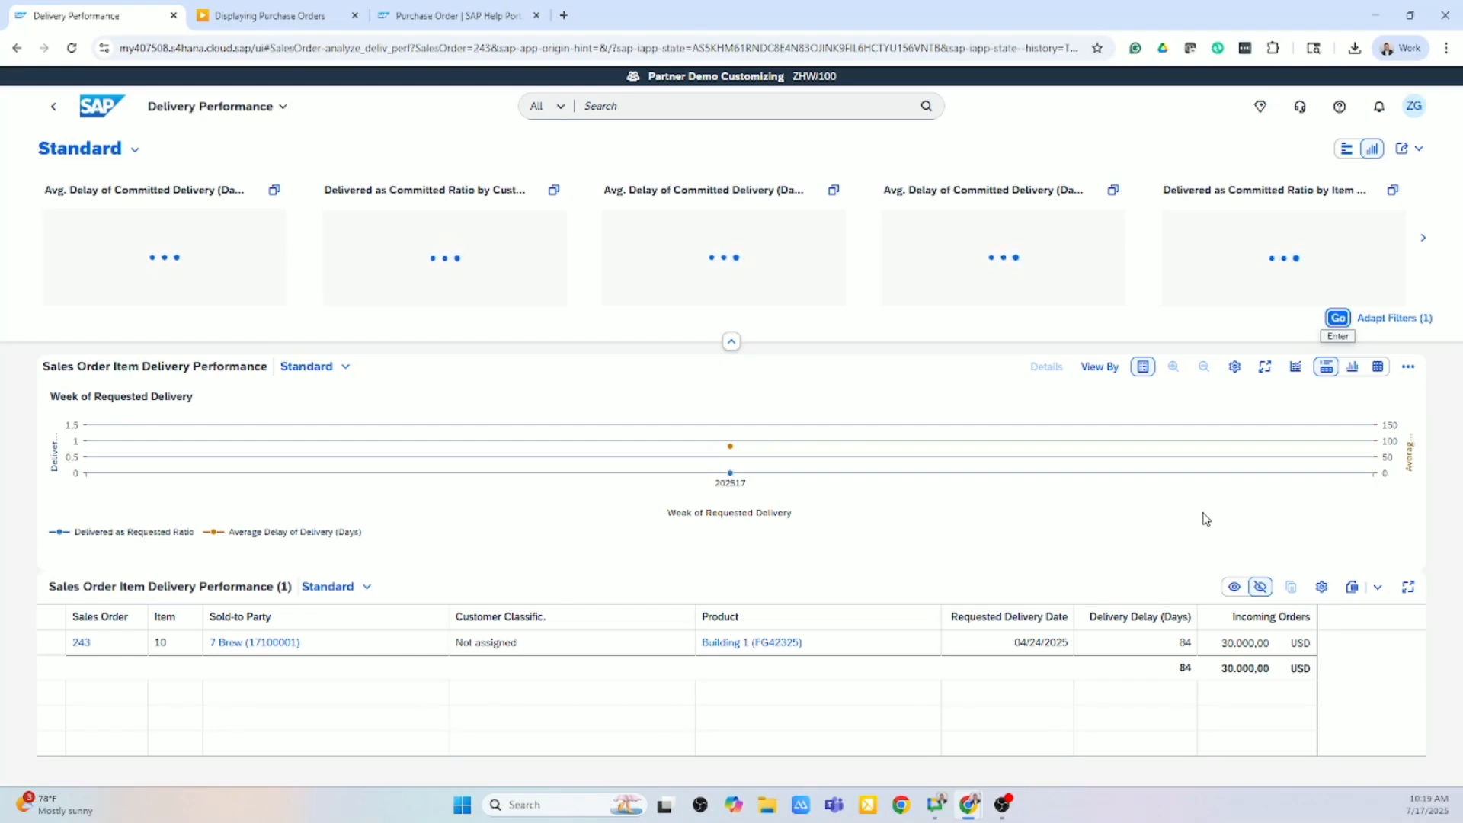
{"action": "mouse_move", "coordinate": [1118, 548]}
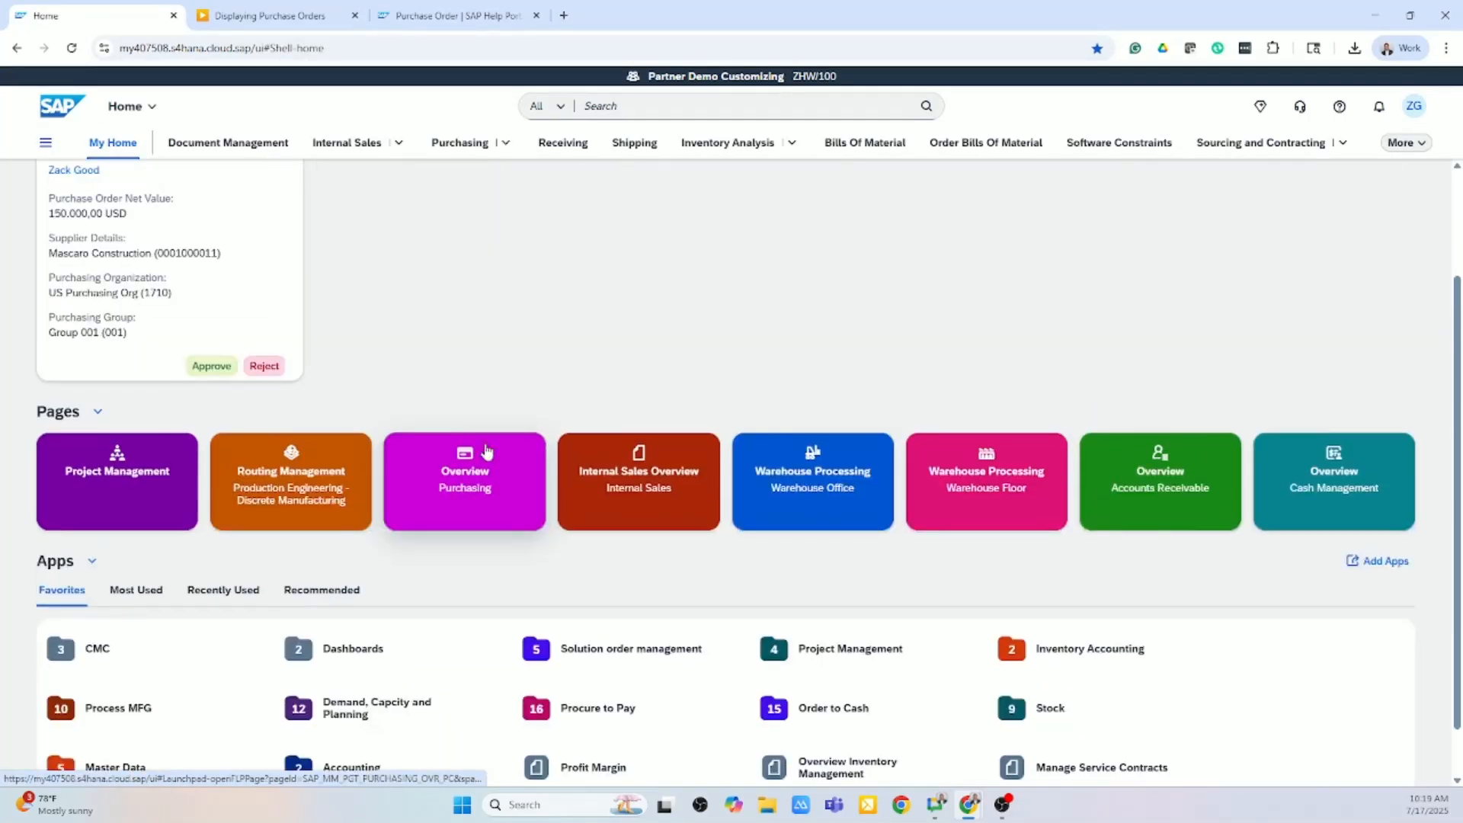
{"action": "mouse_move", "coordinate": [602, 337]}
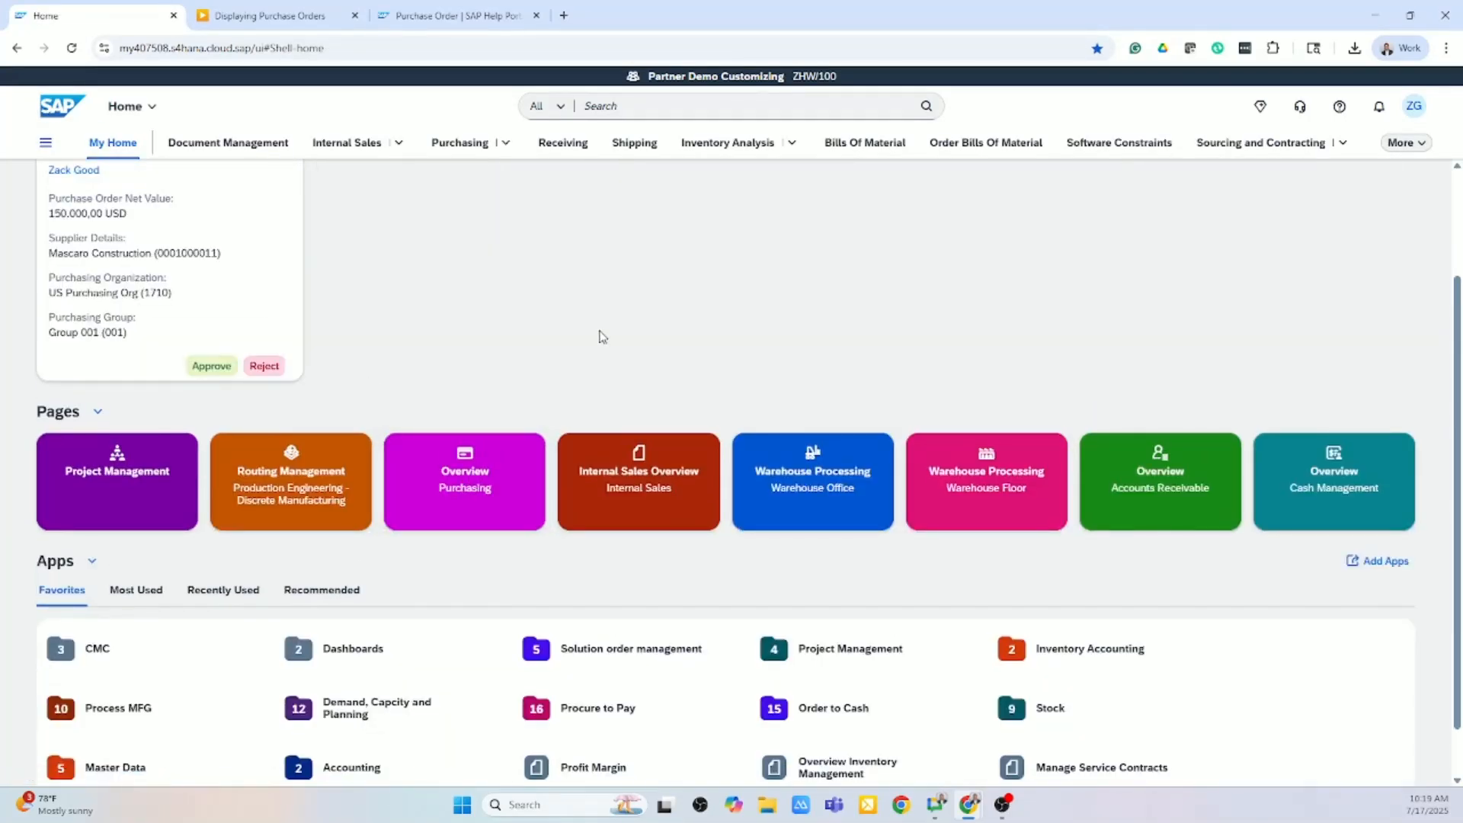
{"action": "mouse_move", "coordinate": [590, 345]}
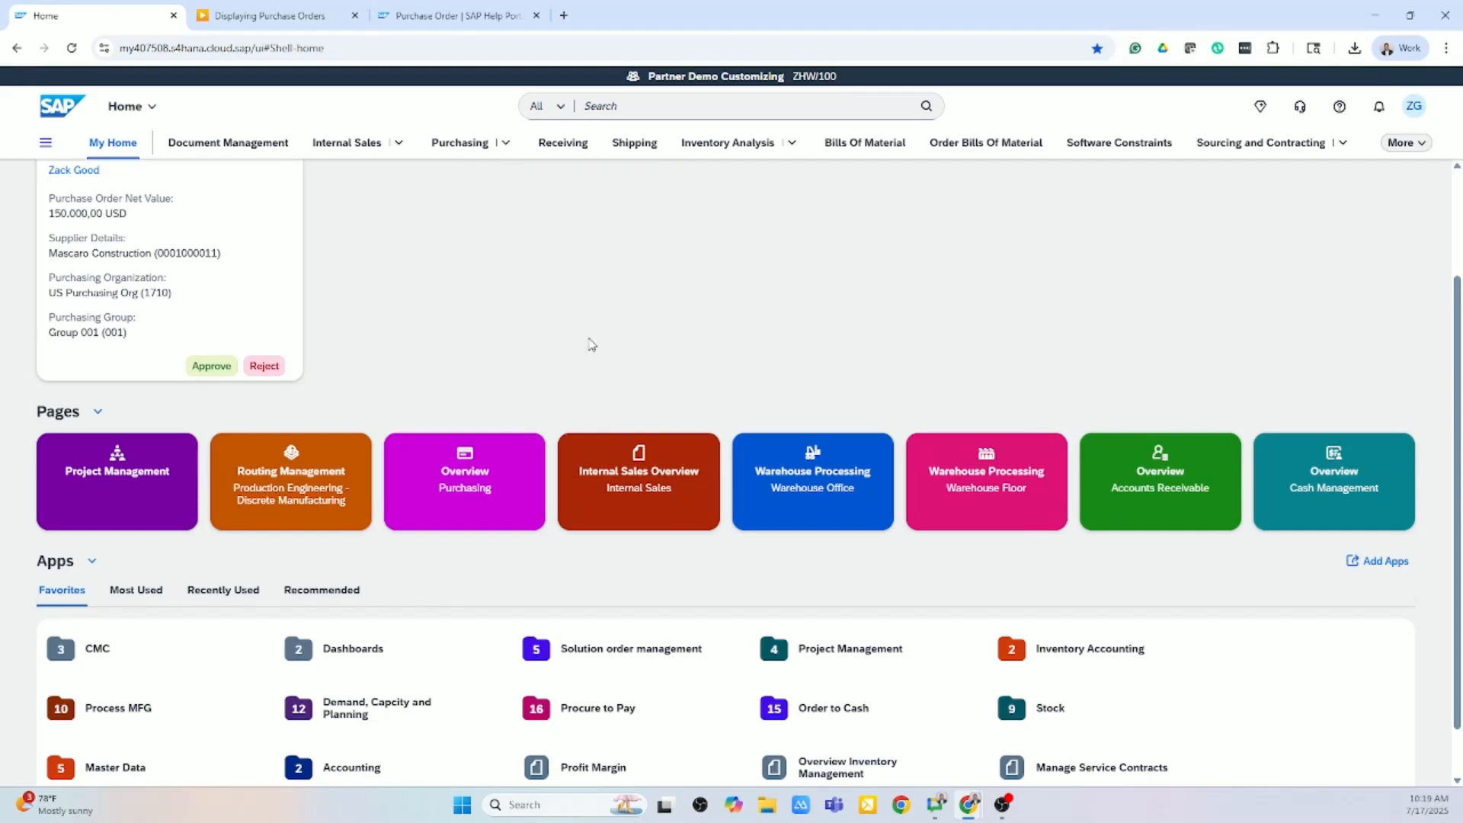
Step: Open the Routing Management page from My Home's Pages section
{"action": "left_click", "coordinate": [289, 480]}
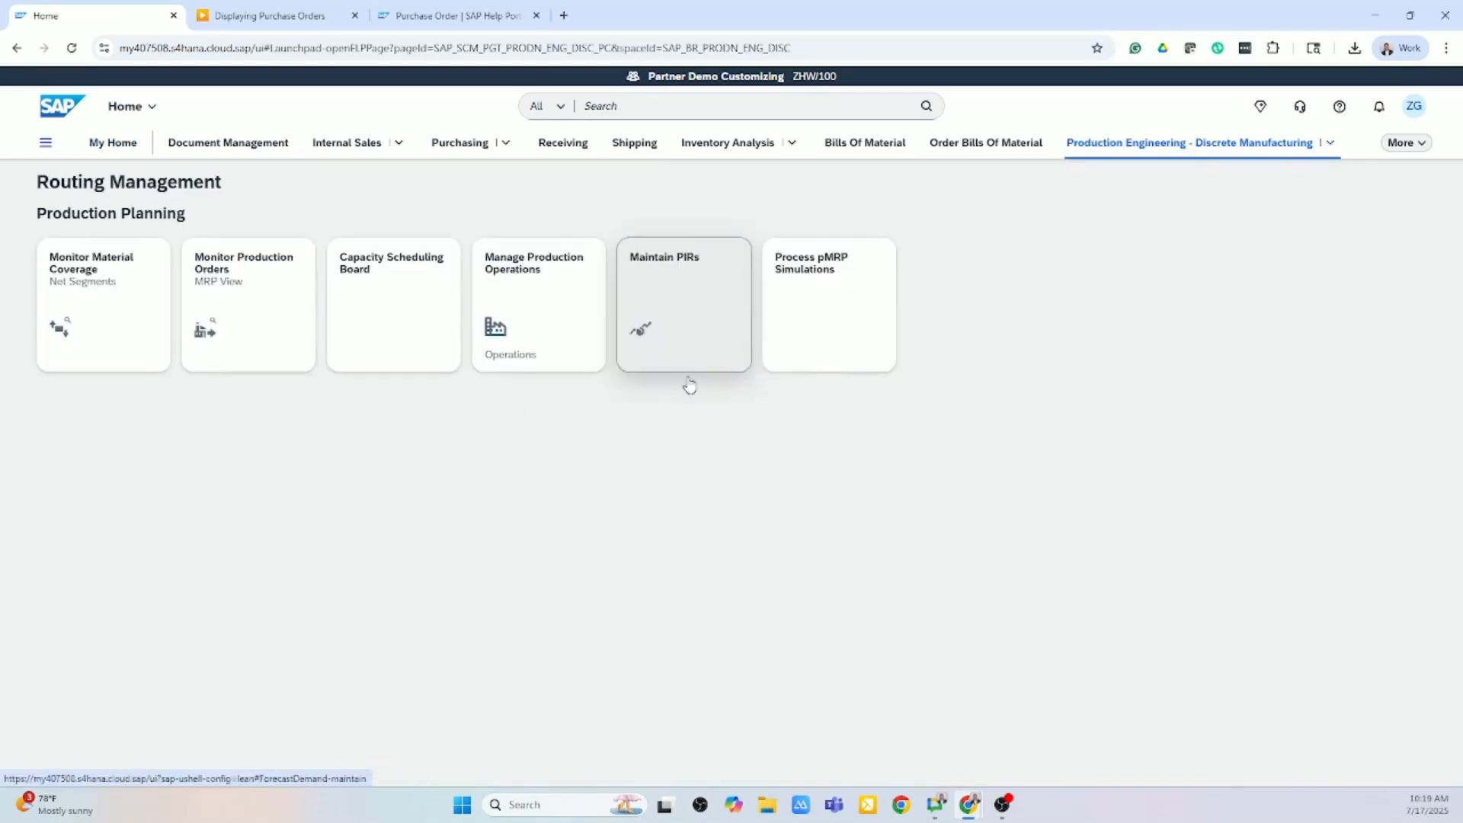
{"action": "mouse_move", "coordinate": [759, 346]}
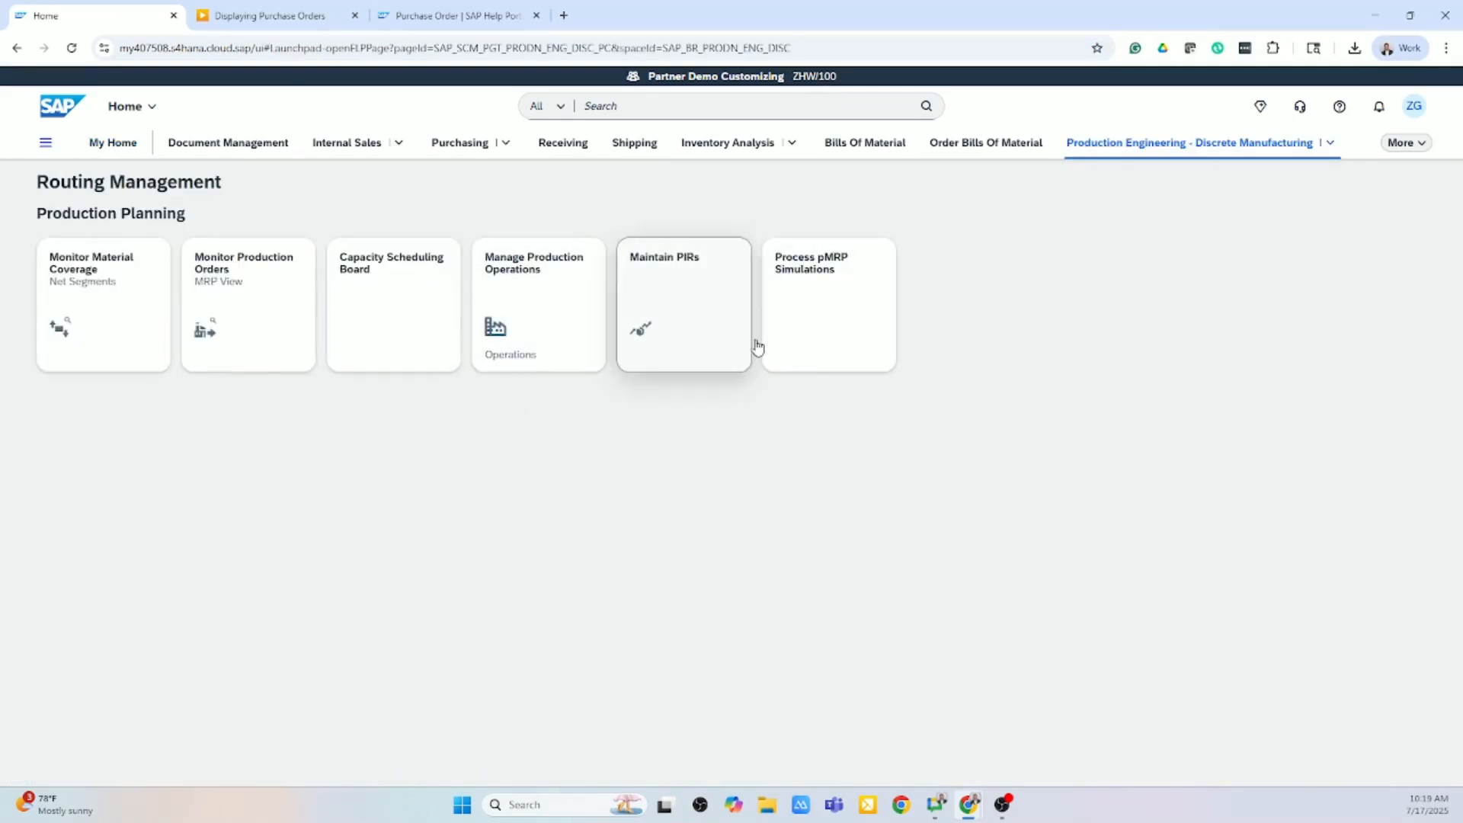
Step: Enter page editing via the profile menu, leave App Finder and close edit mode
{"action": "left_click", "coordinate": [1414, 105]}
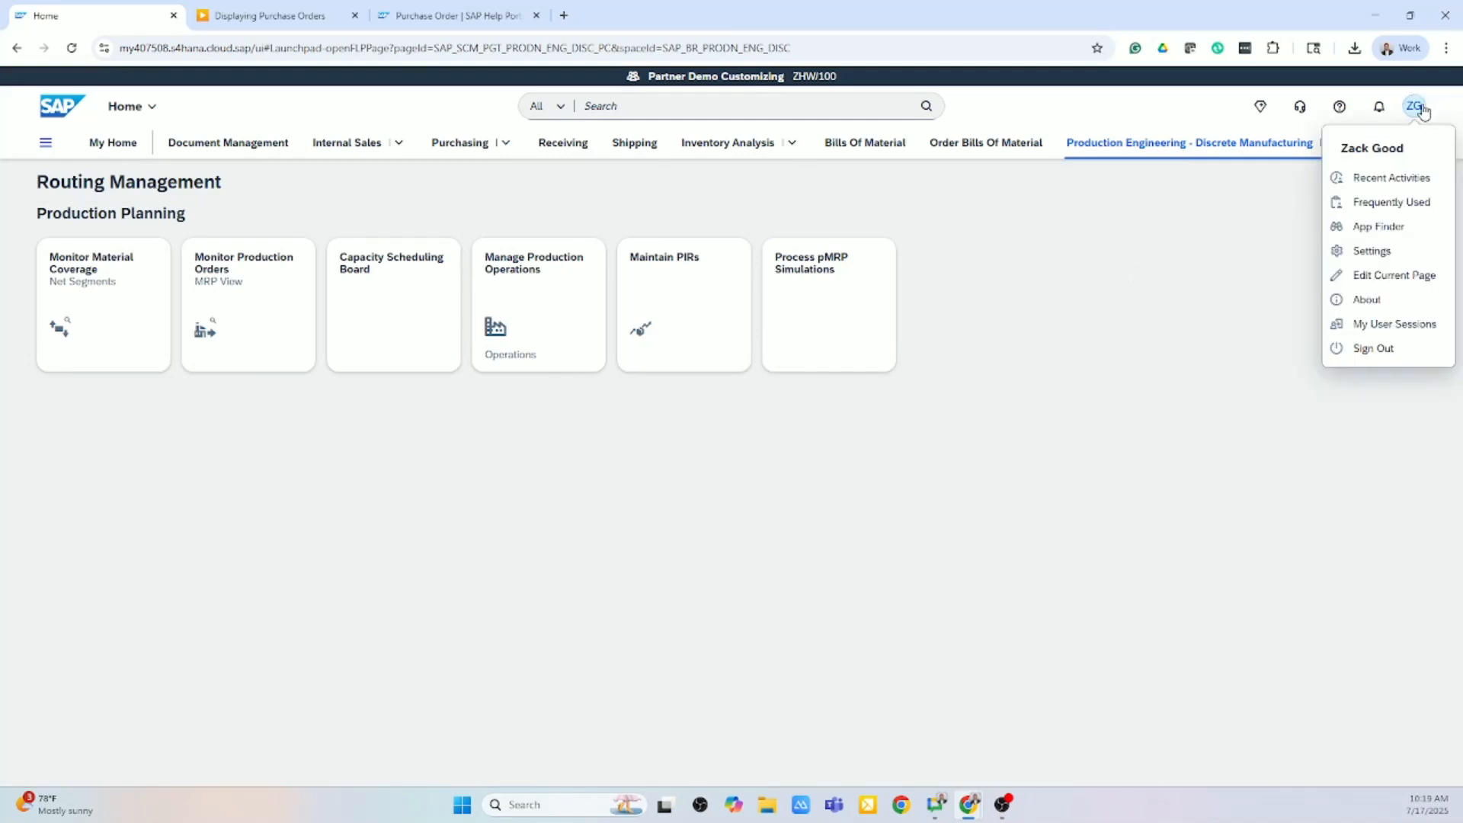
{"action": "left_click", "coordinate": [1394, 274]}
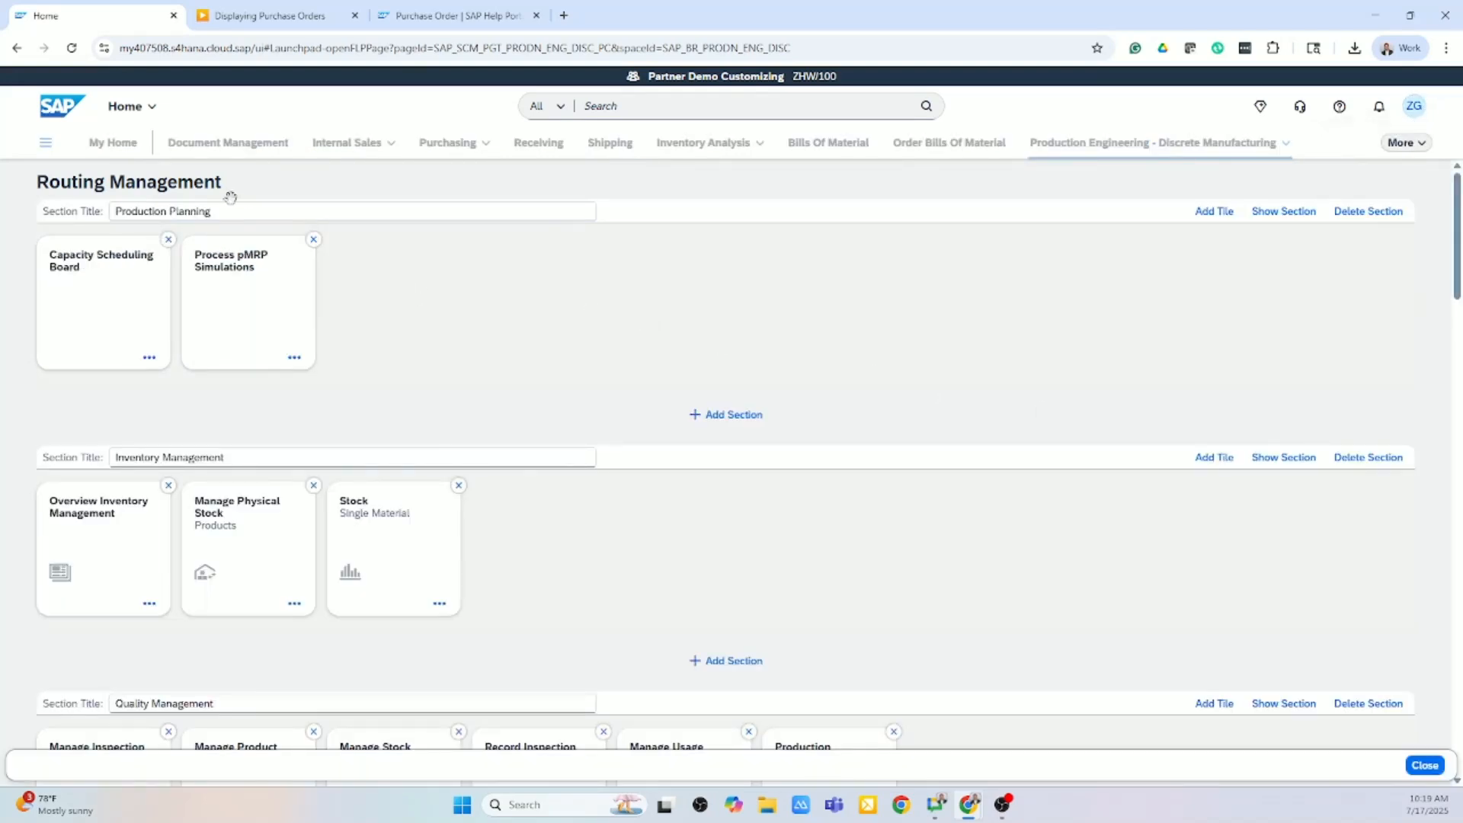
{"action": "mouse_move", "coordinate": [1195, 242]}
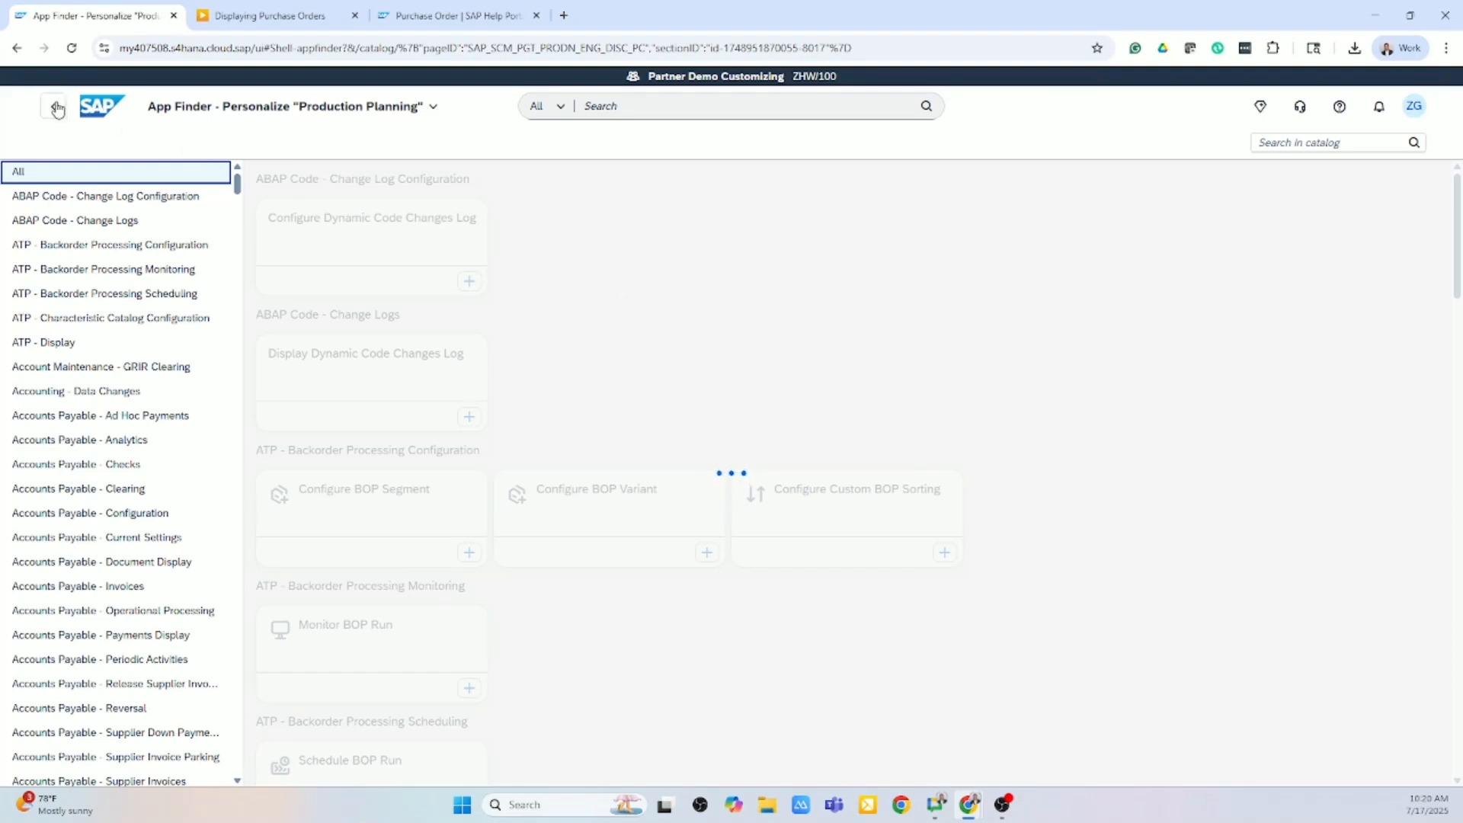
{"action": "left_click", "coordinate": [55, 107]}
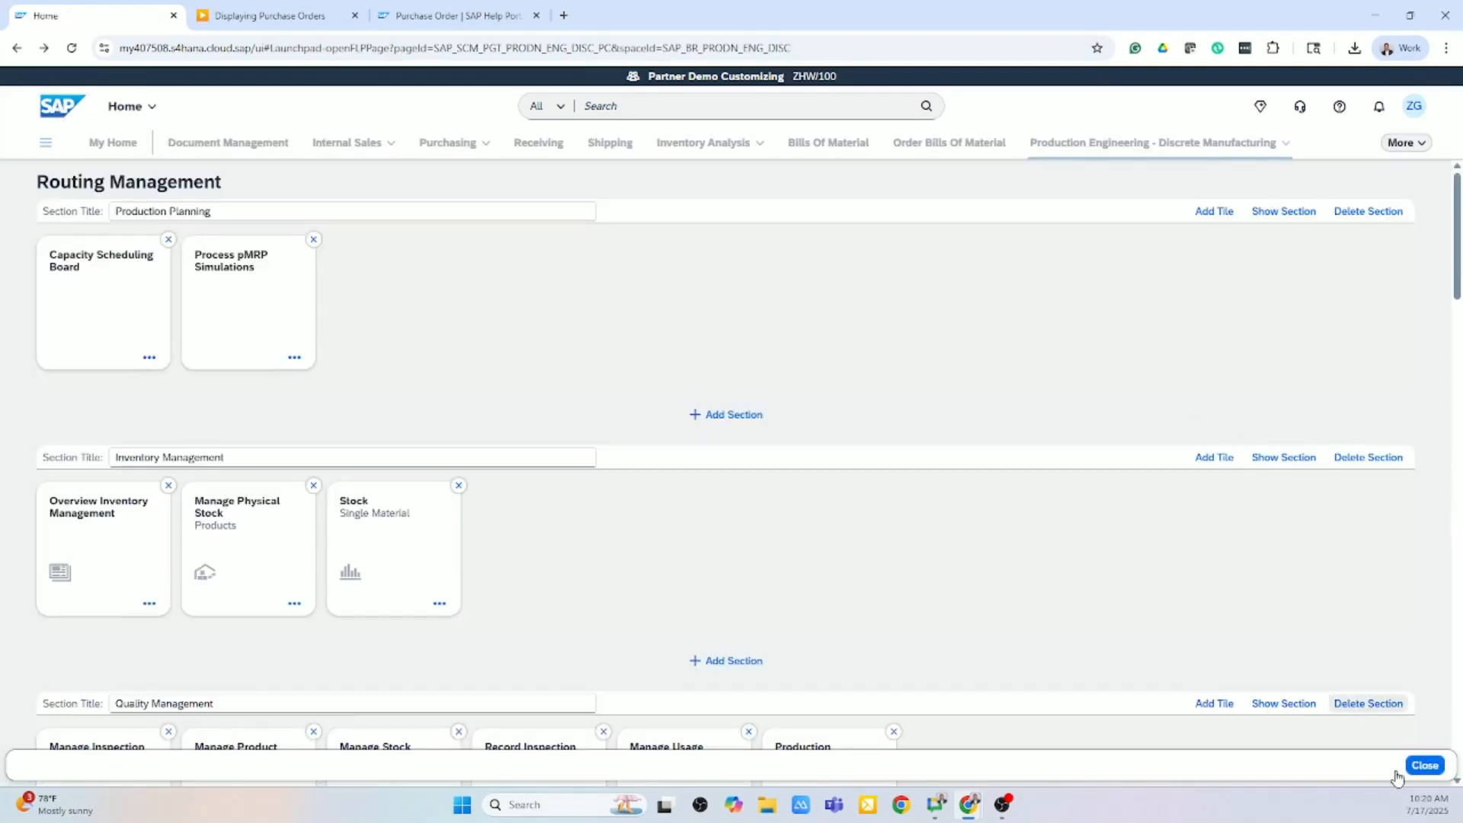
{"action": "left_click", "coordinate": [1423, 765]}
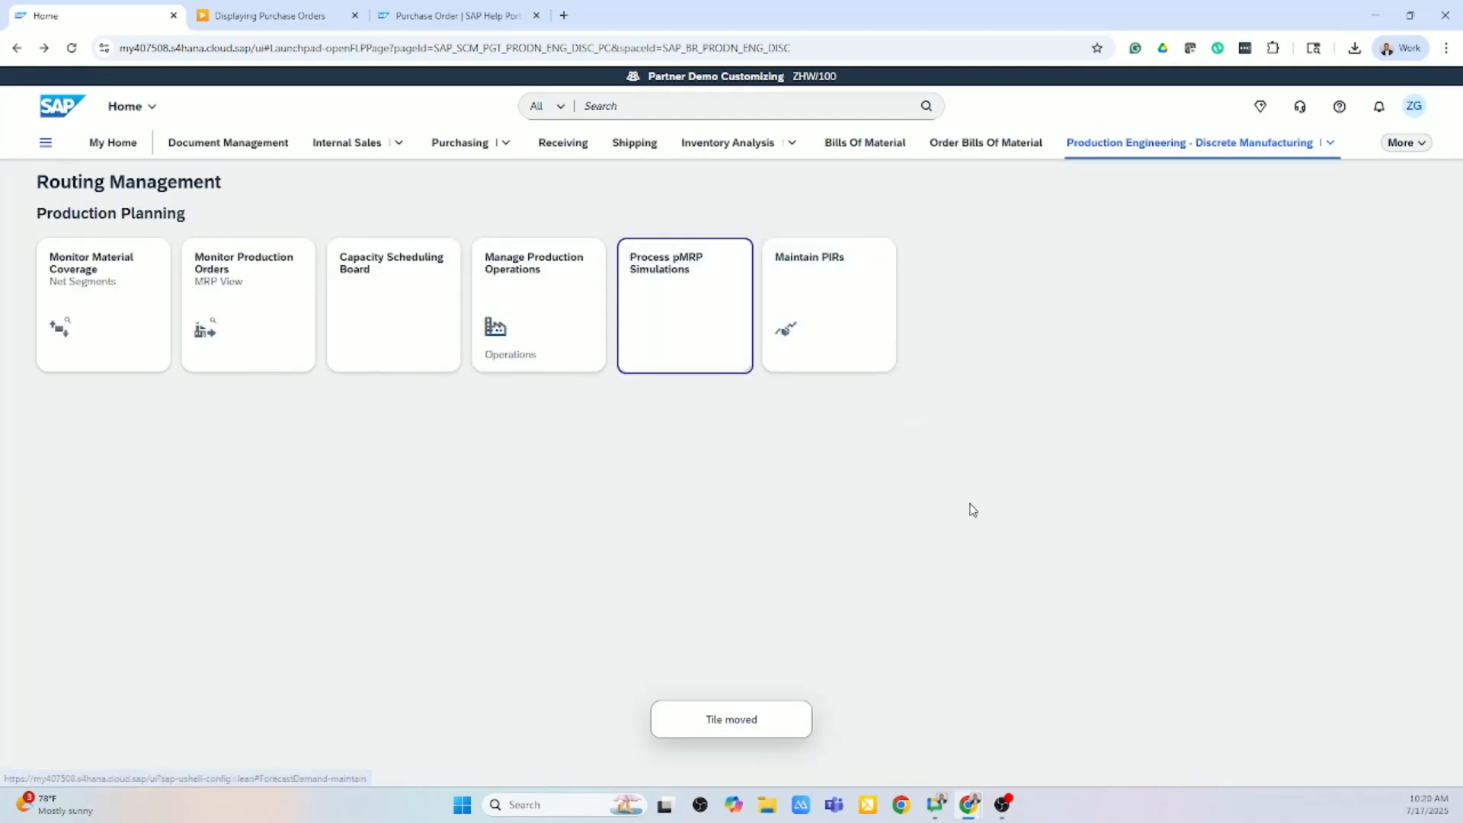
Step: Move Process pMRP Simulations after Maintain PIRs and launch that app
{"action": "left_click_drag", "start_coordinate": [684, 305], "coordinate": [829, 305]}
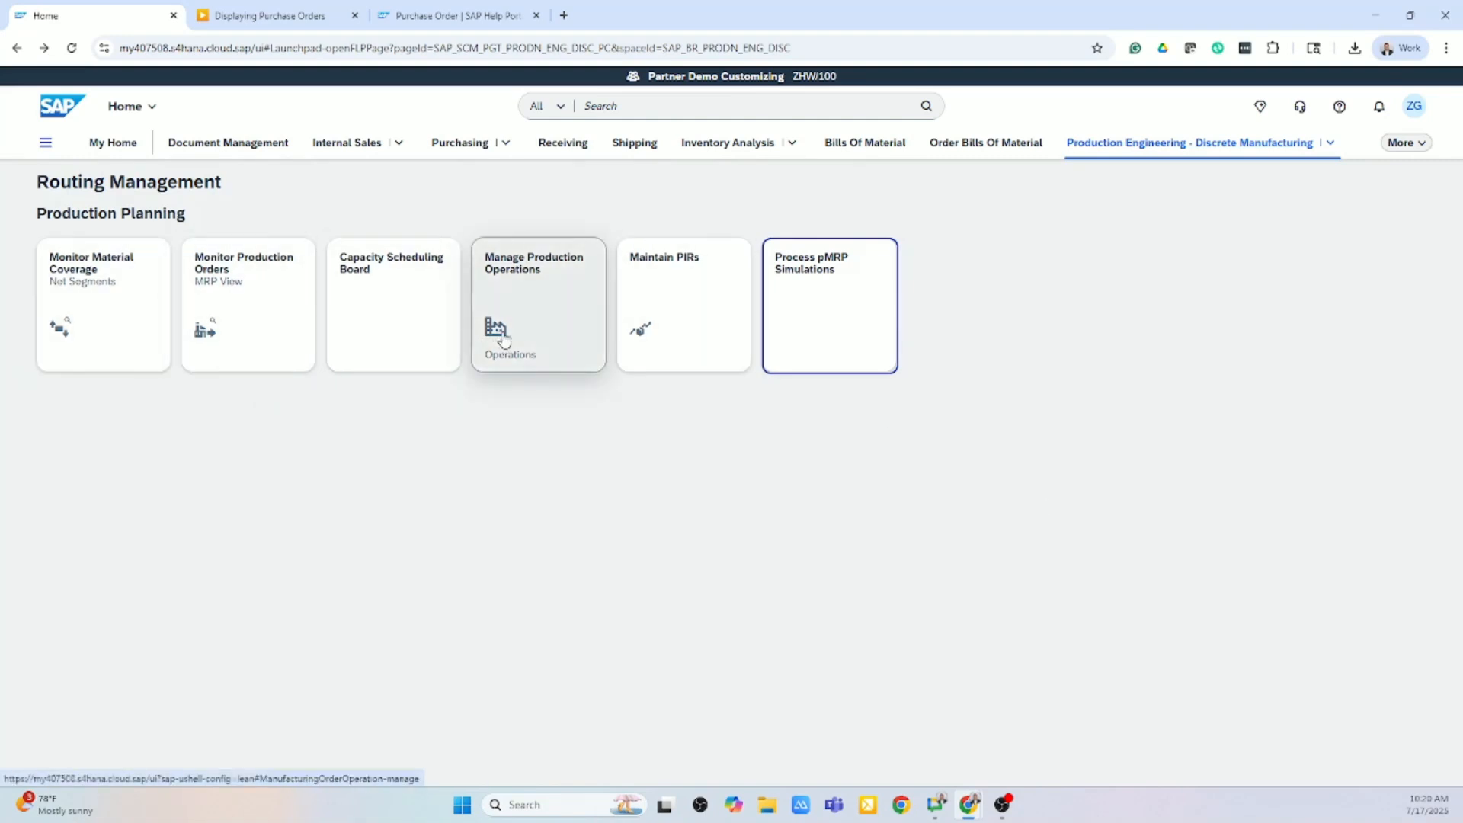
{"action": "mouse_move", "coordinate": [550, 540]}
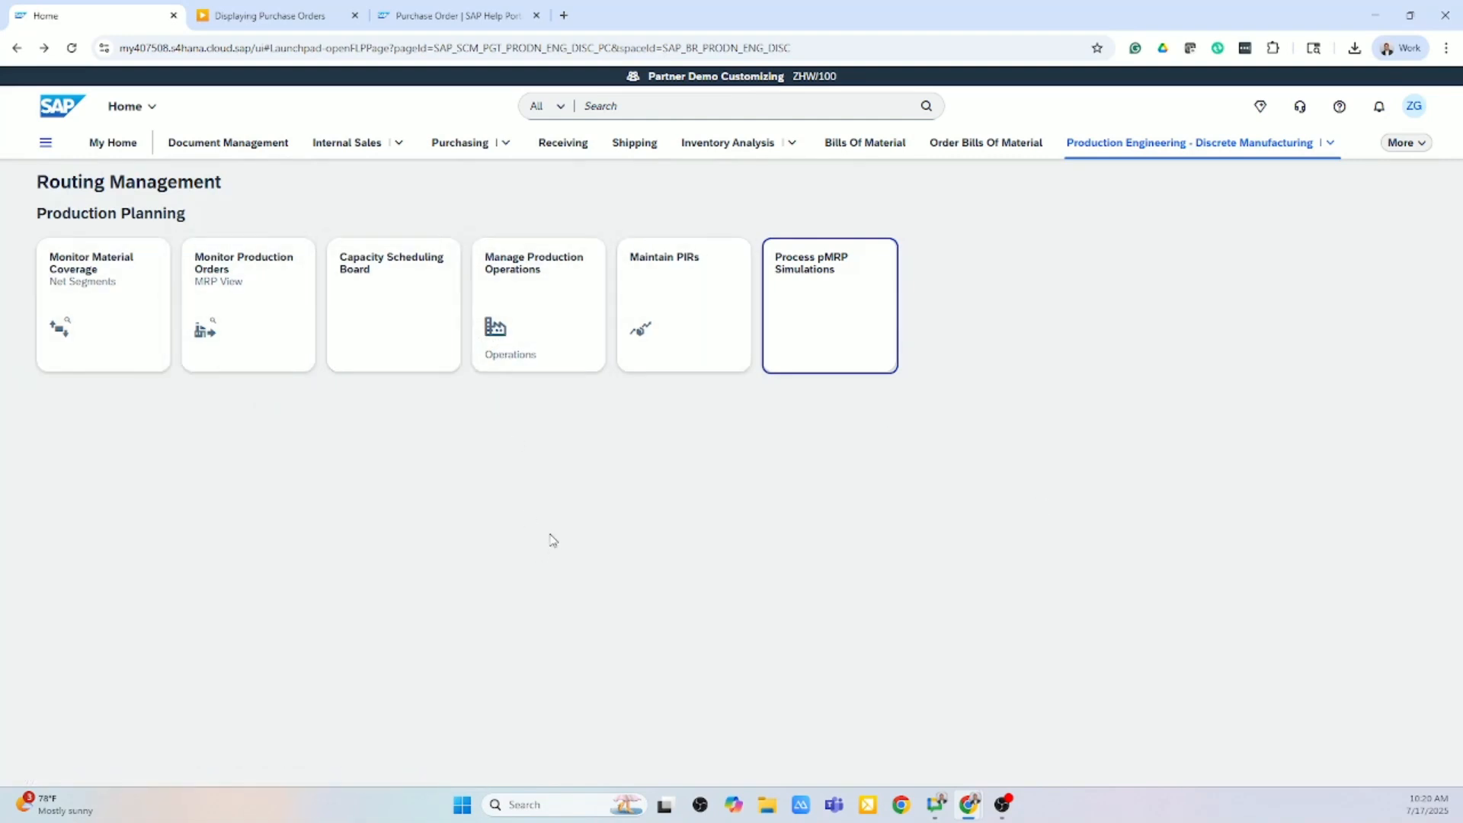
{"action": "mouse_move", "coordinate": [800, 585]}
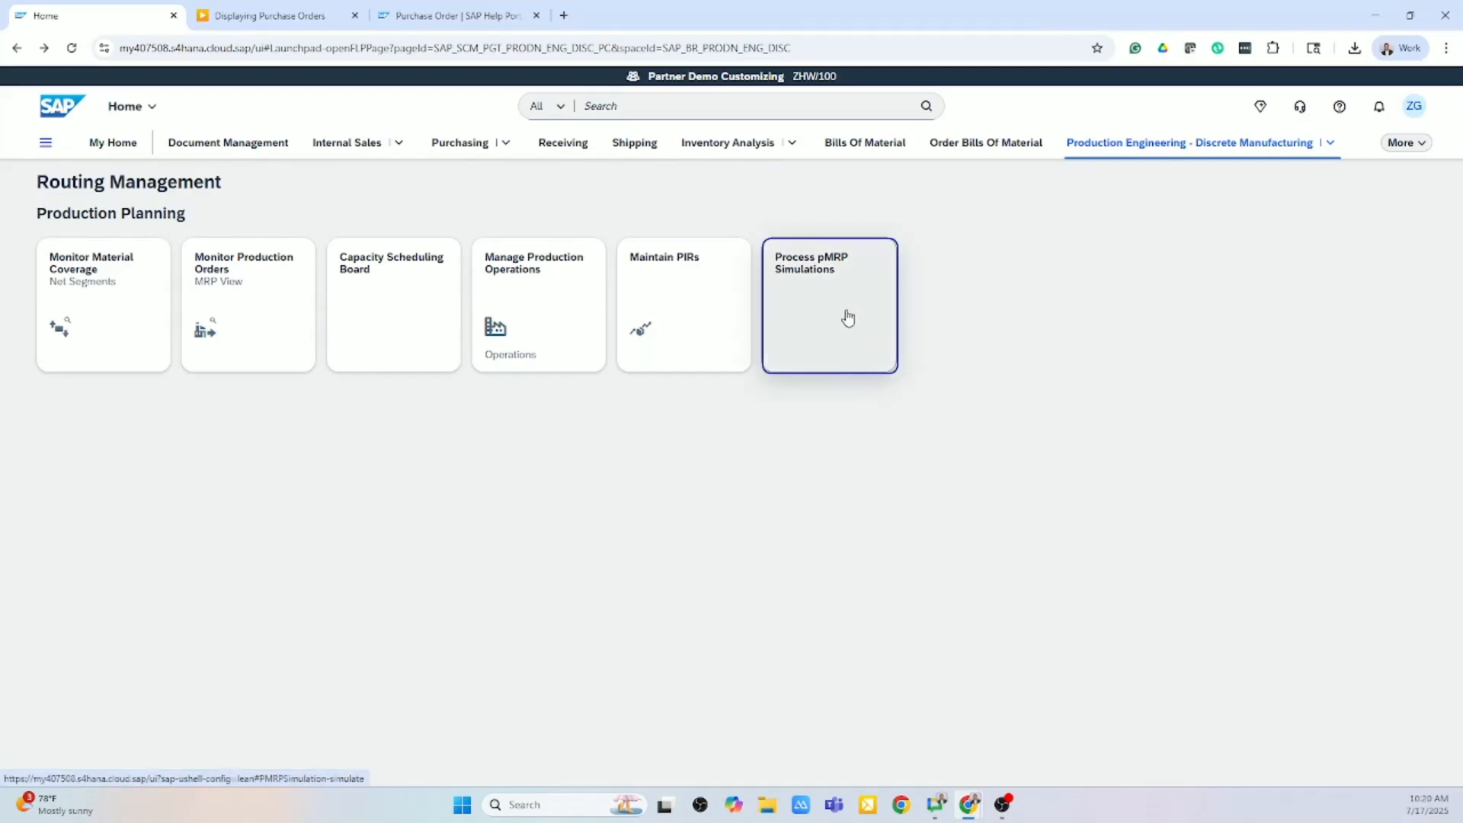
{"action": "left_click", "coordinate": [827, 305]}
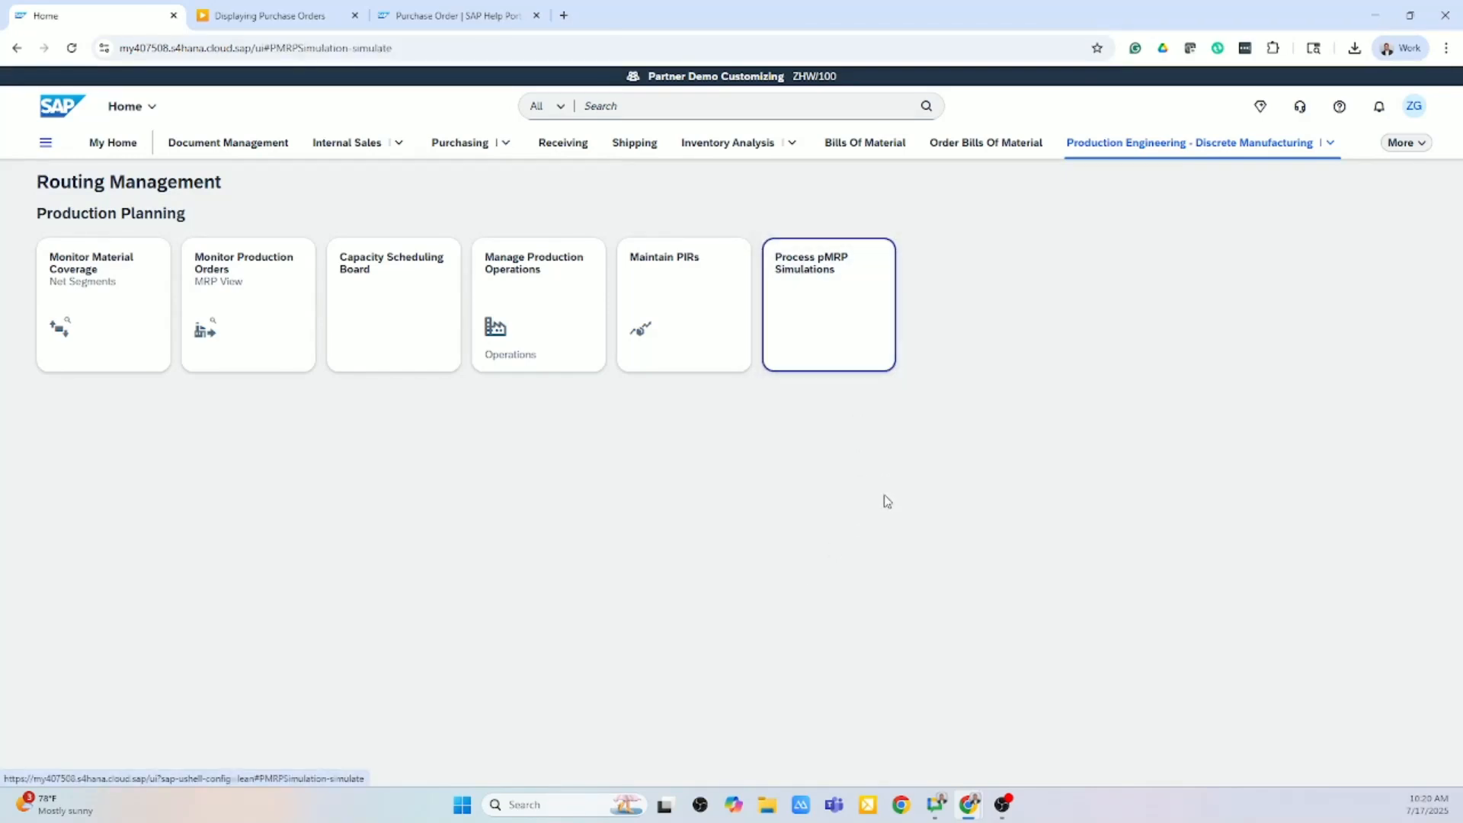
Step: Open TEST3 and inspect the November 2025 quantity issues for FG5122503
{"action": "left_click", "coordinate": [825, 305]}
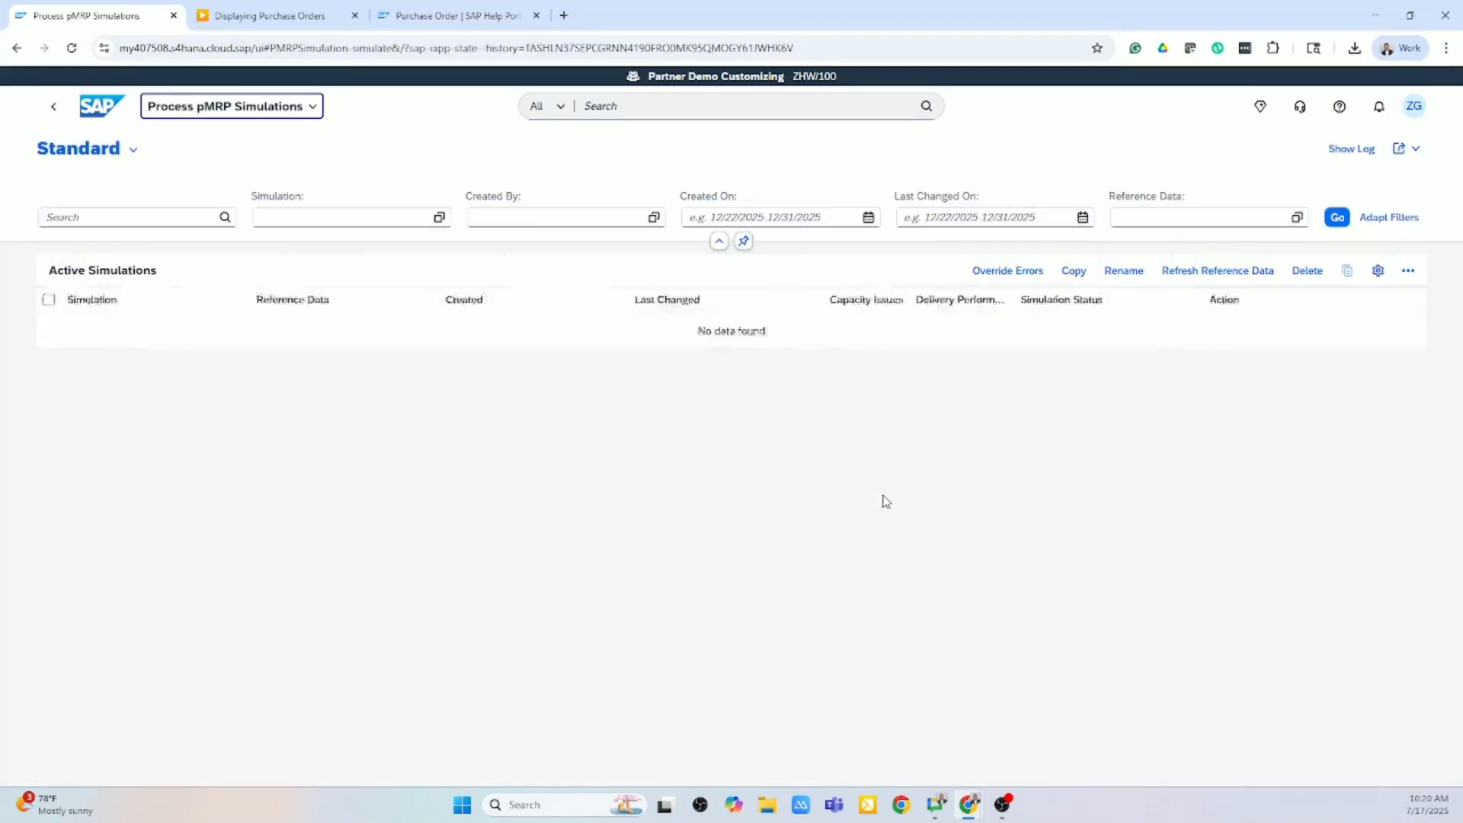
{"action": "left_click", "coordinate": [1336, 216]}
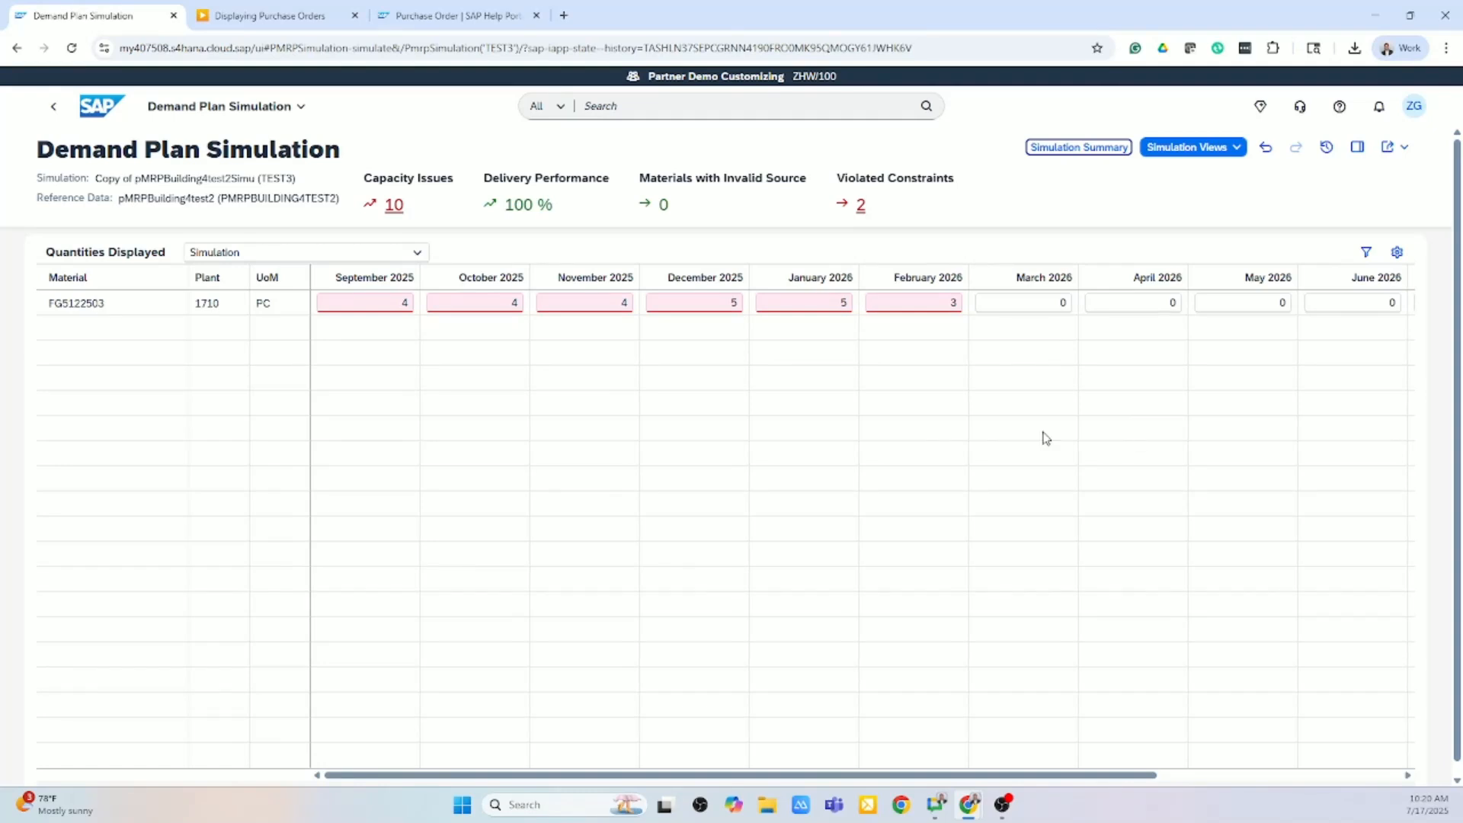
{"action": "mouse_move", "coordinate": [887, 421]}
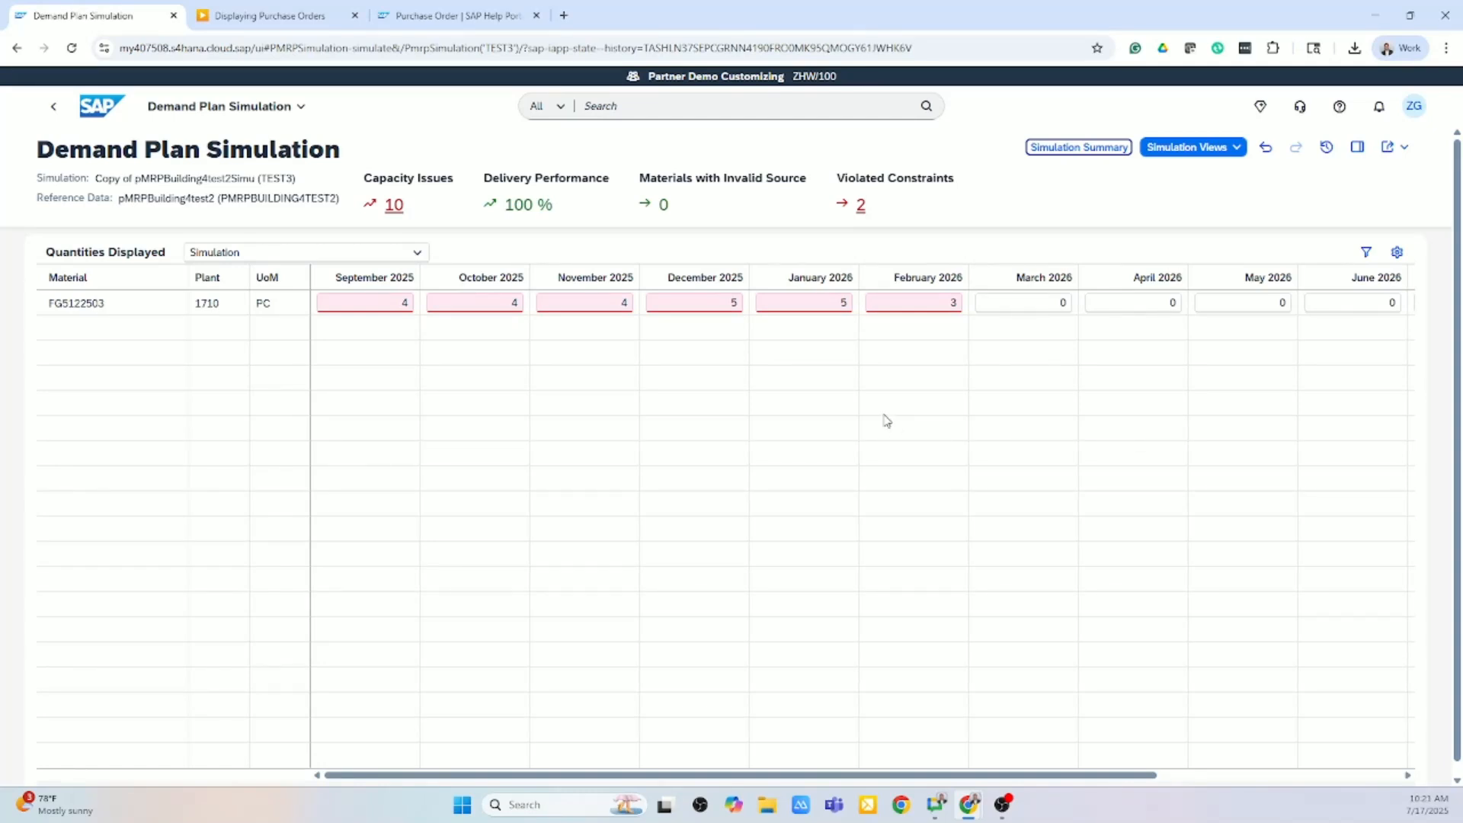
{"action": "mouse_move", "coordinate": [778, 373]}
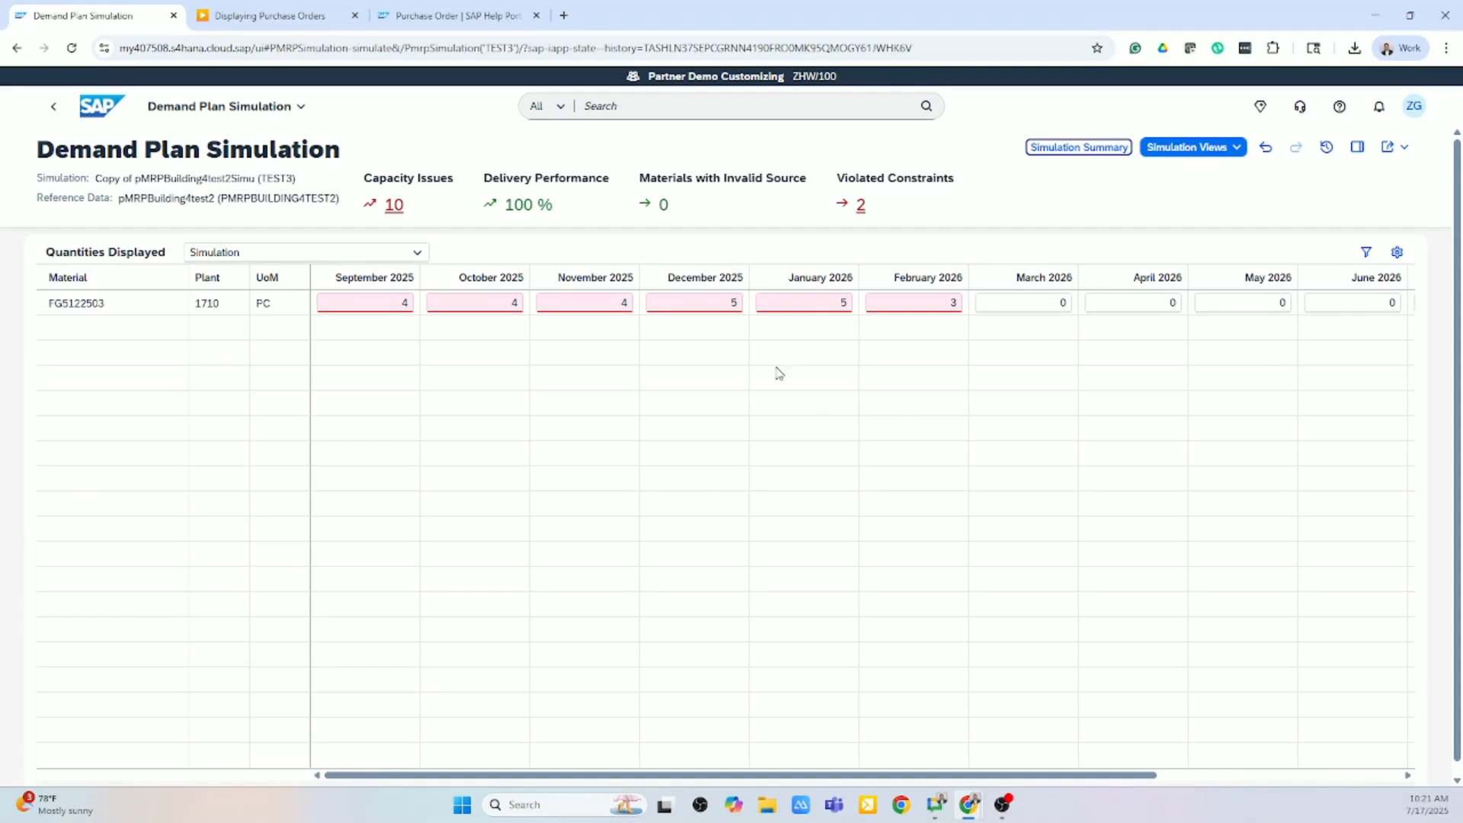
{"action": "left_click", "coordinate": [584, 302]}
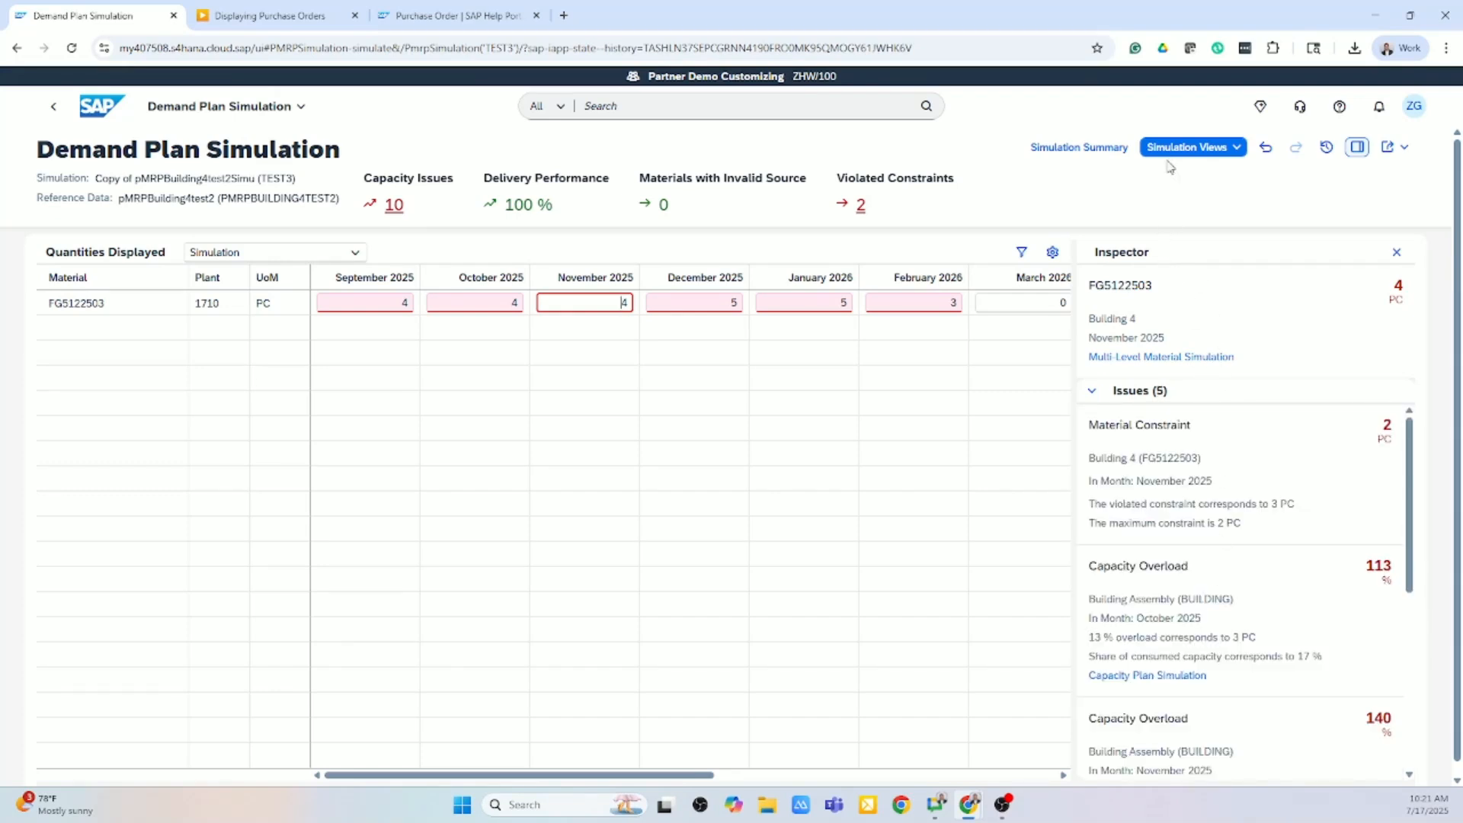
Step: Switch TEST3 to the Capacity Plan Simulation view showing remaining capacity per work center
{"action": "left_click", "coordinate": [1192, 146]}
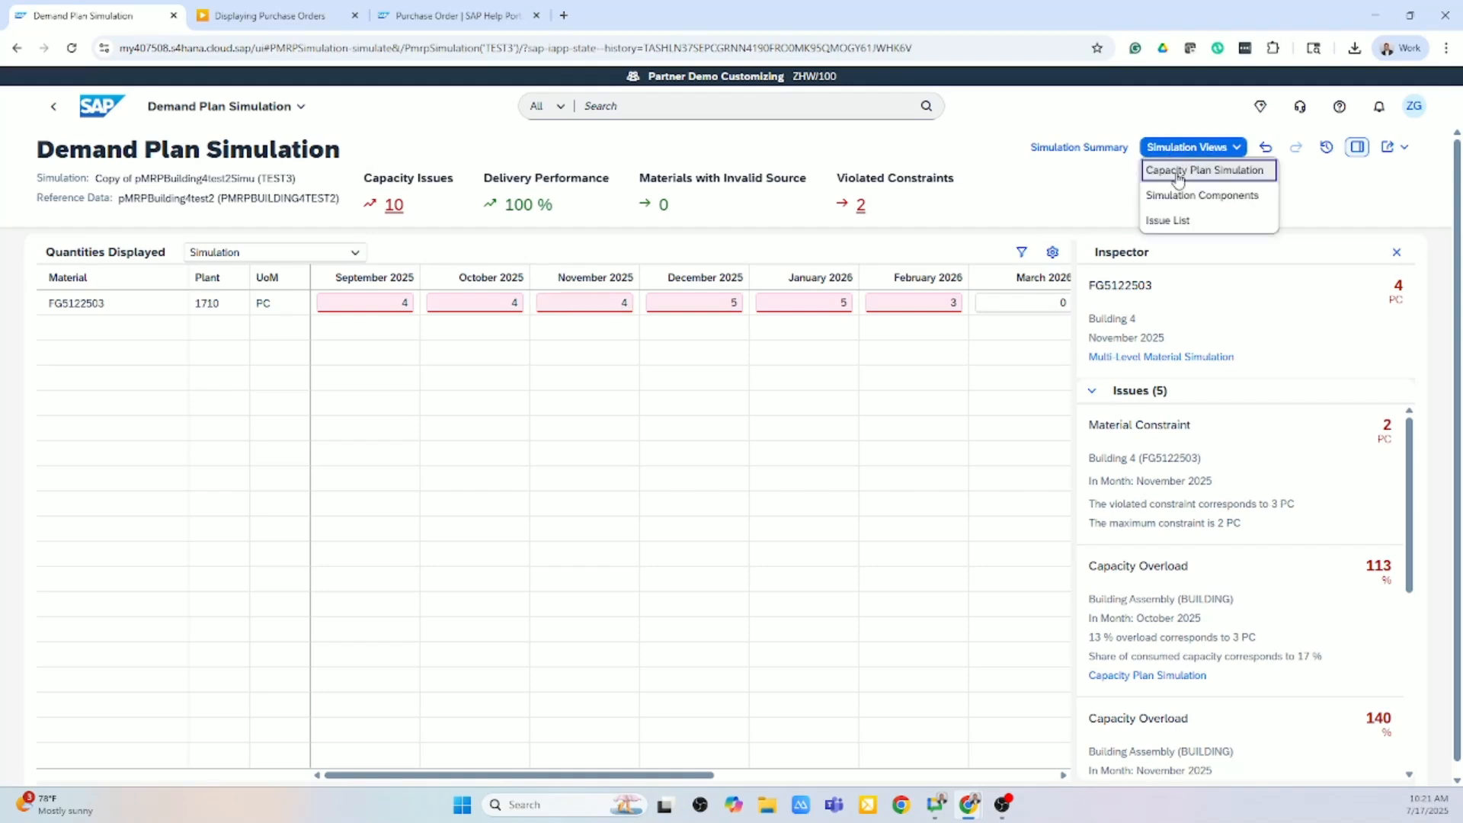
{"action": "left_click", "coordinate": [1207, 169]}
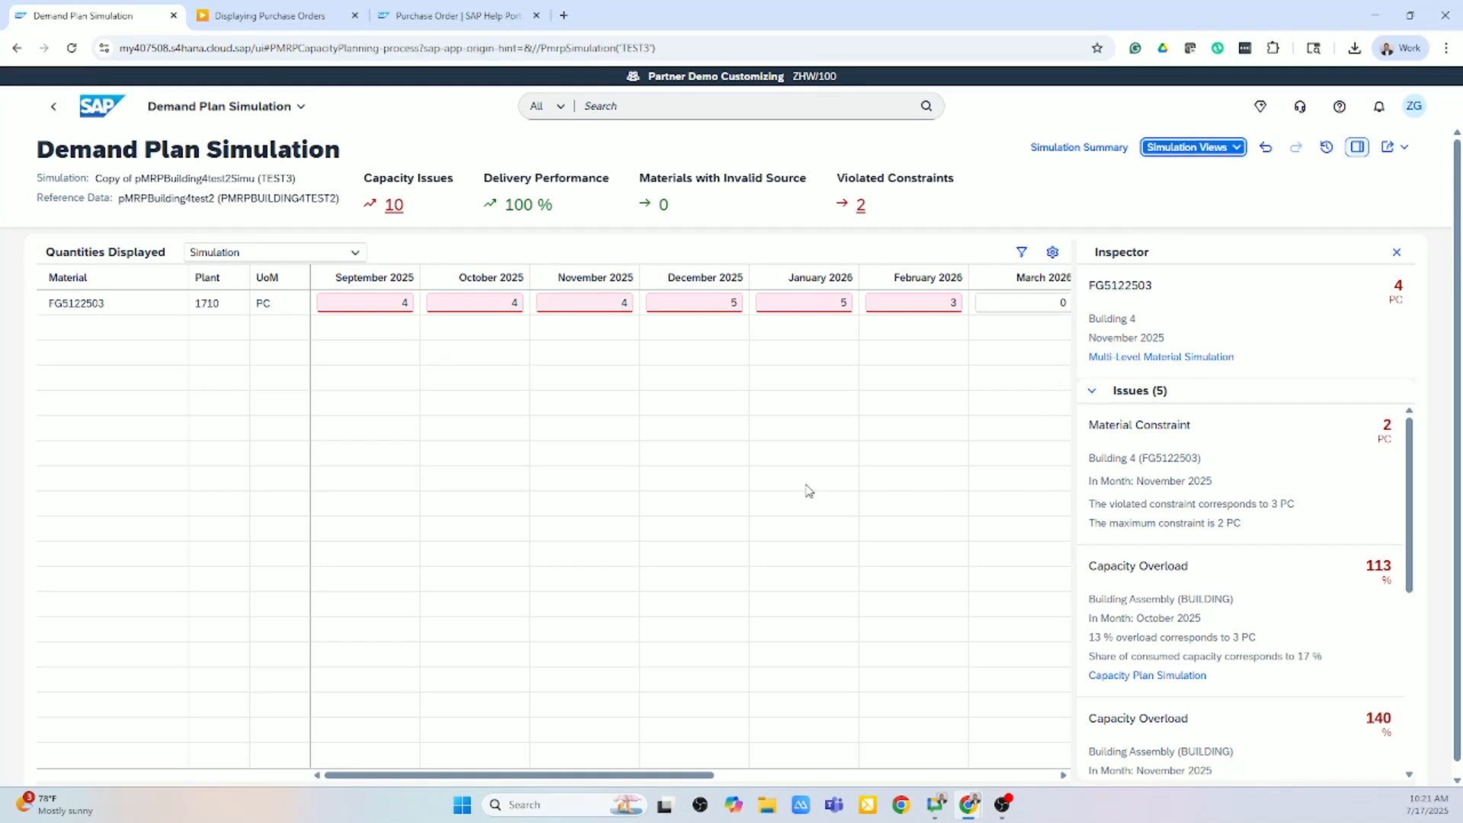
{"action": "left_click", "coordinate": [1146, 675]}
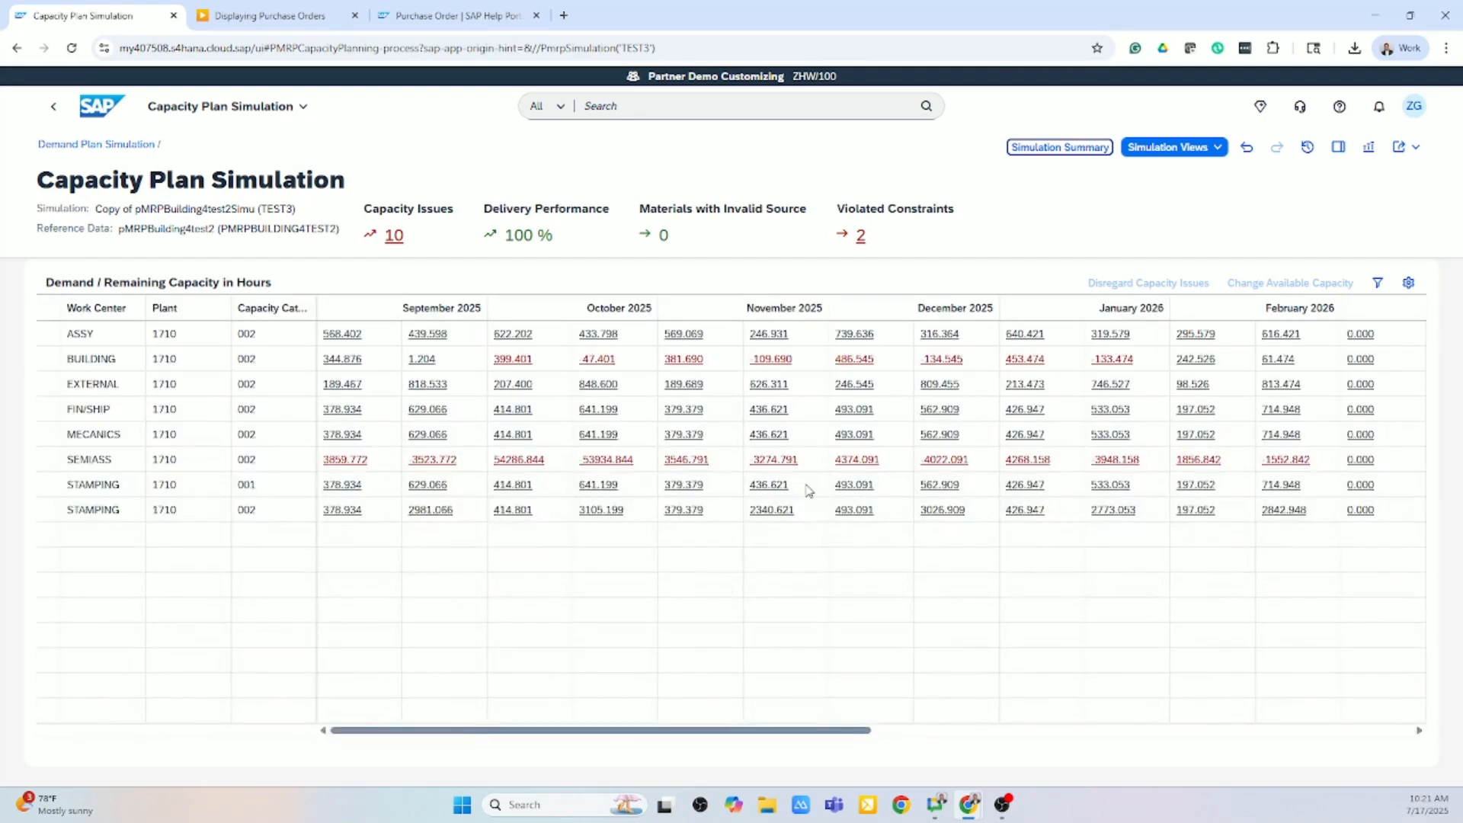
{"action": "mouse_move", "coordinate": [1192, 330]}
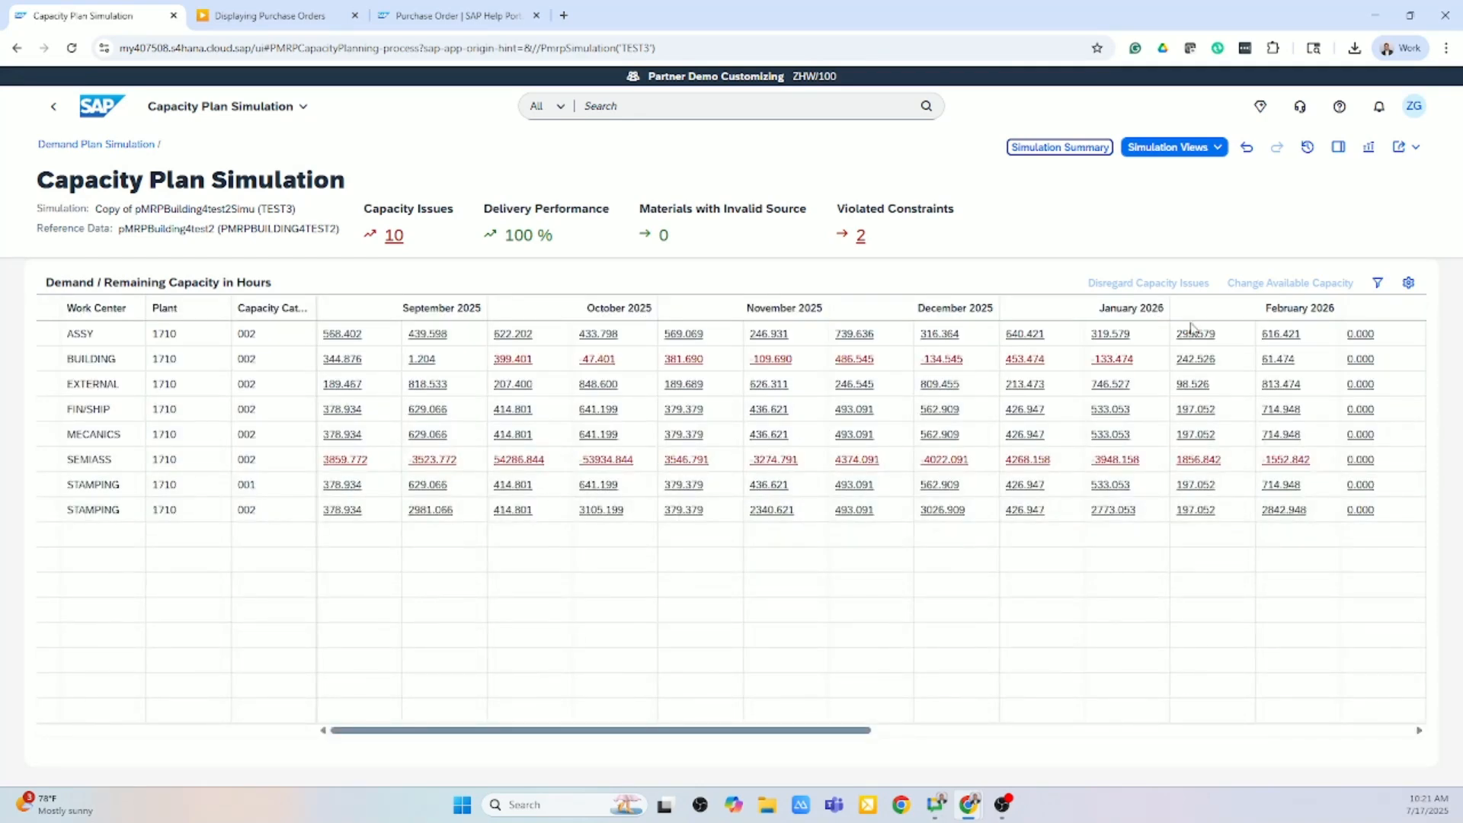
{"action": "mouse_move", "coordinate": [1311, 290]}
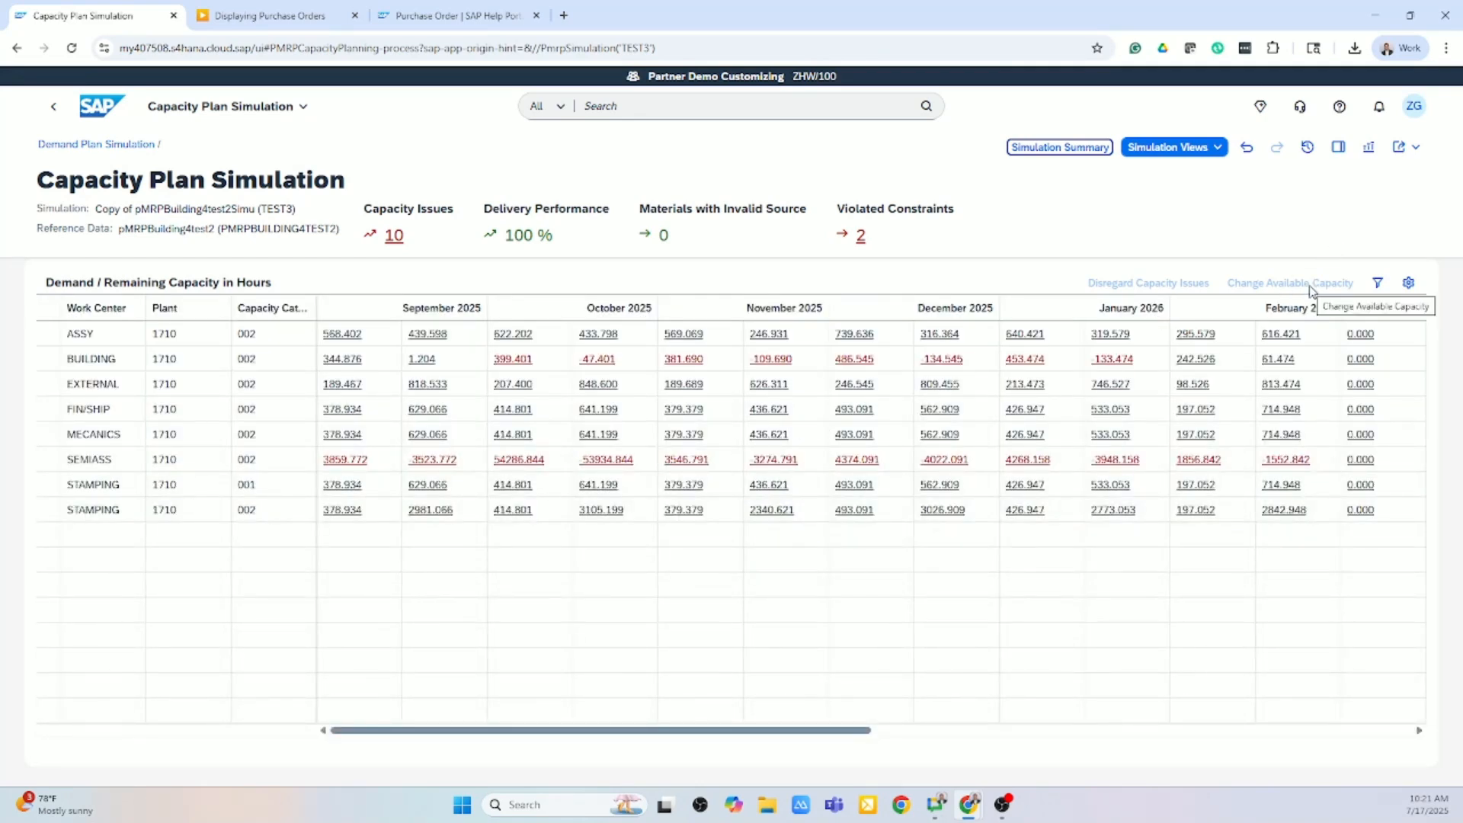
{"action": "left_click", "coordinate": [1169, 146]}
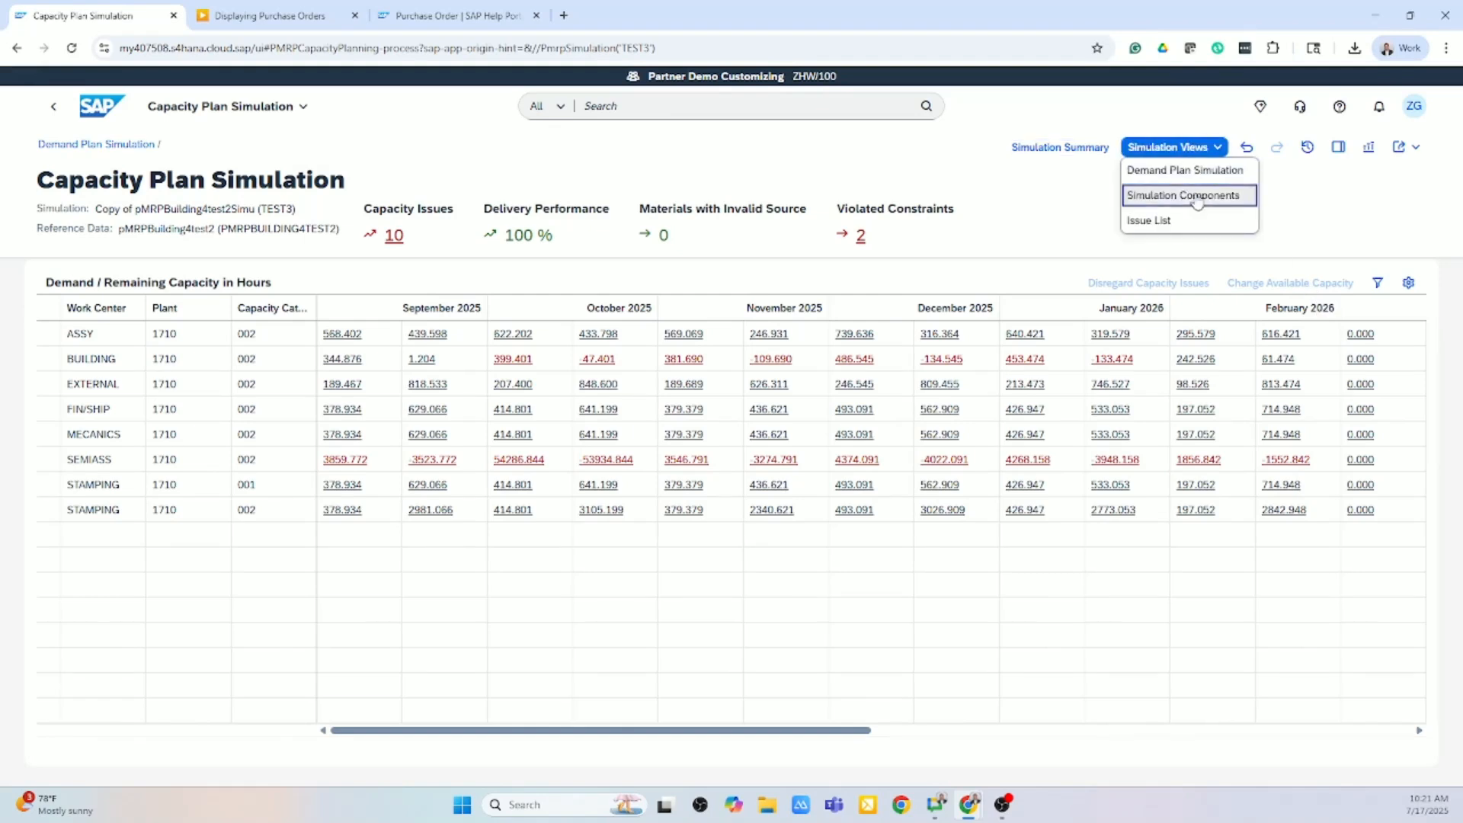
Step: View Simulation Components with monthly material quantities, then return to My Home
{"action": "left_click", "coordinate": [1182, 195]}
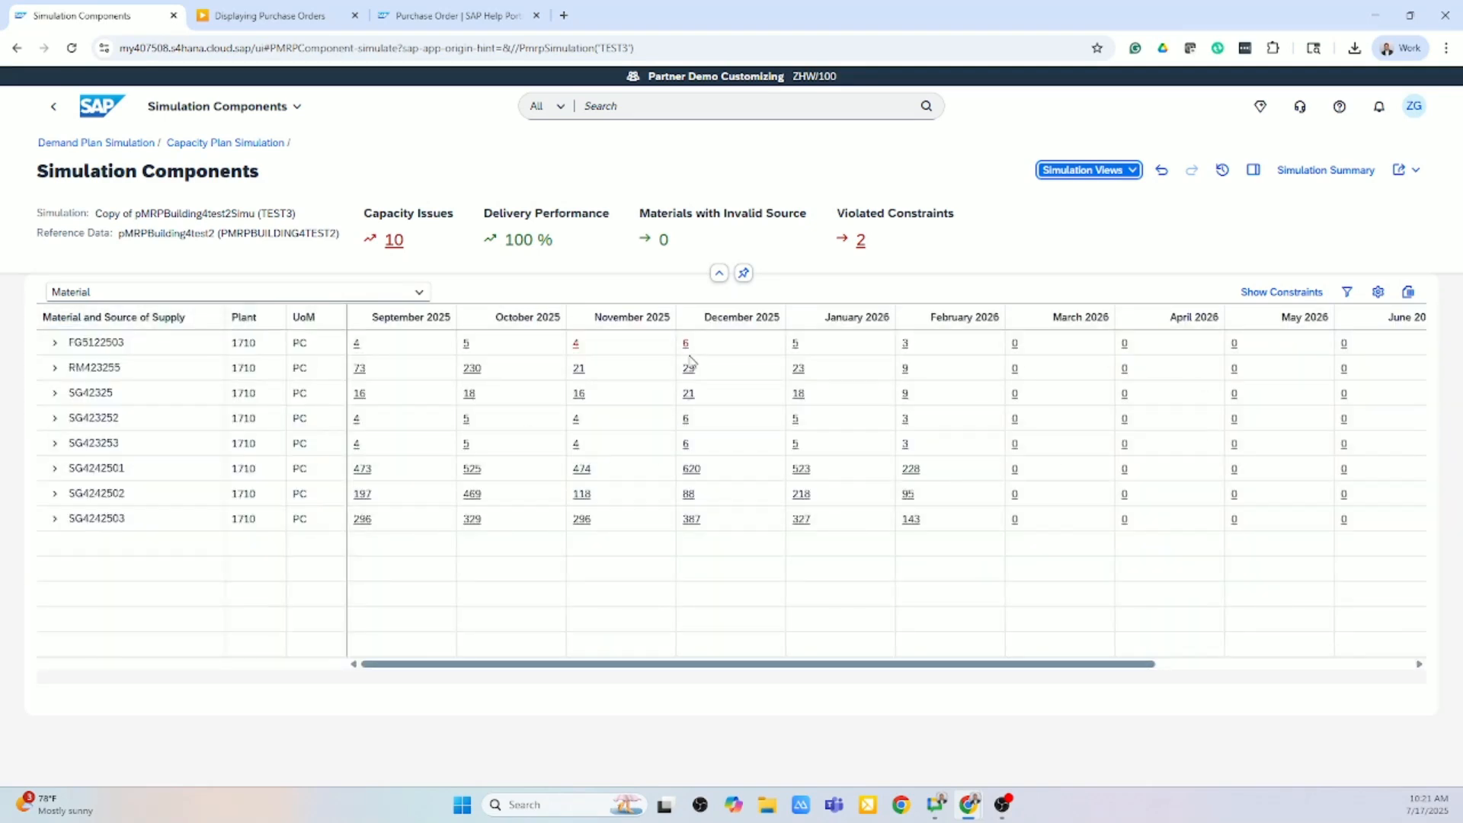
{"action": "mouse_move", "coordinate": [701, 405]}
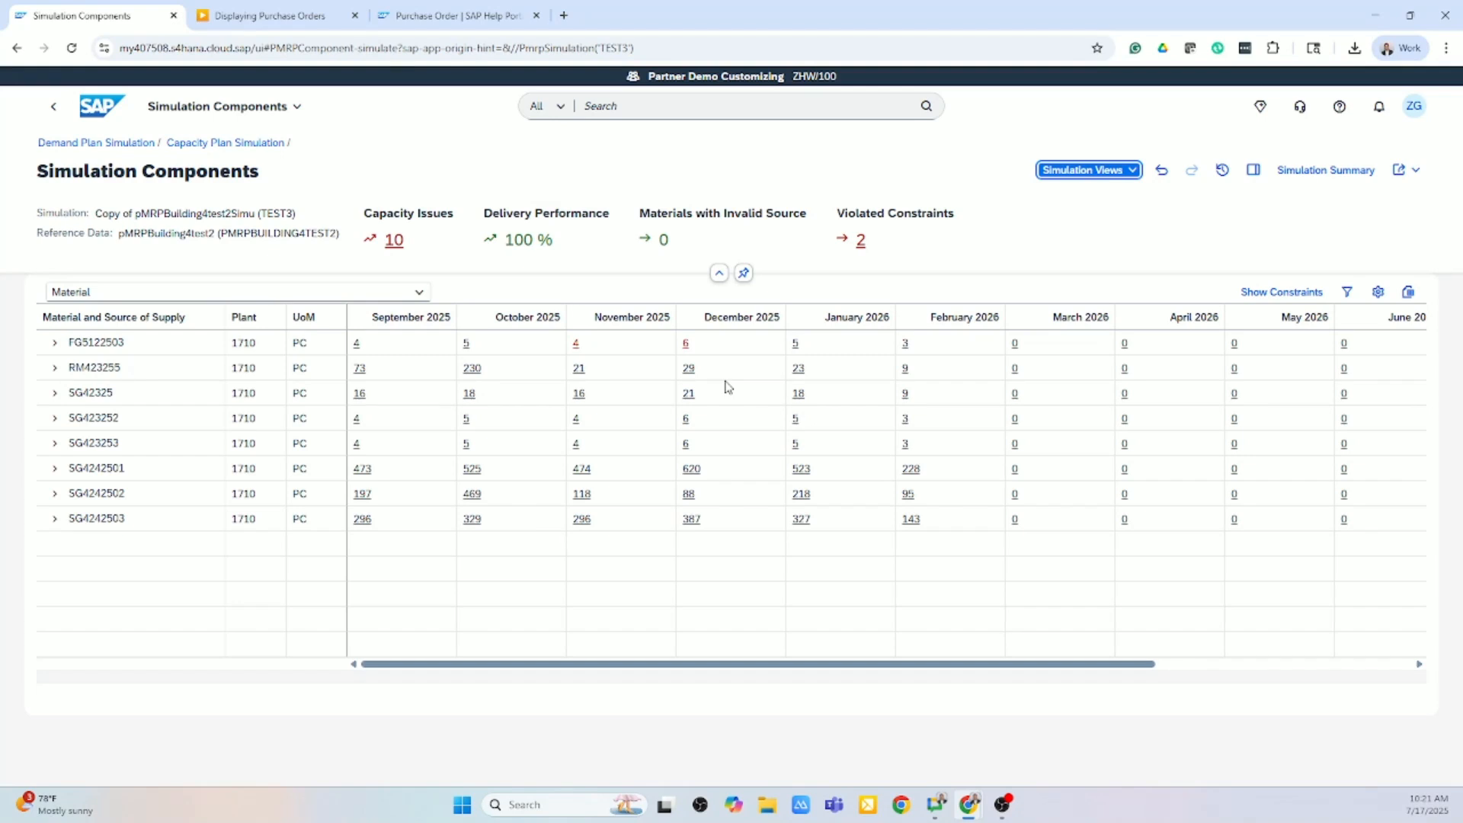
{"action": "left_click", "coordinate": [100, 105]}
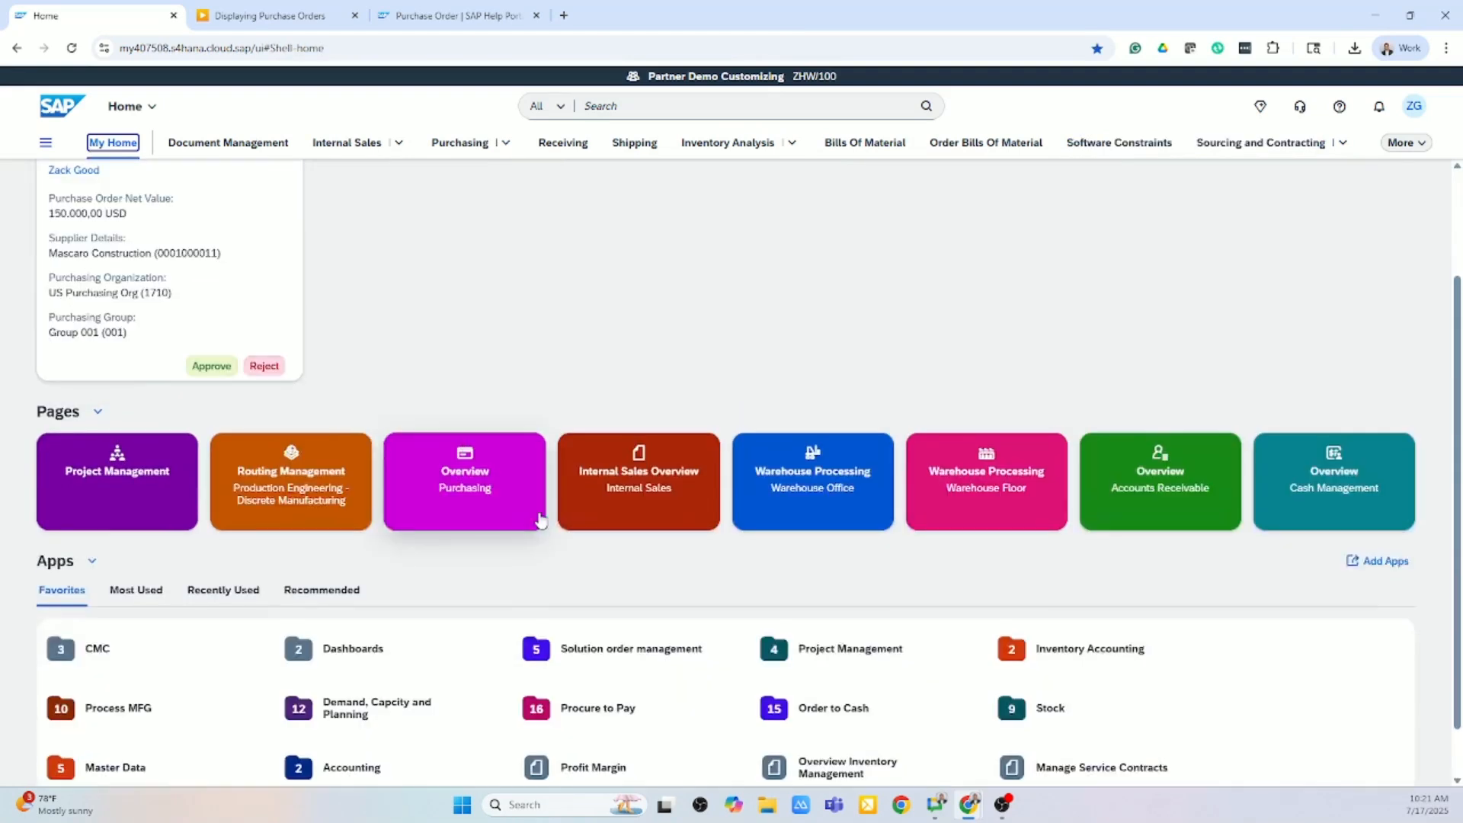
{"action": "left_click", "coordinate": [463, 482]}
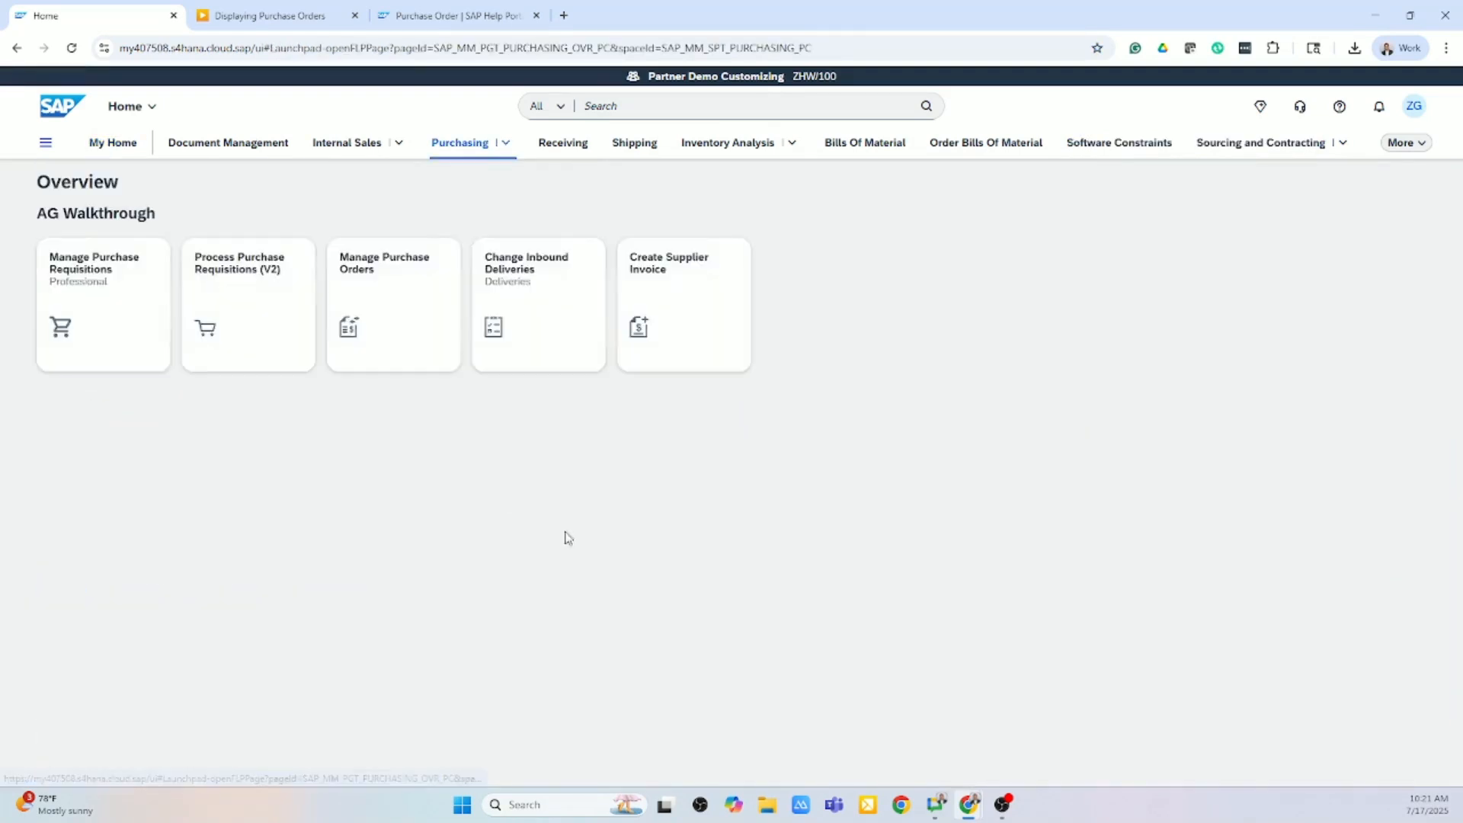
{"action": "mouse_move", "coordinate": [700, 487]}
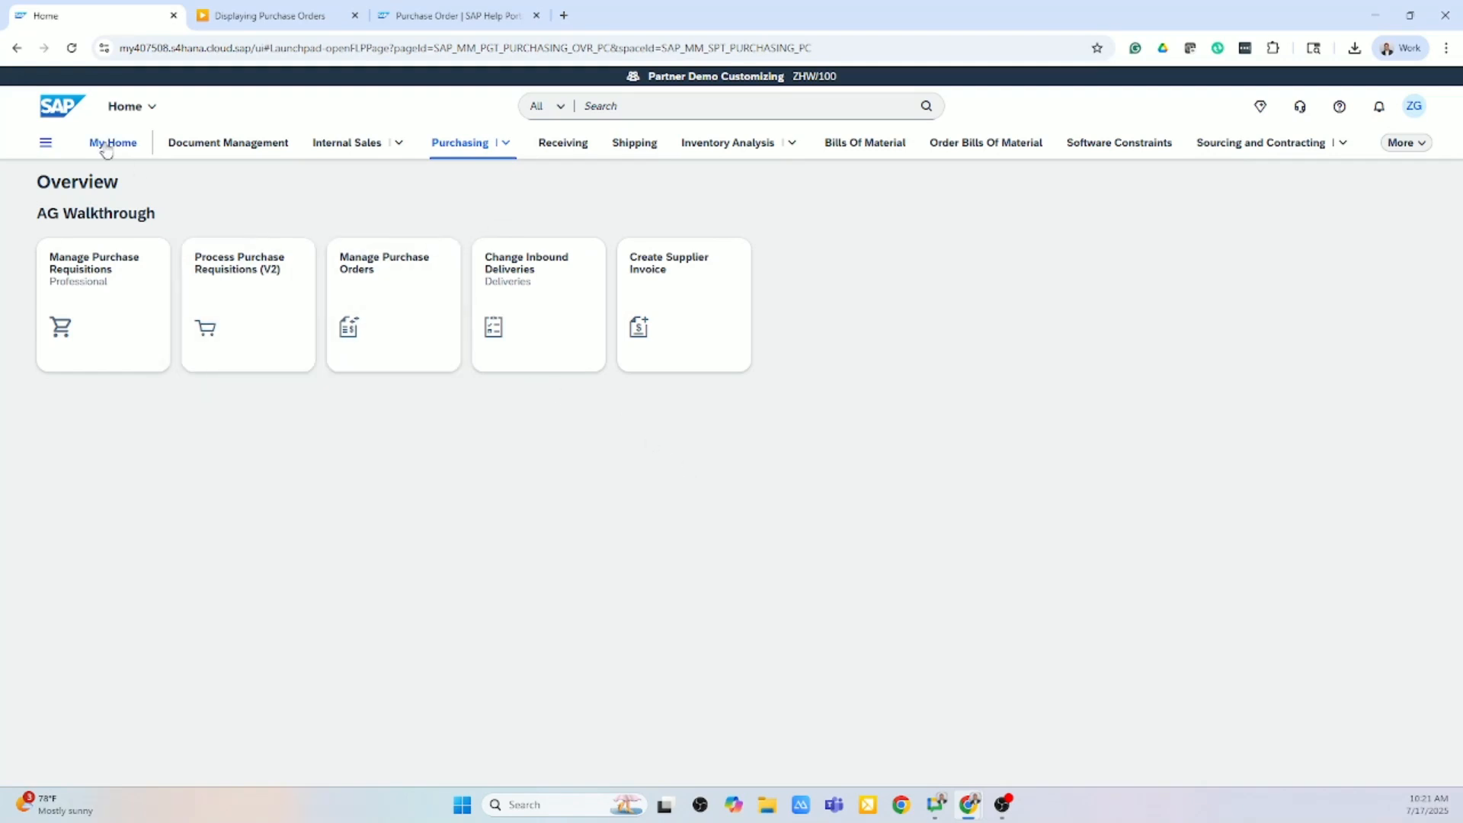
{"action": "left_click", "coordinate": [111, 143]}
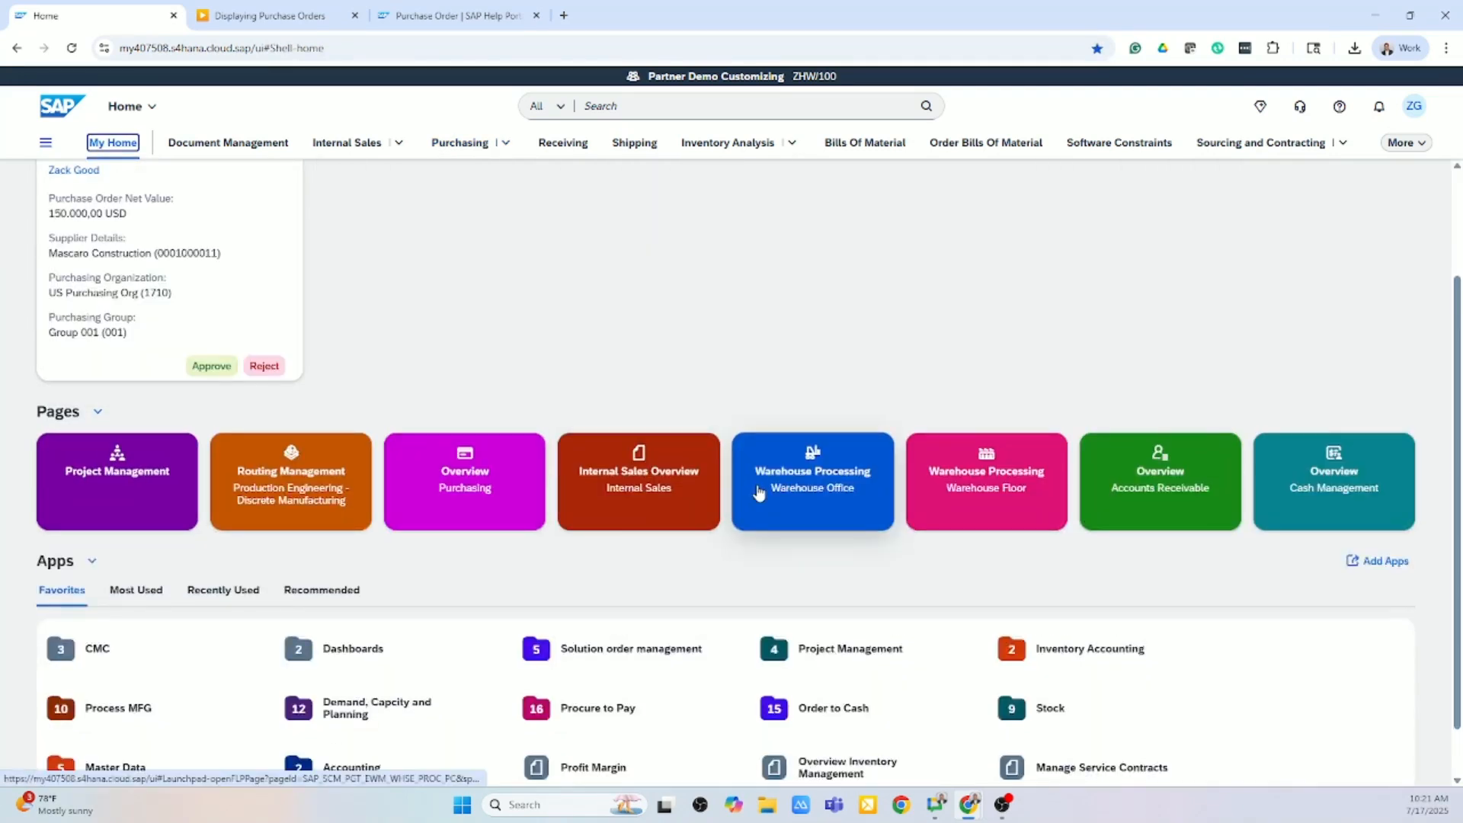